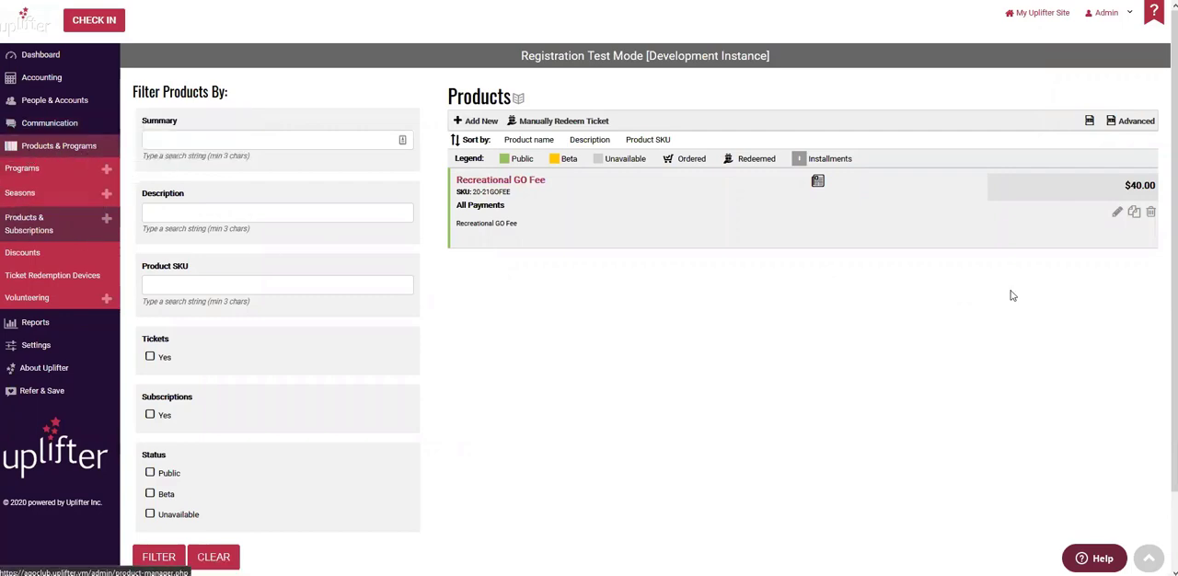
mouse_move(575, 192)
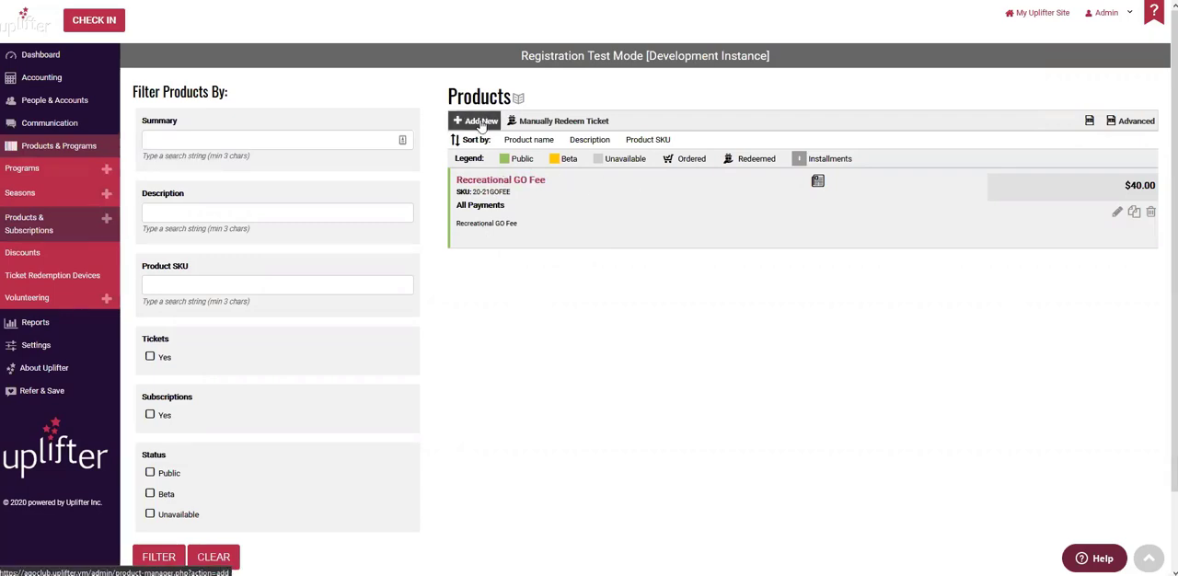
Step: Start a new product from the Products page via Add New
click(475, 122)
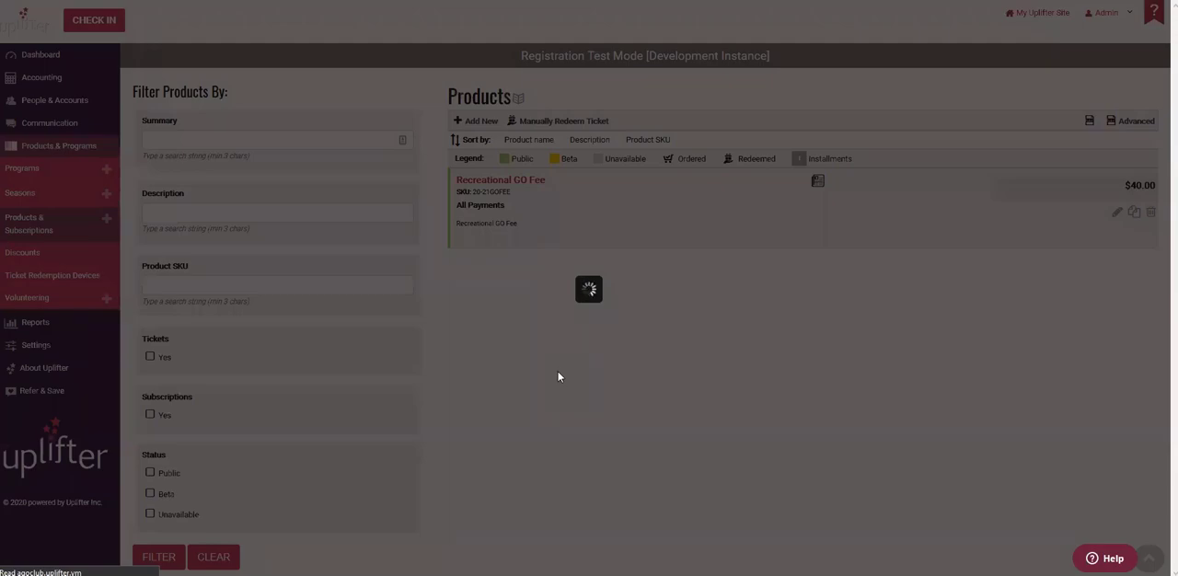
Step: Set status Public, SKU GOFEE, summary and description GO FEE
click(479, 122)
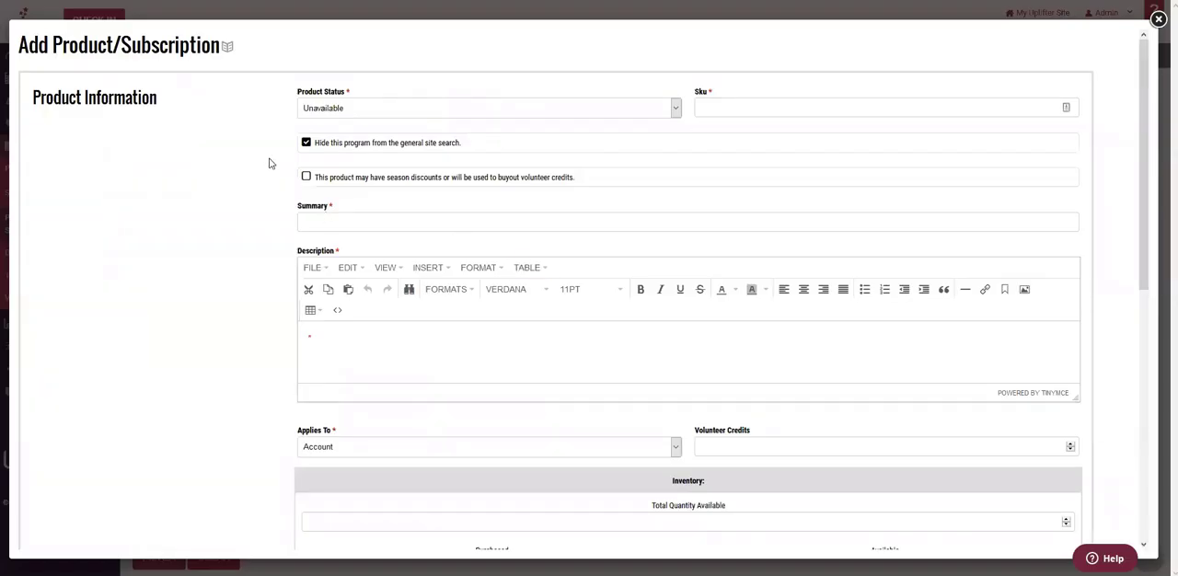
mouse_move(567, 328)
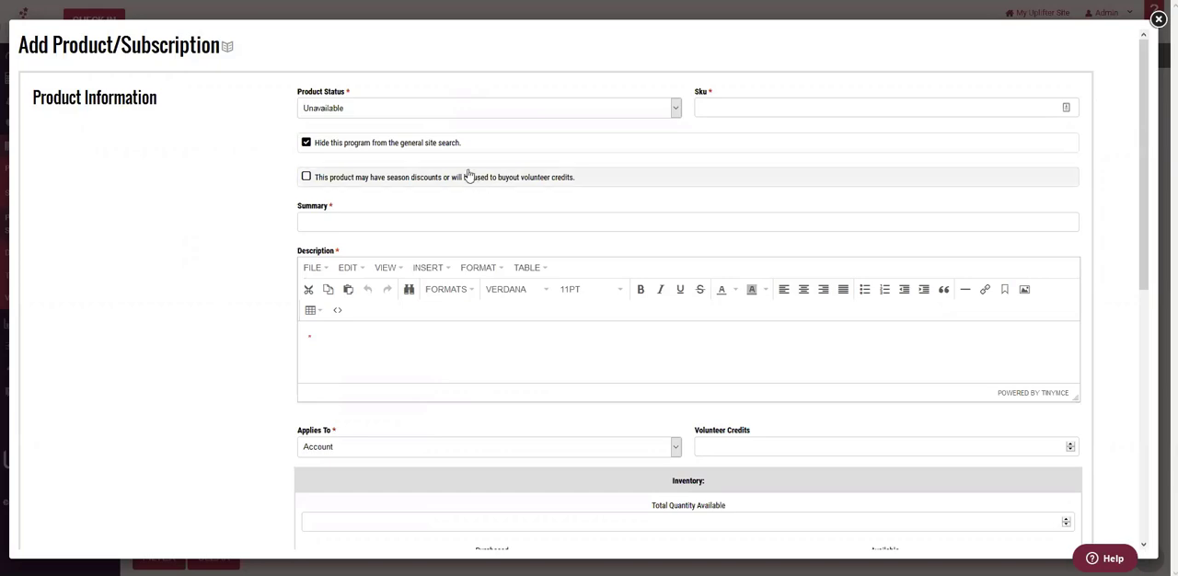
click(490, 108)
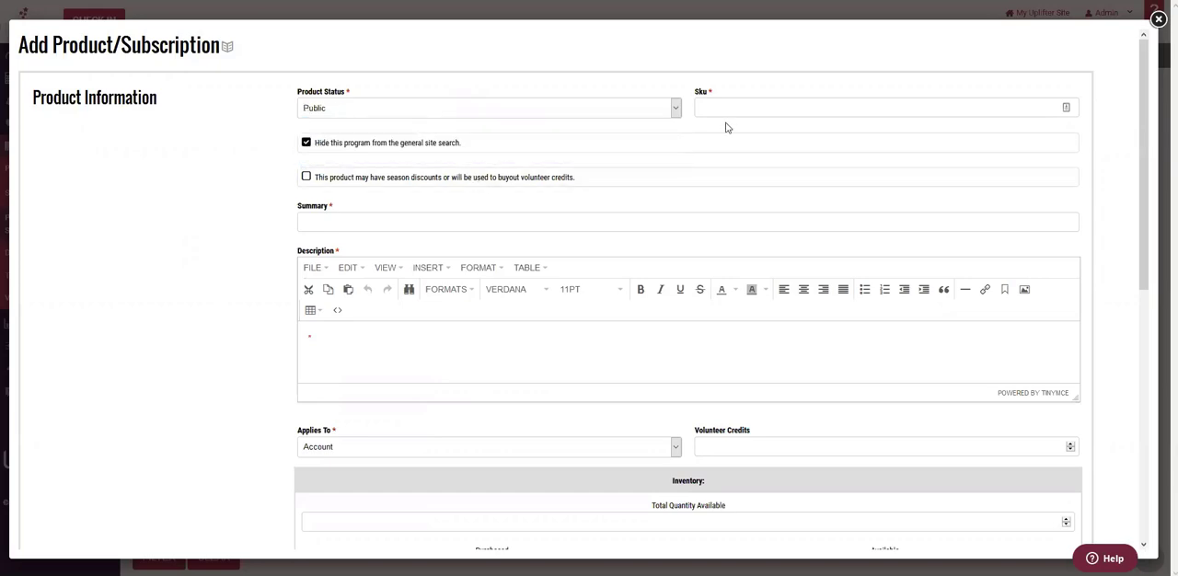
text(GOFEE)
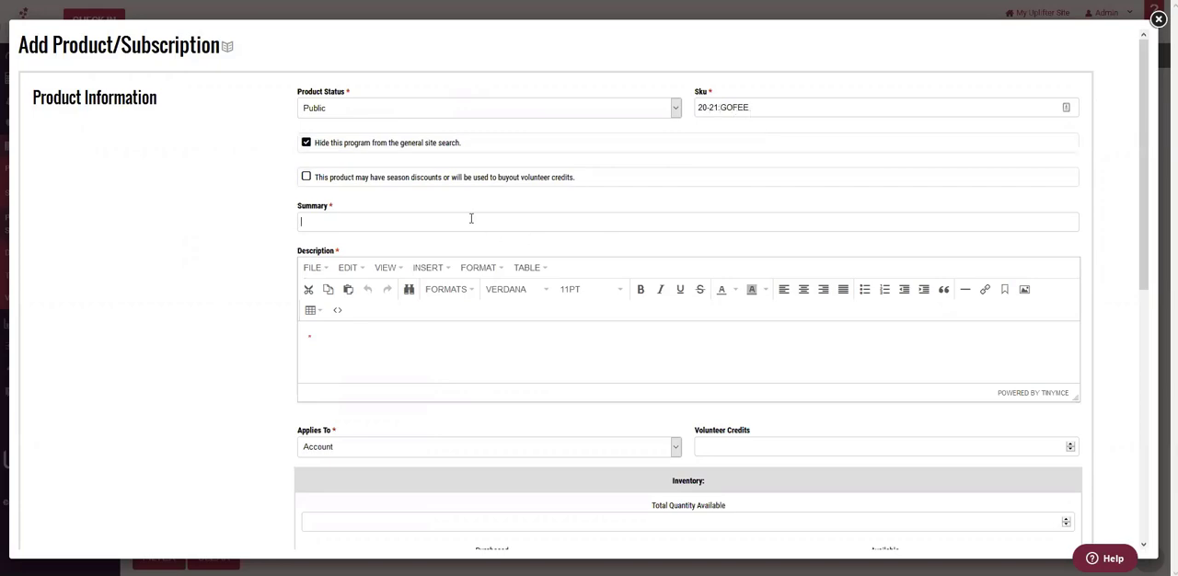
text(GO FEE)
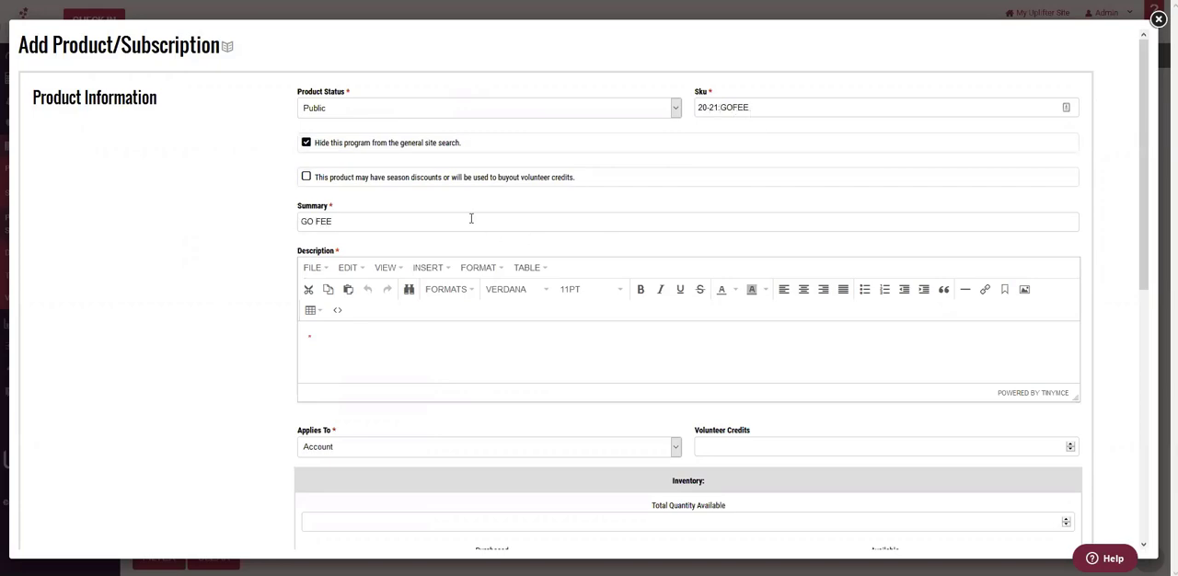
text(GO FEE)
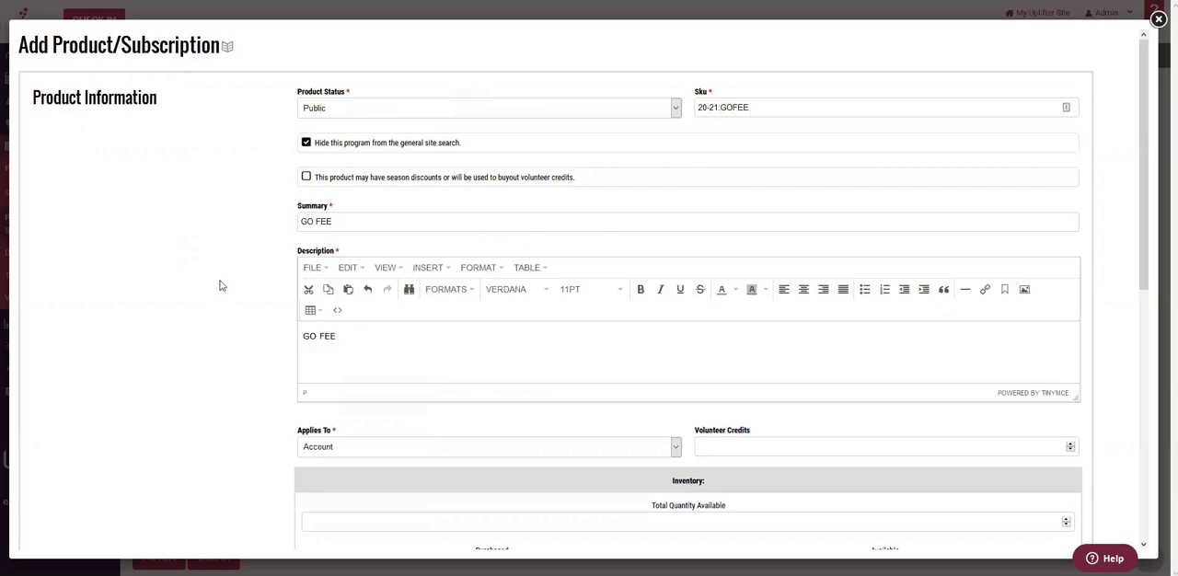
Step: Make the product apply to Participants
scroll(down, 3)
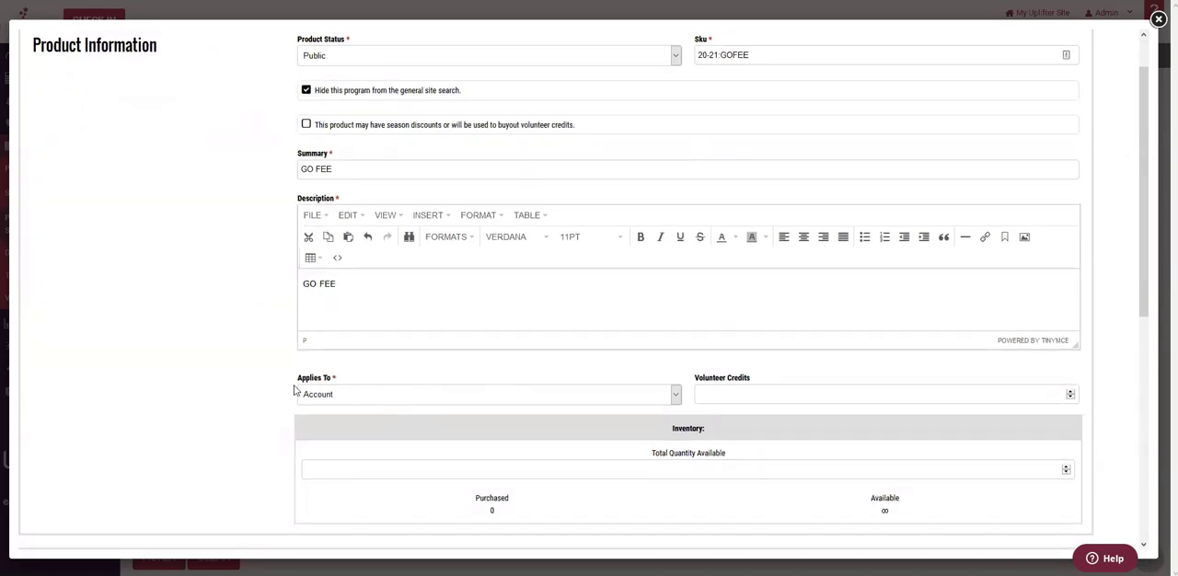
click(488, 394)
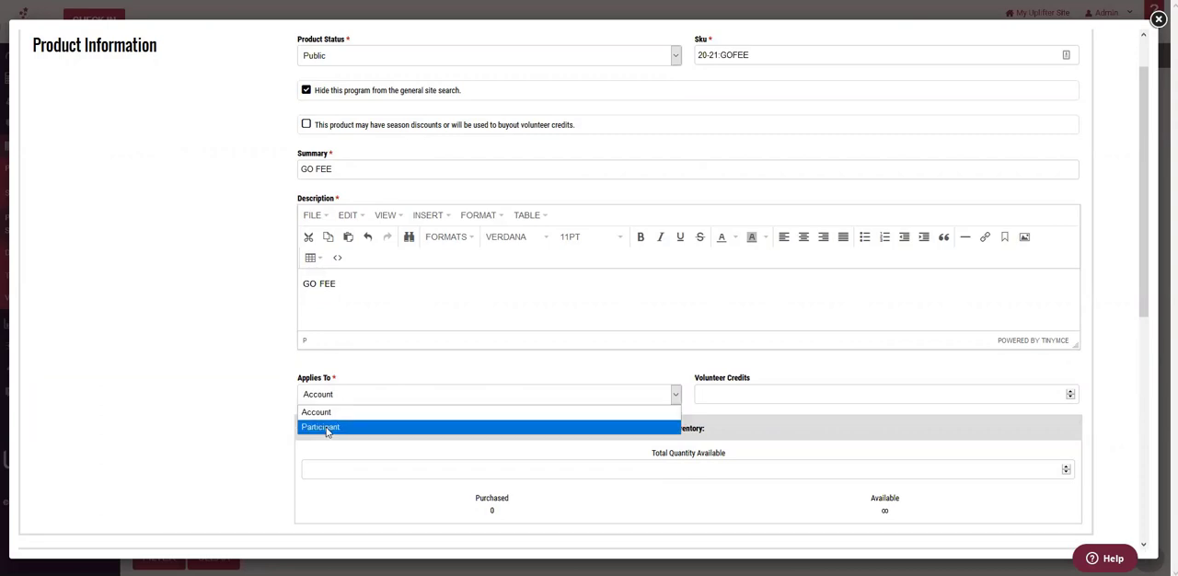
click(320, 427)
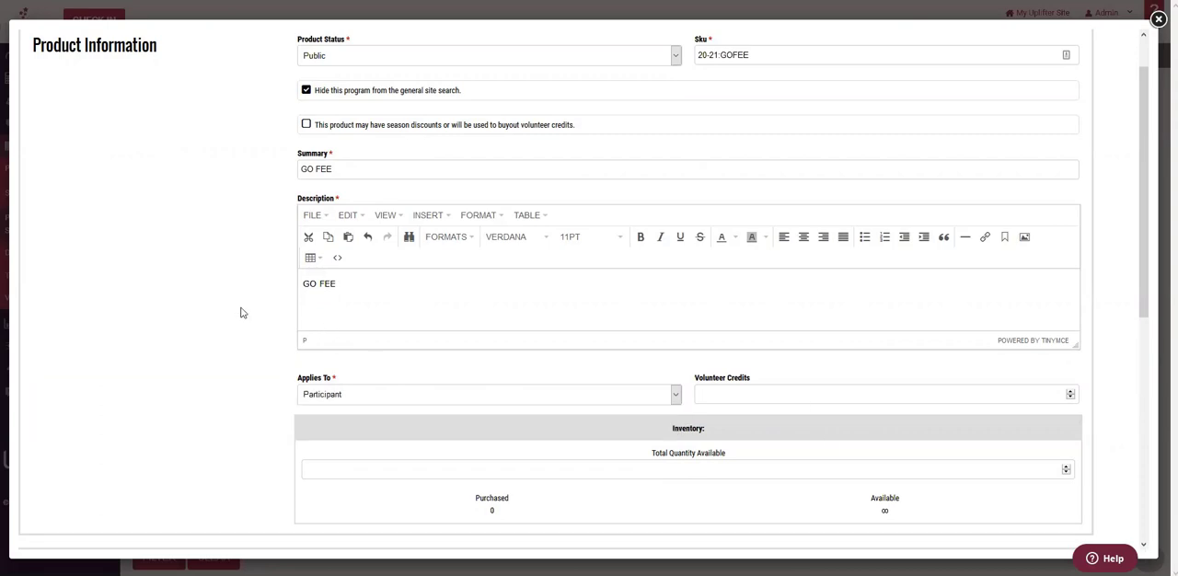
Step: Enter the product's payment total, trying 35 and 35.00 before settling on 50
scroll(down, 3)
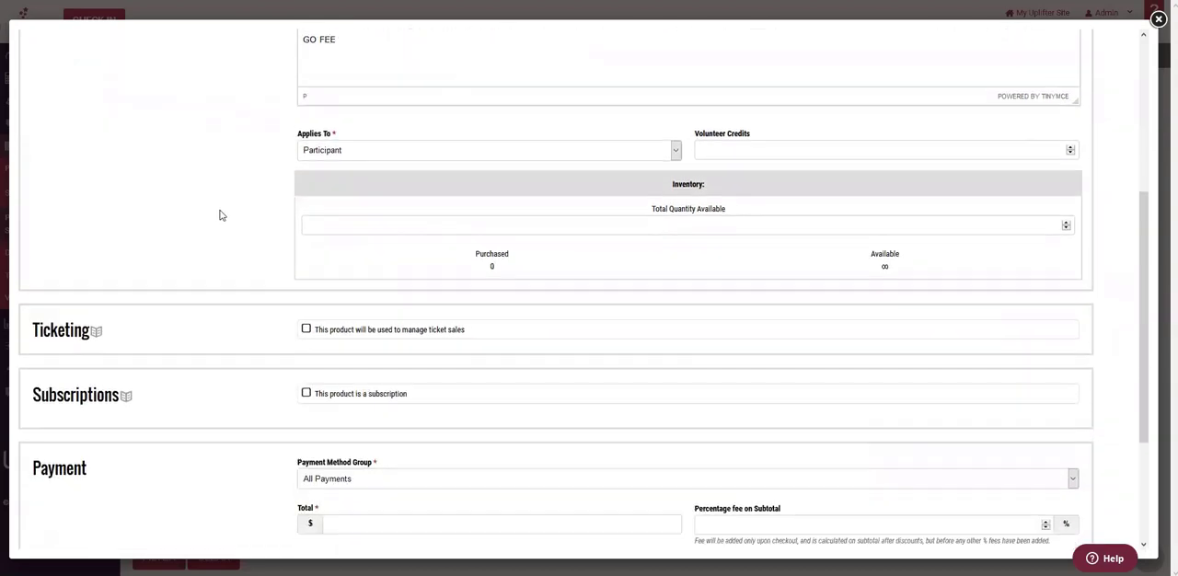
scroll(down, 3)
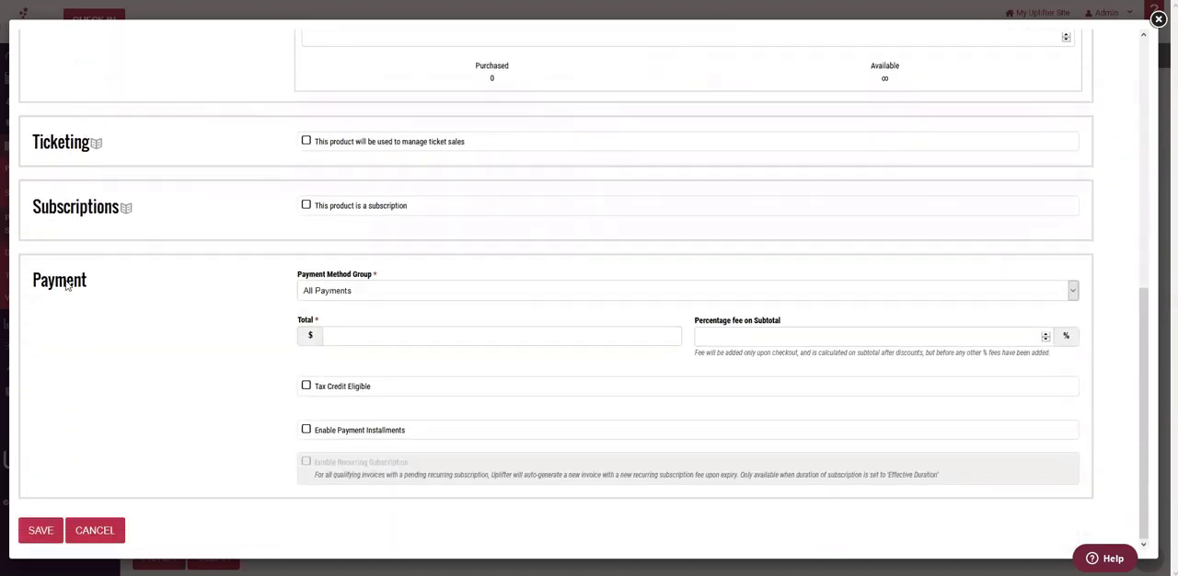
click(500, 335)
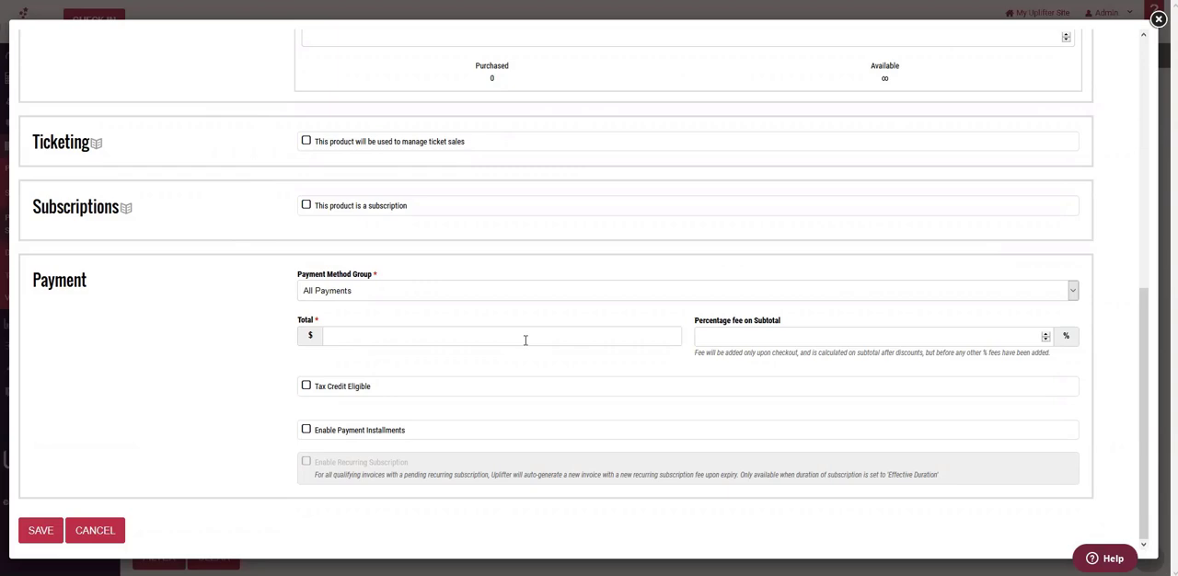
text(35)
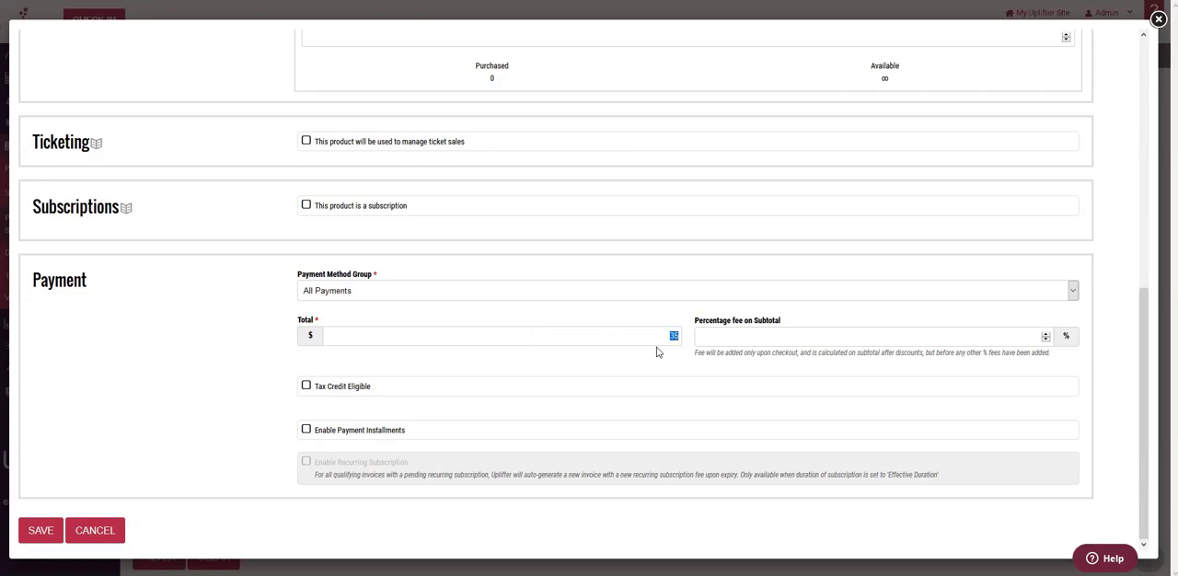
mouse_move(657, 324)
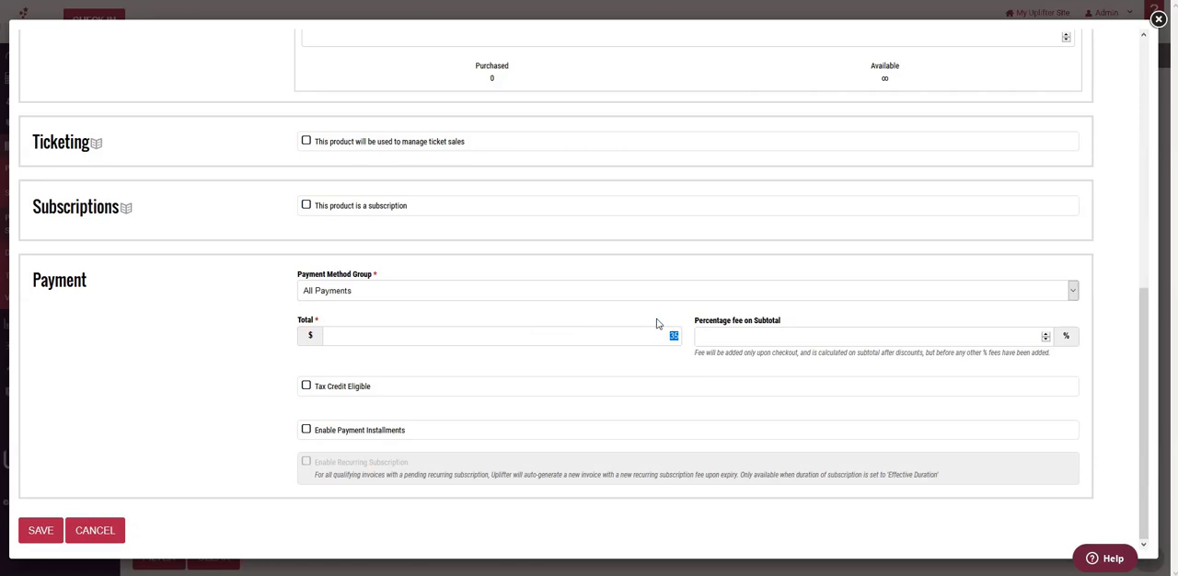
text(35.00)
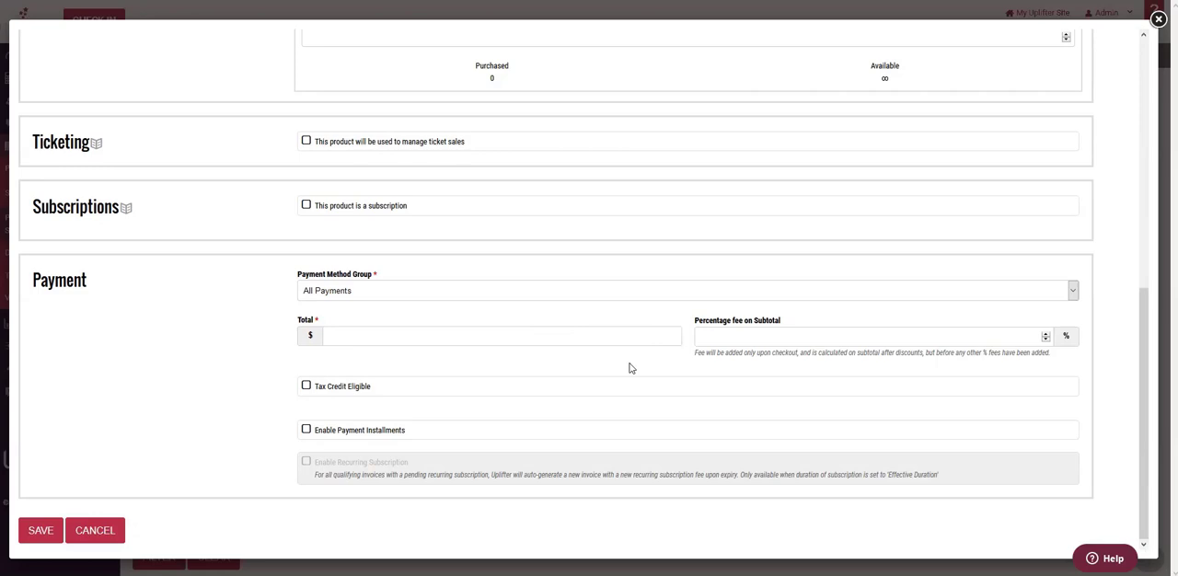
text(50)
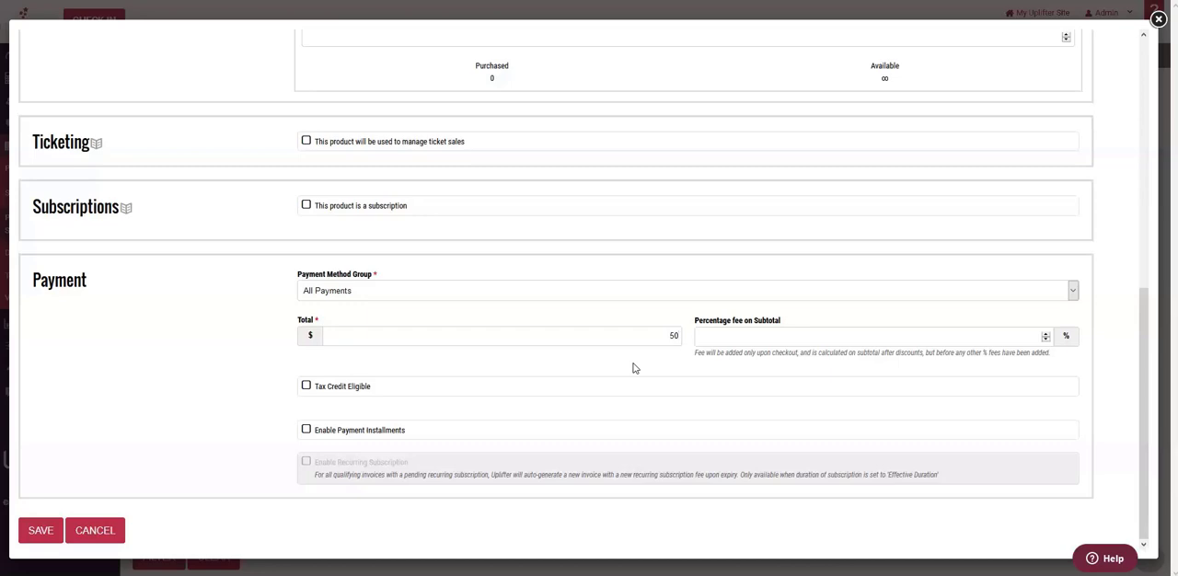
mouse_move(416, 335)
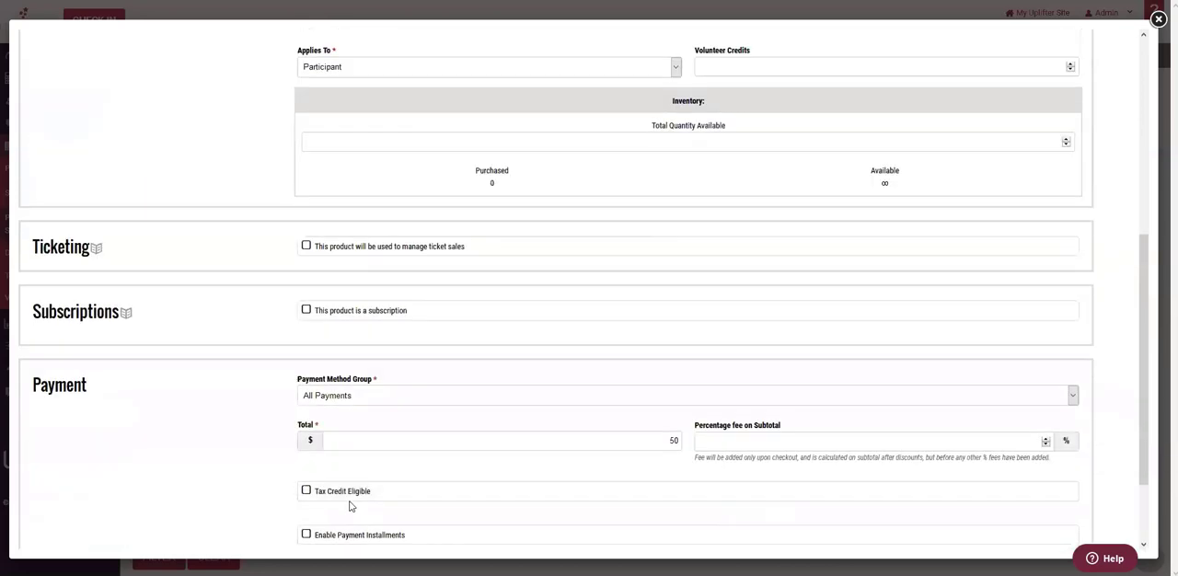
mouse_move(228, 326)
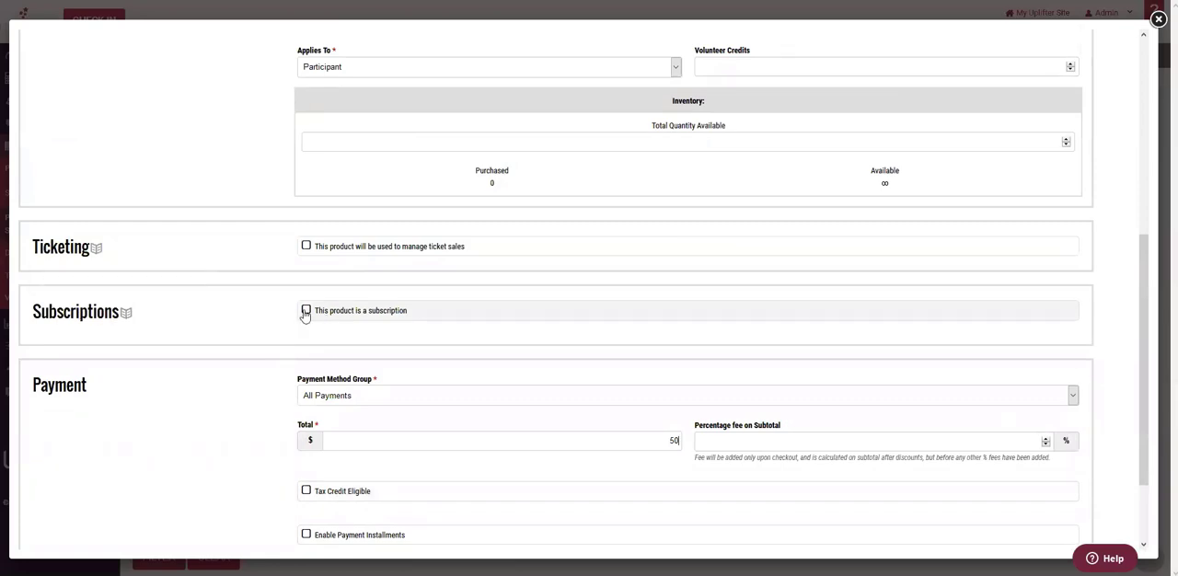
Step: Mark the product as a subscription and make it mandatory at checkout
click(305, 312)
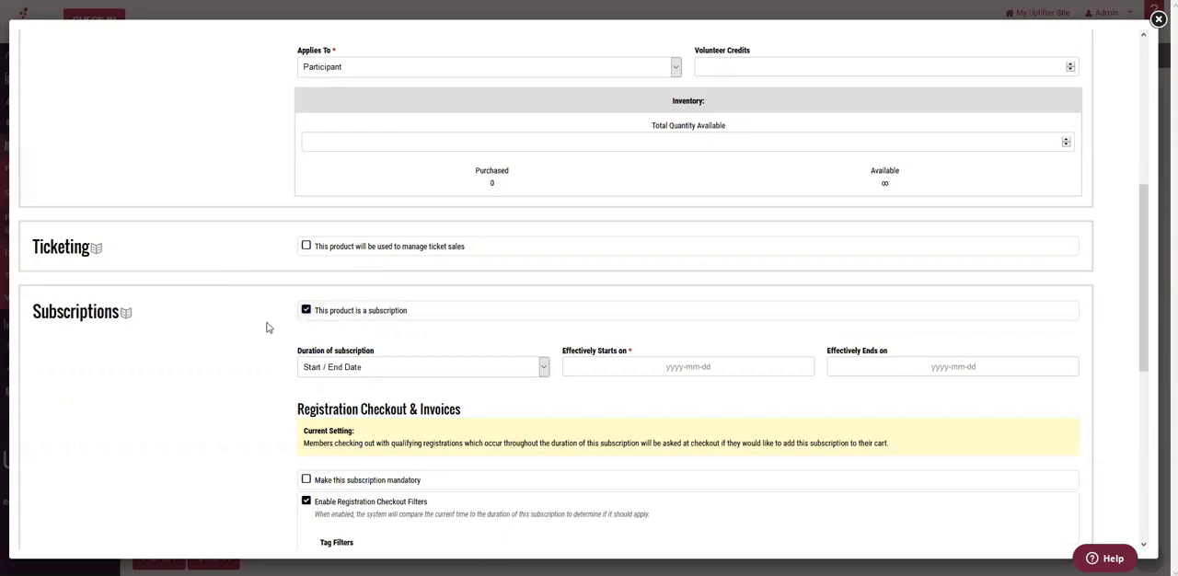
scroll(down, 3)
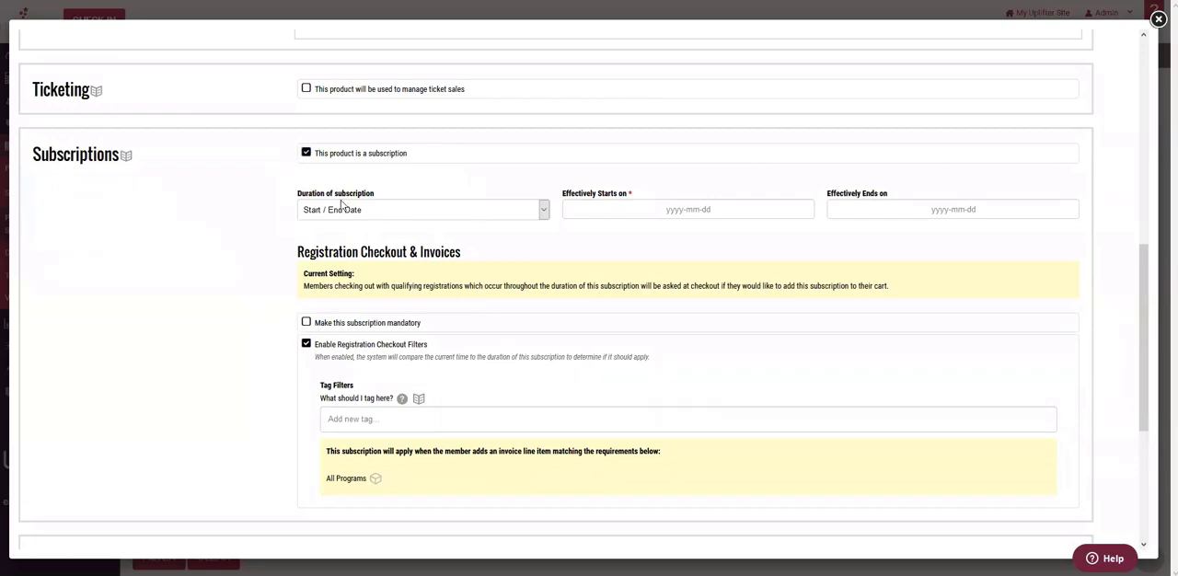
scroll(down, 3)
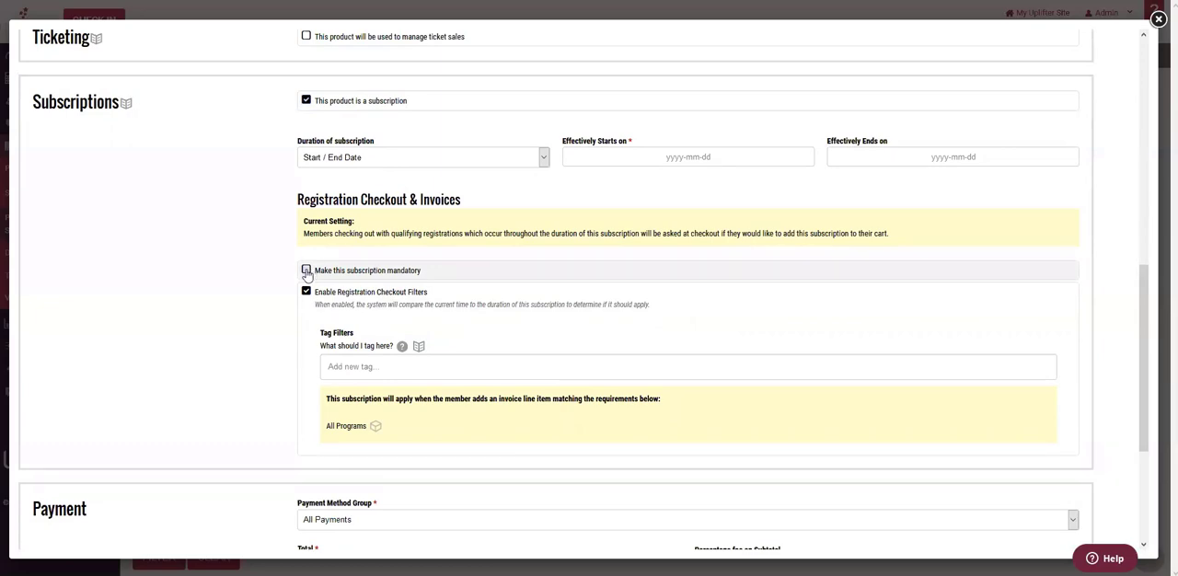
click(305, 269)
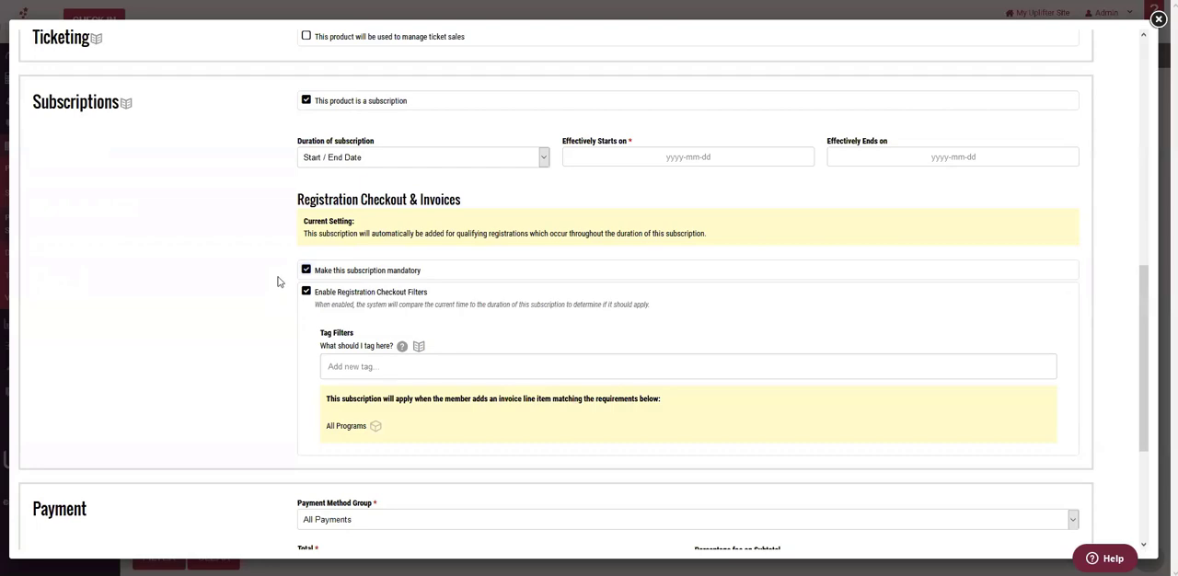
scroll(down, 3)
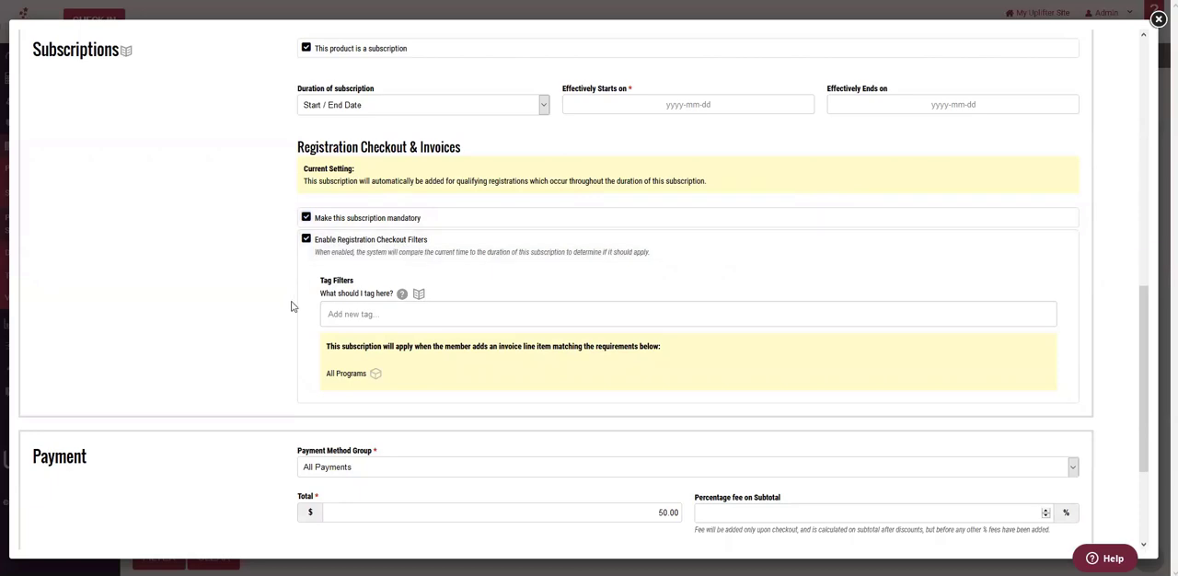
mouse_move(289, 305)
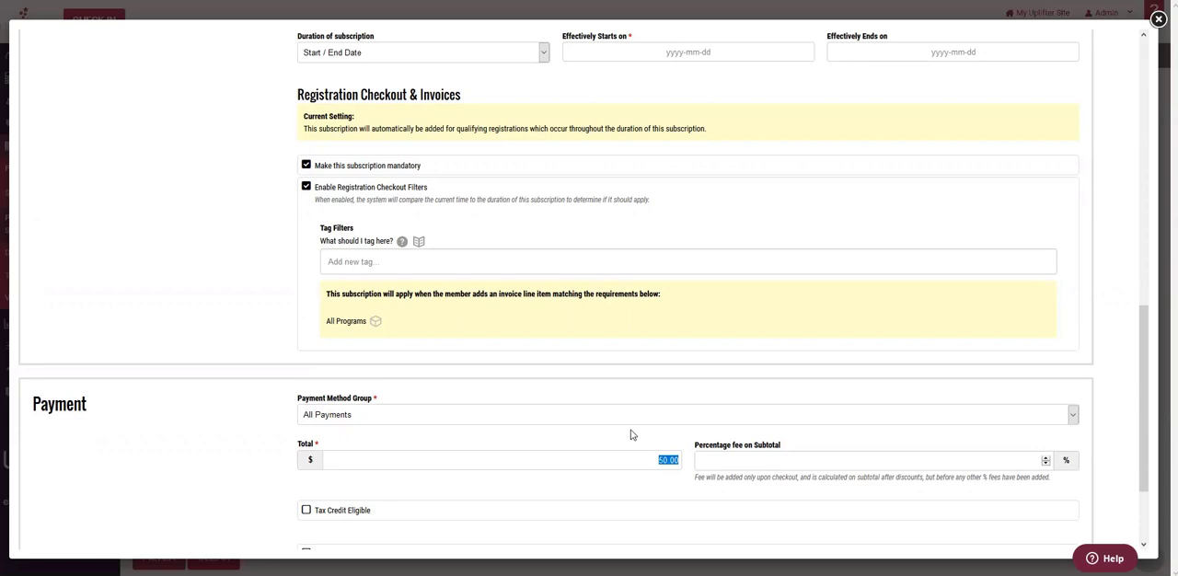
mouse_move(632, 432)
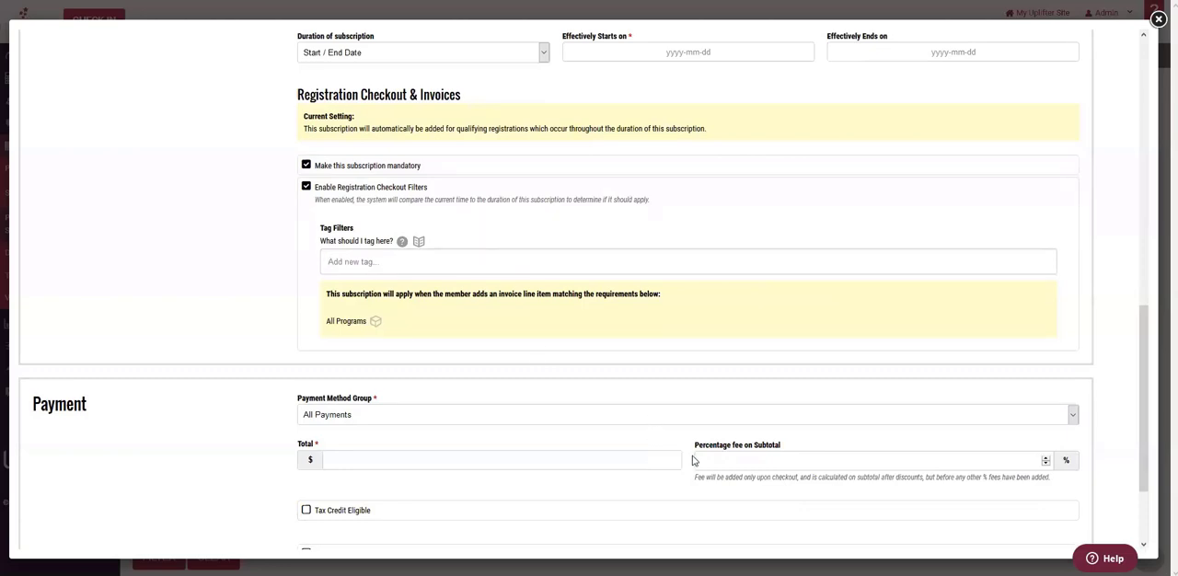
Step: Add the Recreational category as the checkout tag filter and select the total amount
text(35.00)
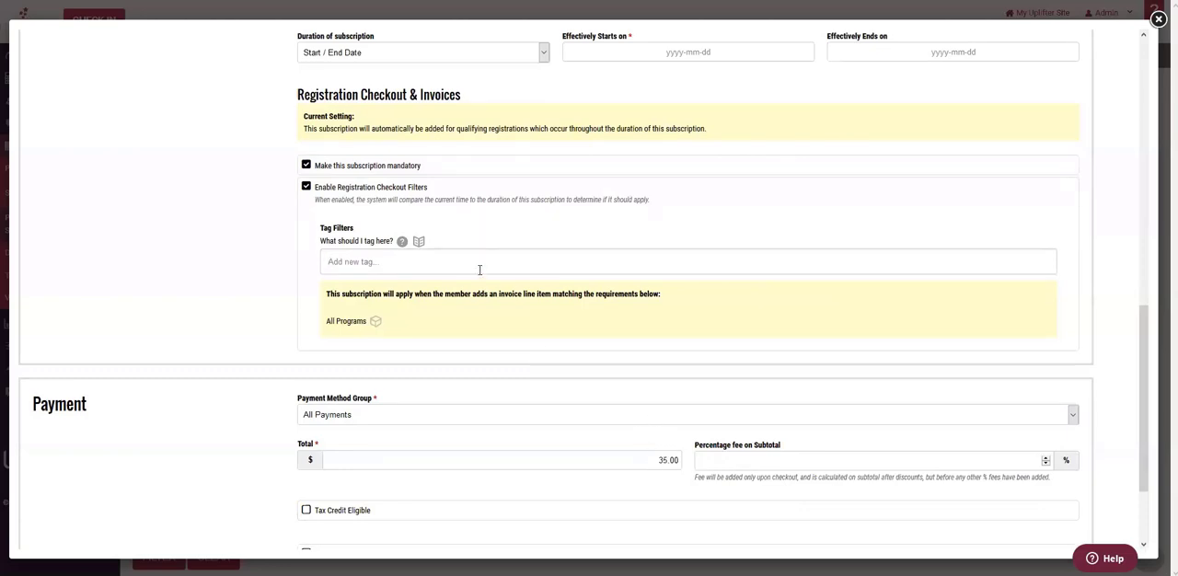
text(rea)
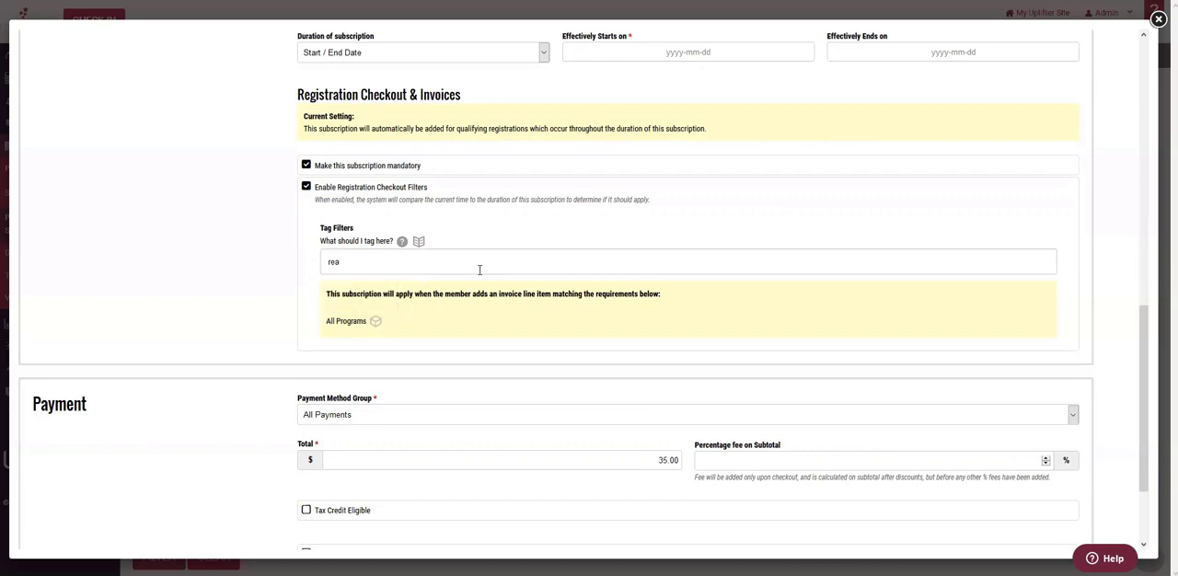
text(c)
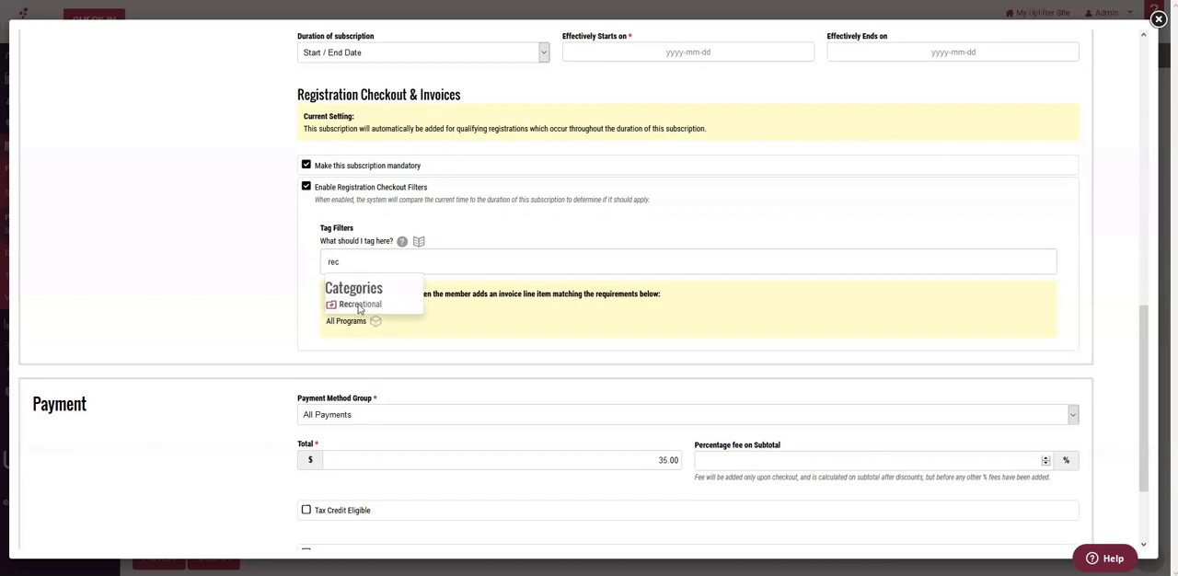
click(359, 305)
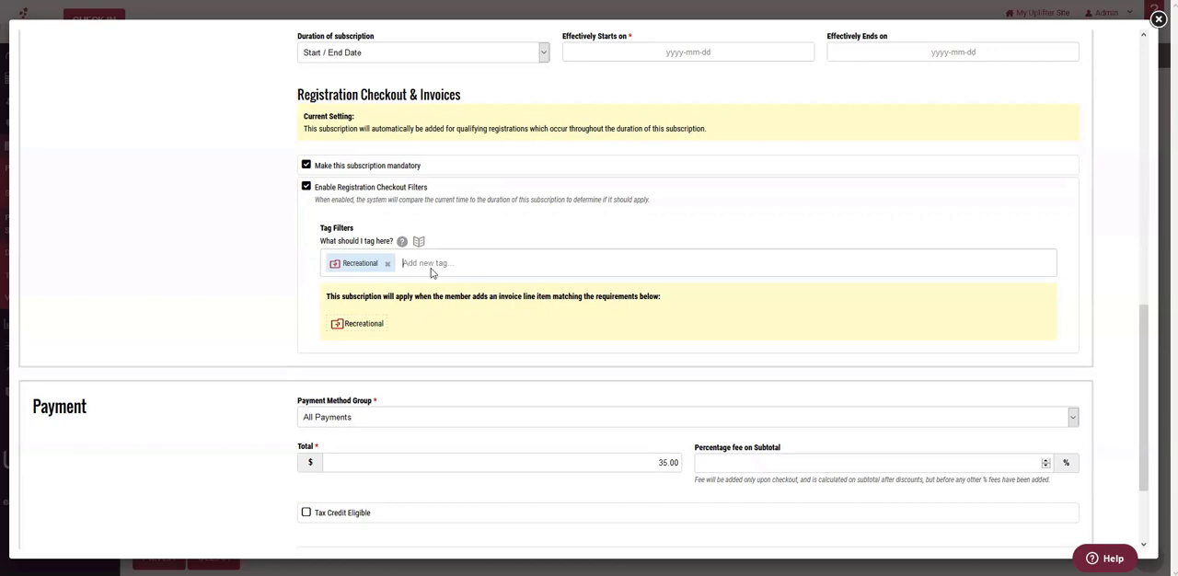
mouse_move(358, 263)
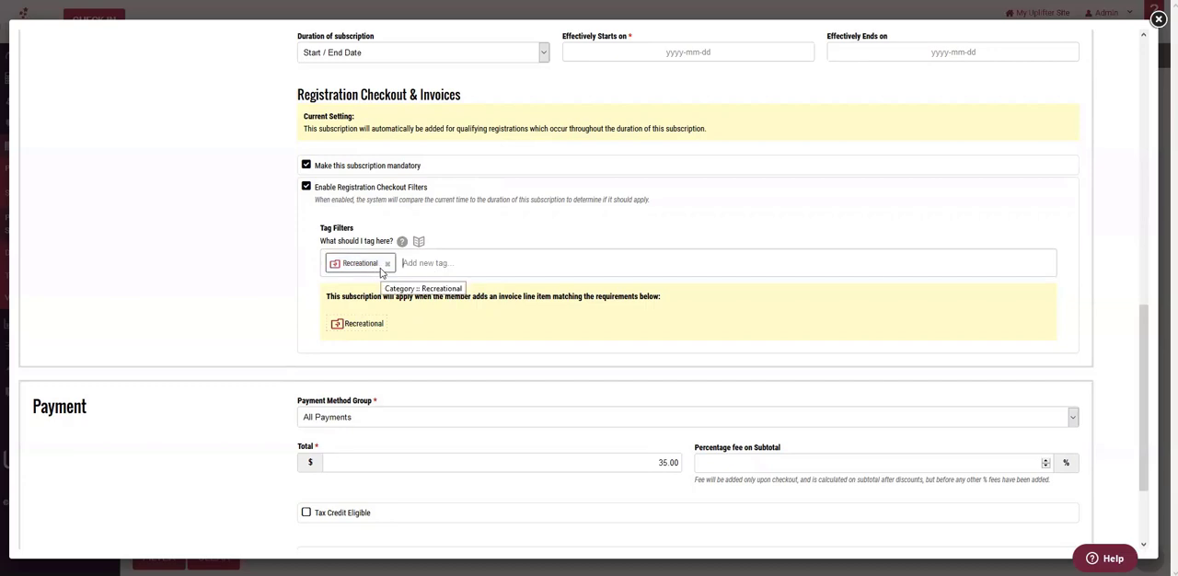
mouse_move(409, 284)
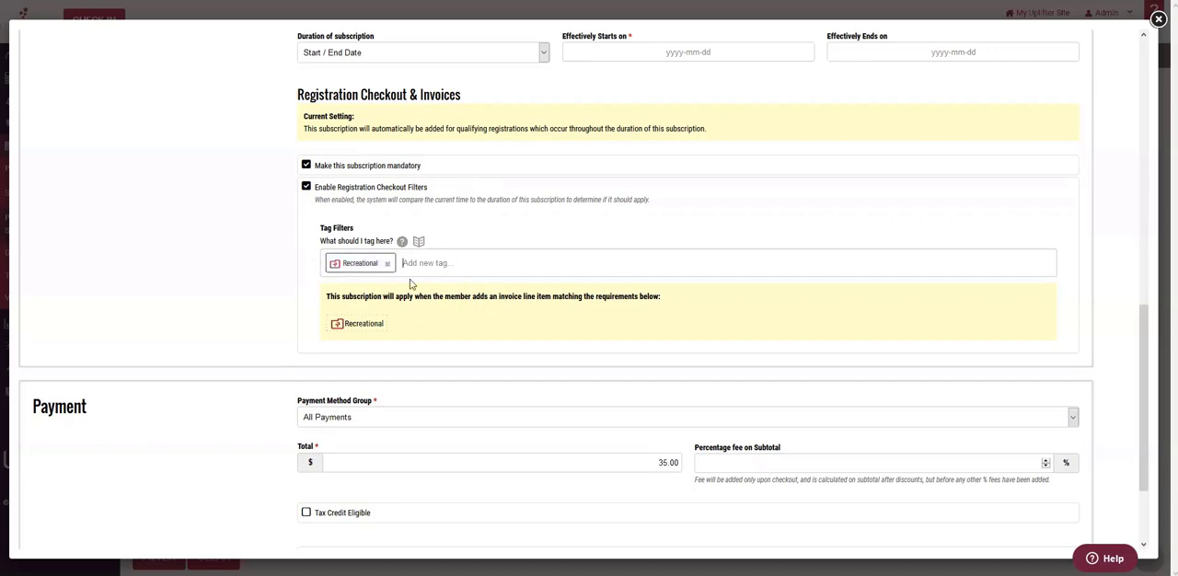
click(427, 262)
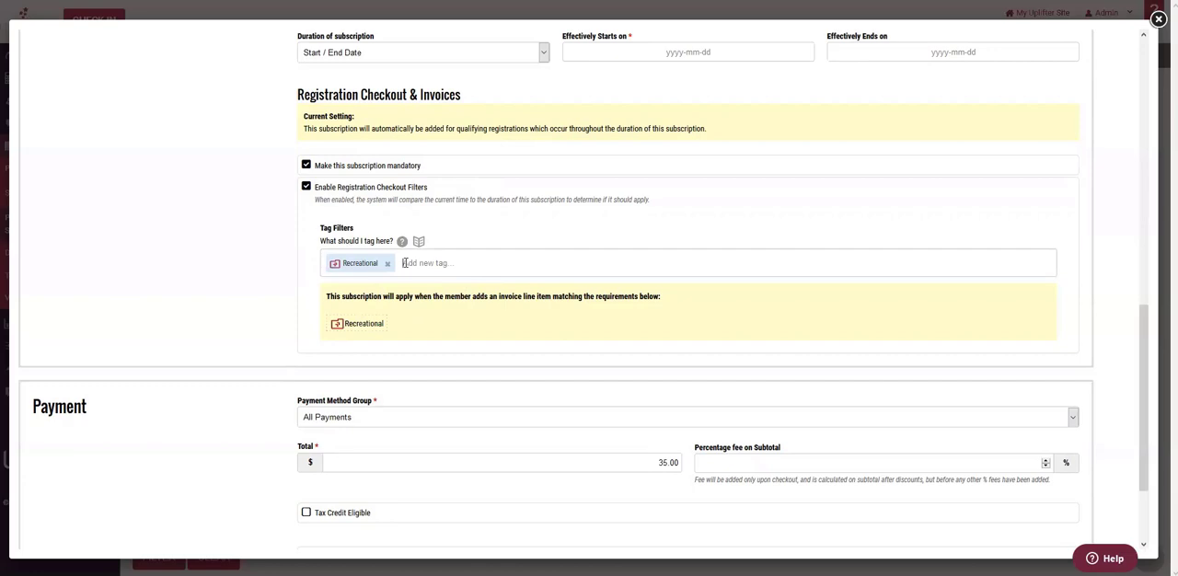
click(427, 262)
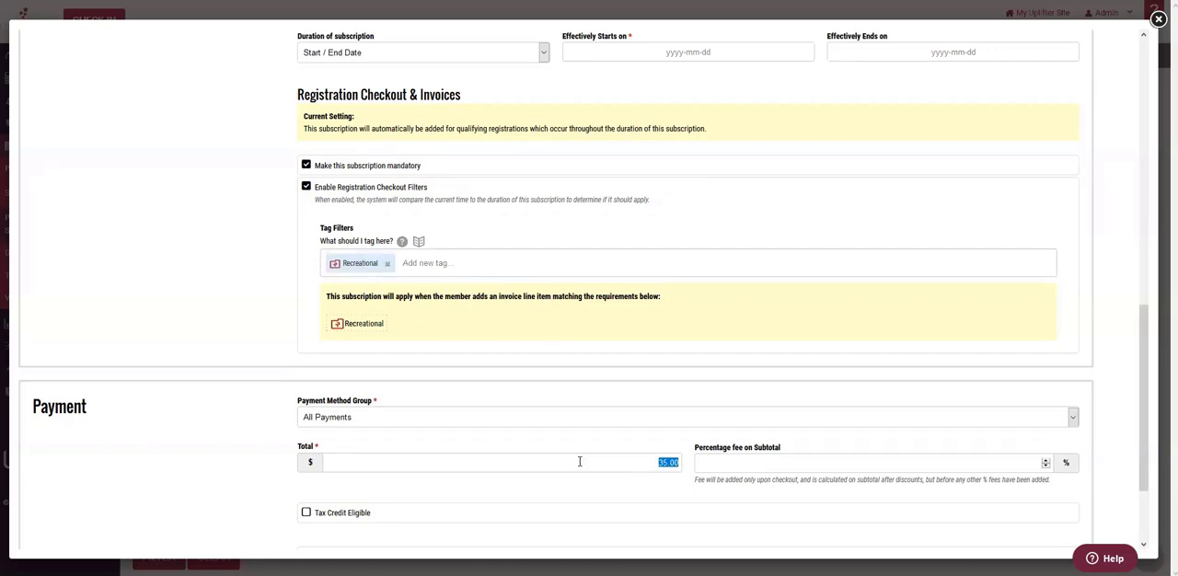
Step: Set the total to 55, briefly add the Interclub tag, then clear tags to All Programs
text(55)
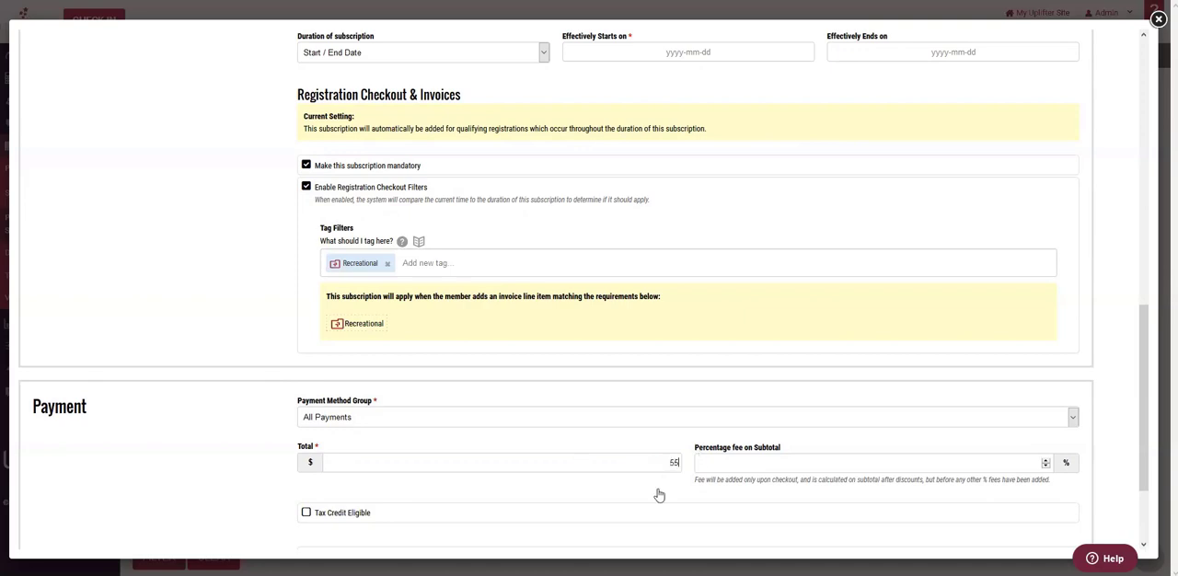
mouse_move(390, 276)
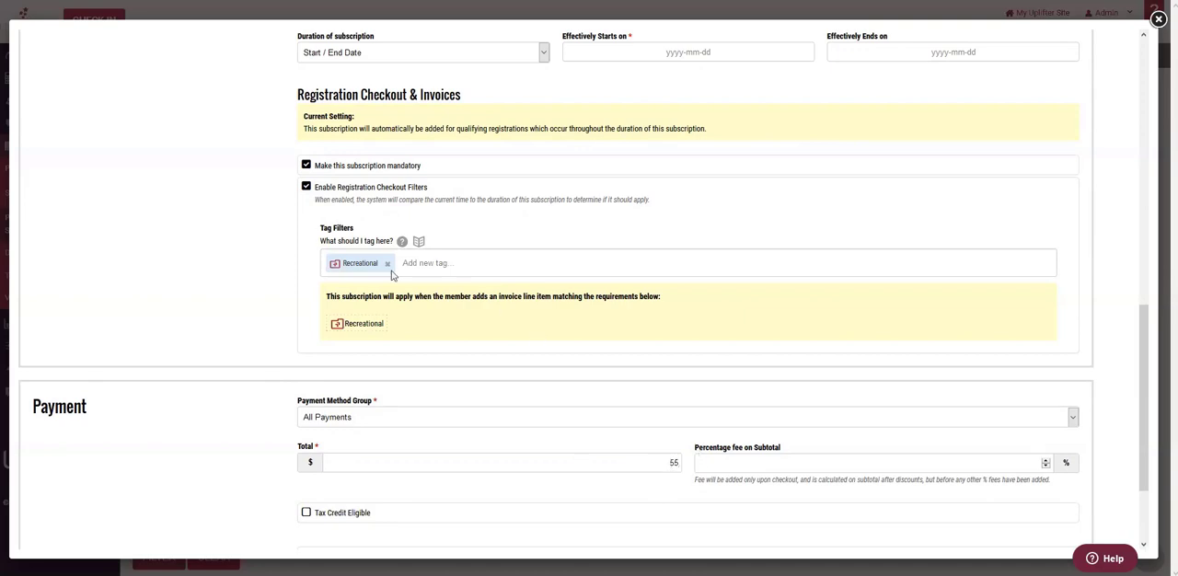
text(in)
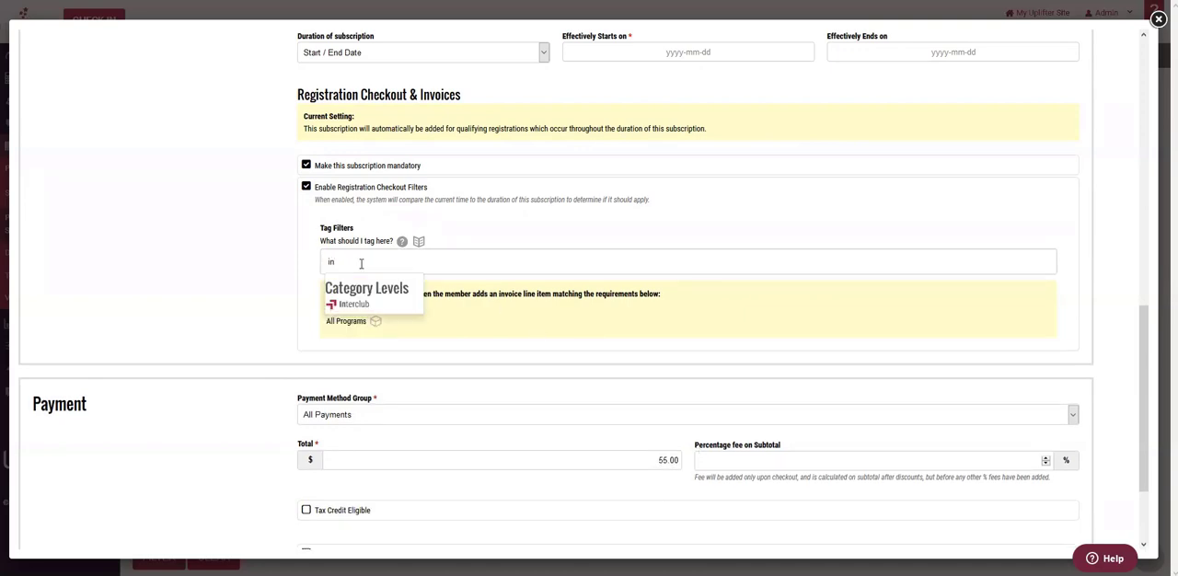
click(354, 303)
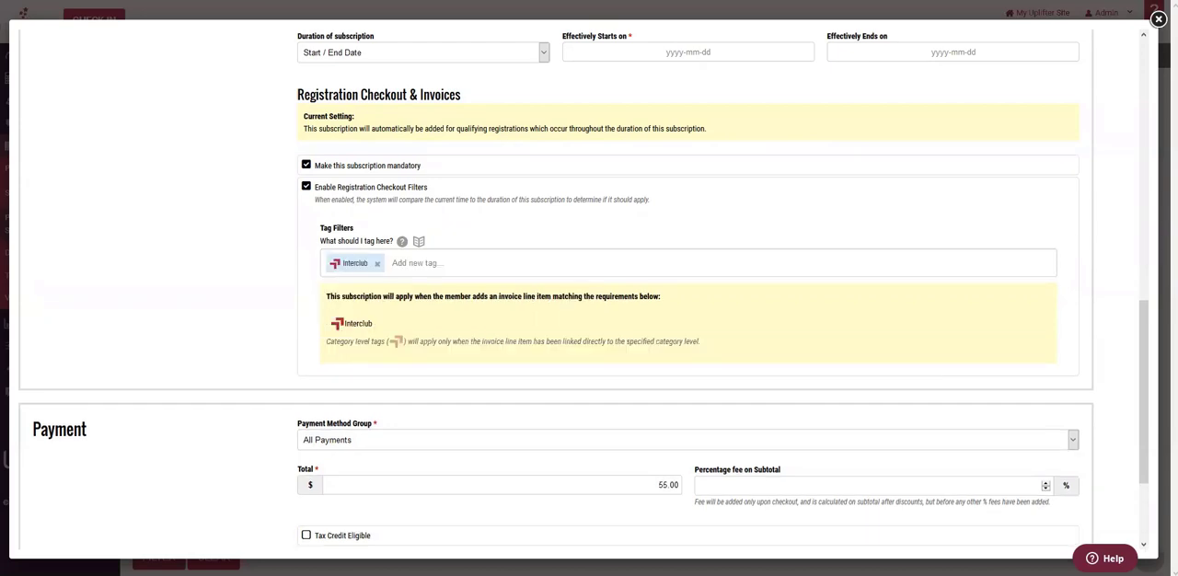
click(414, 261)
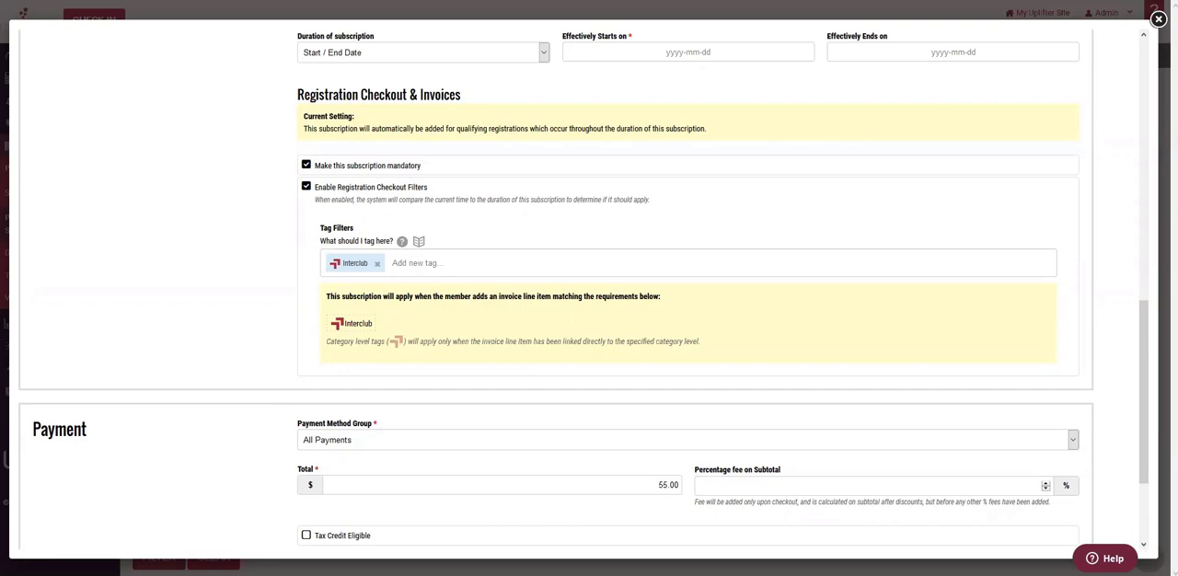
mouse_move(648, 477)
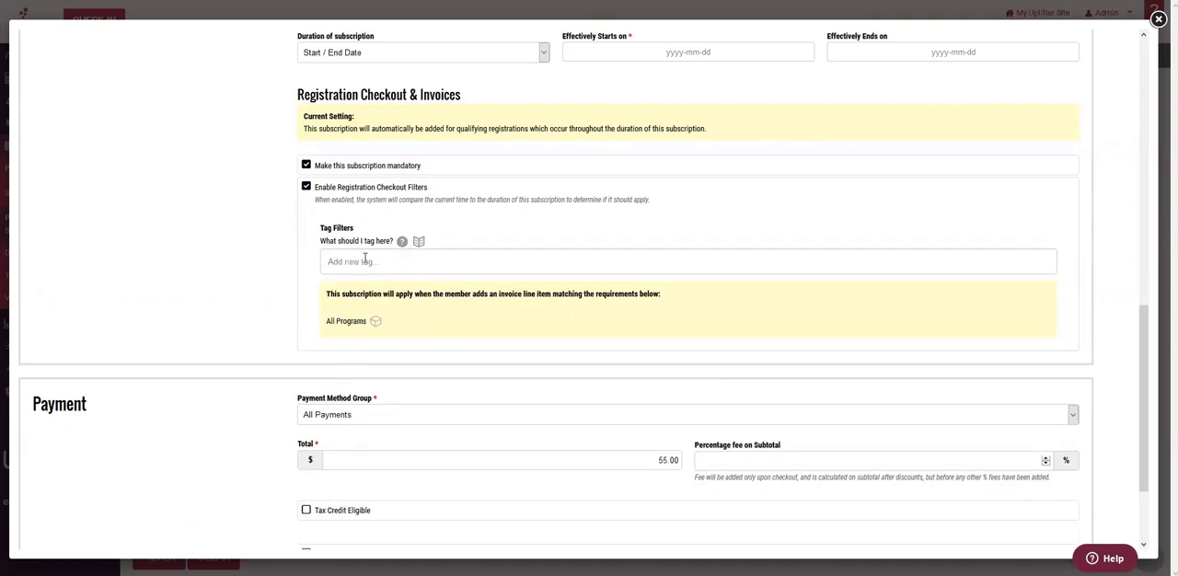
click(691, 261)
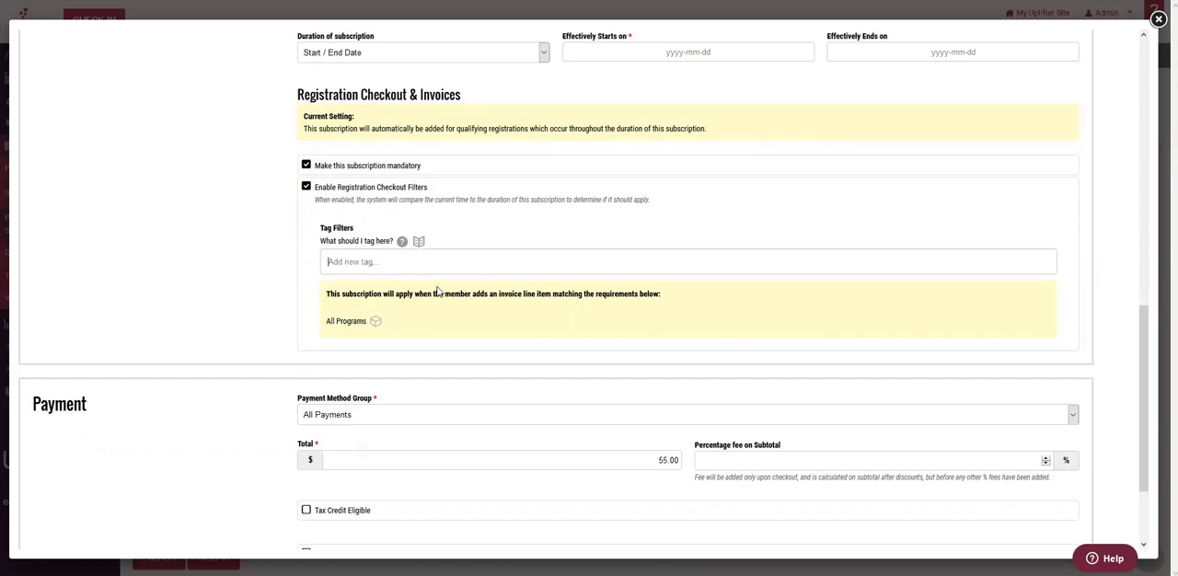
mouse_move(630, 446)
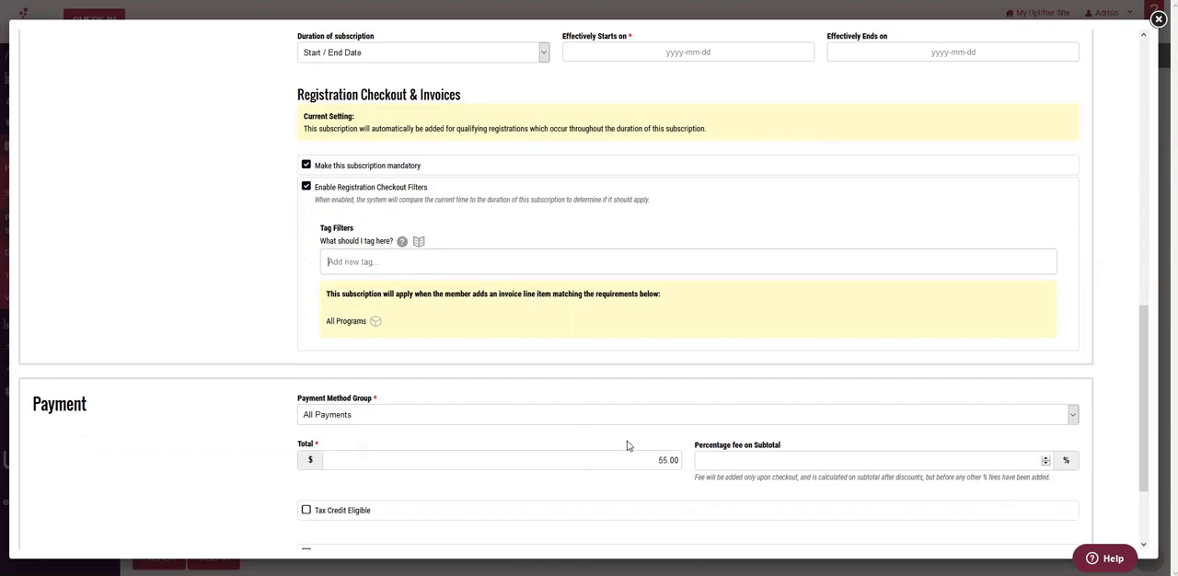
mouse_move(287, 355)
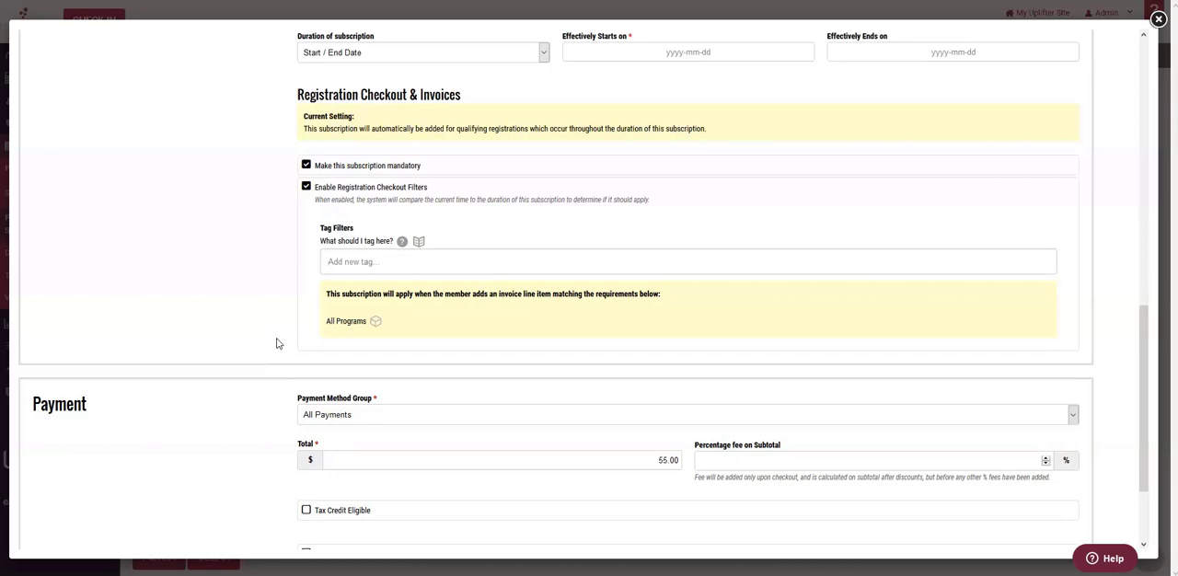
mouse_move(279, 342)
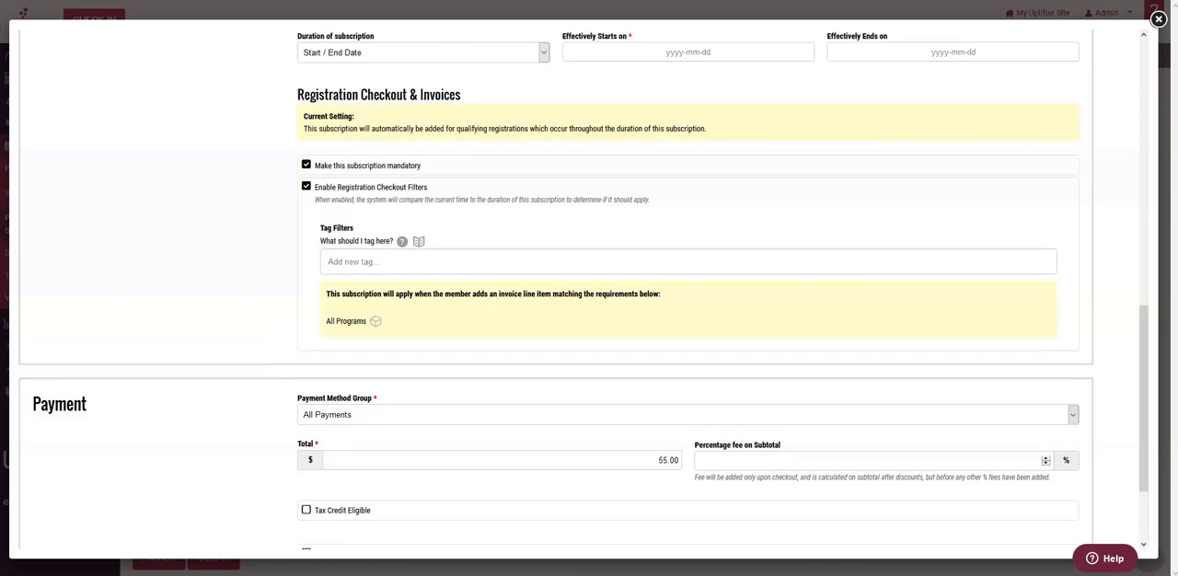
click(689, 261)
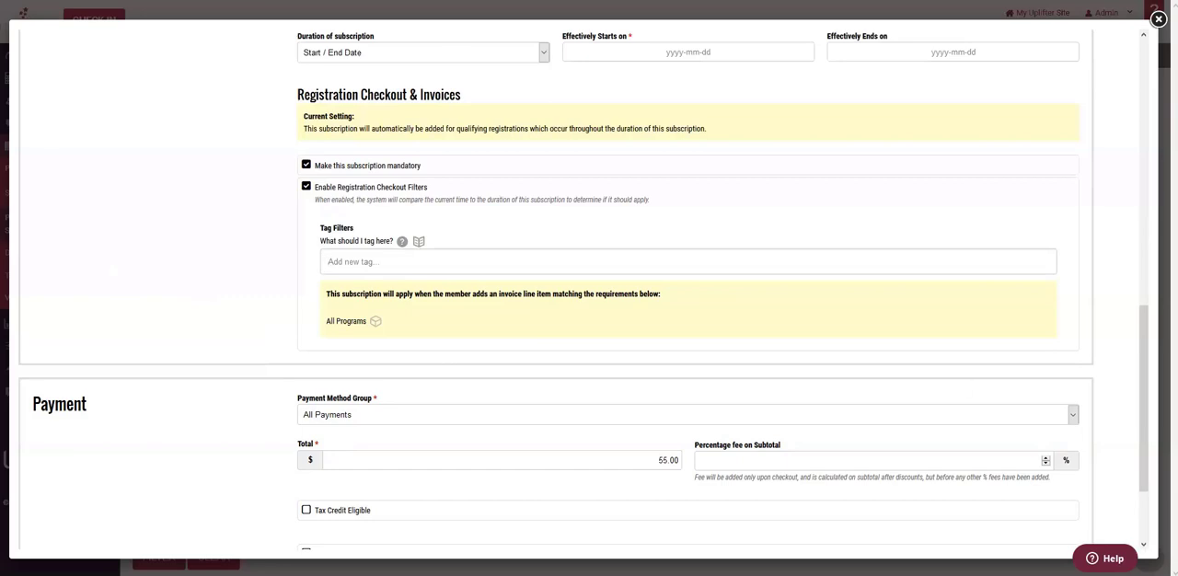
Step: Replace the total with 0 and keep All Payments as the payment method group
click(688, 261)
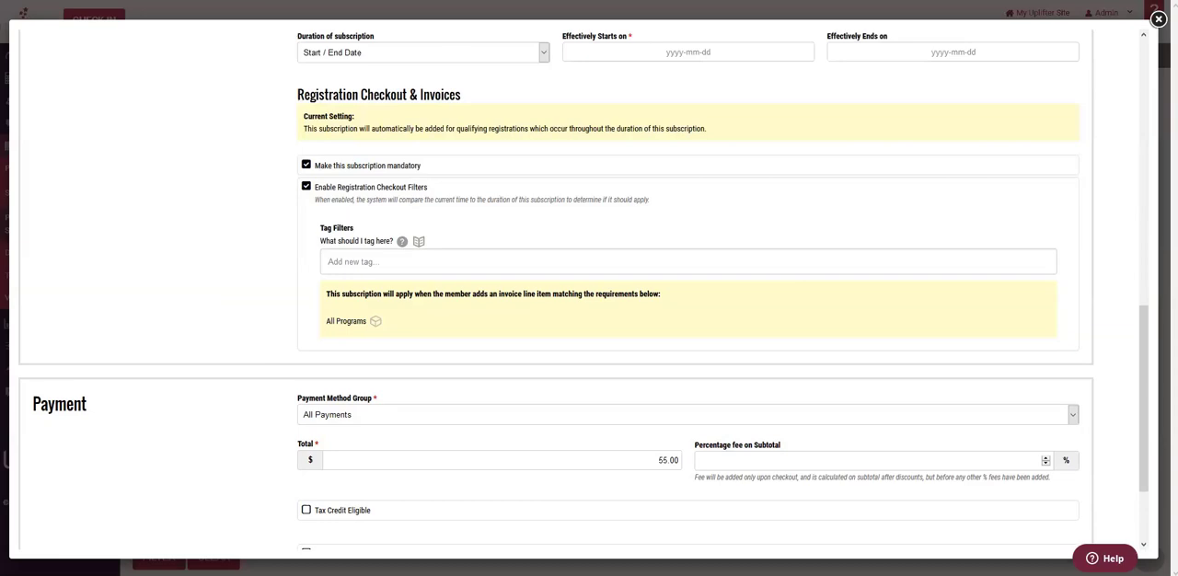
triple_click(501, 461)
text(0)
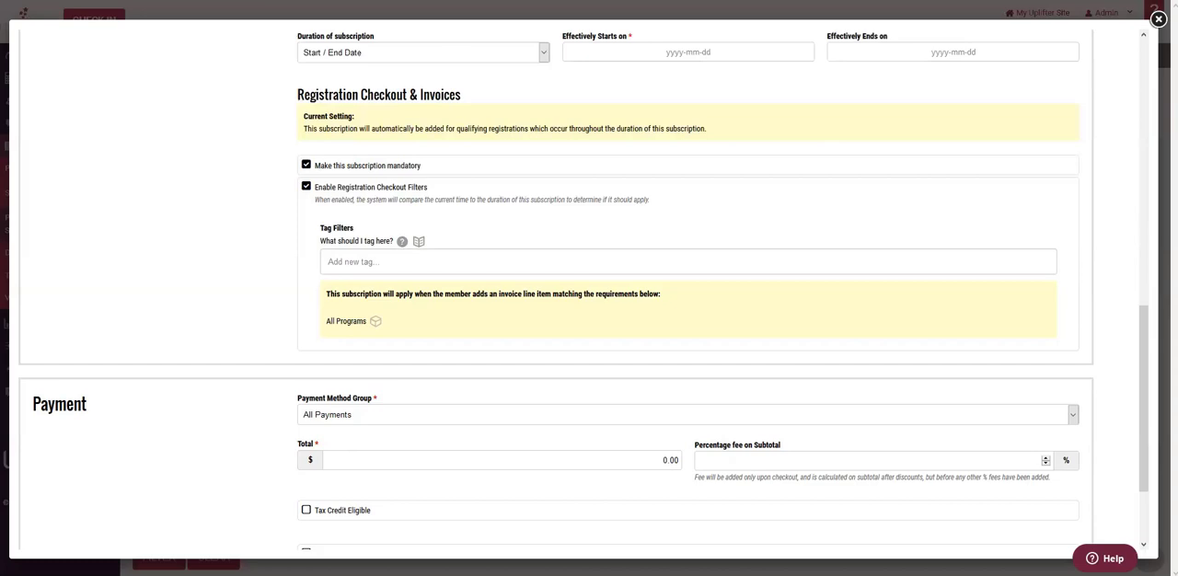
mouse_move(618, 191)
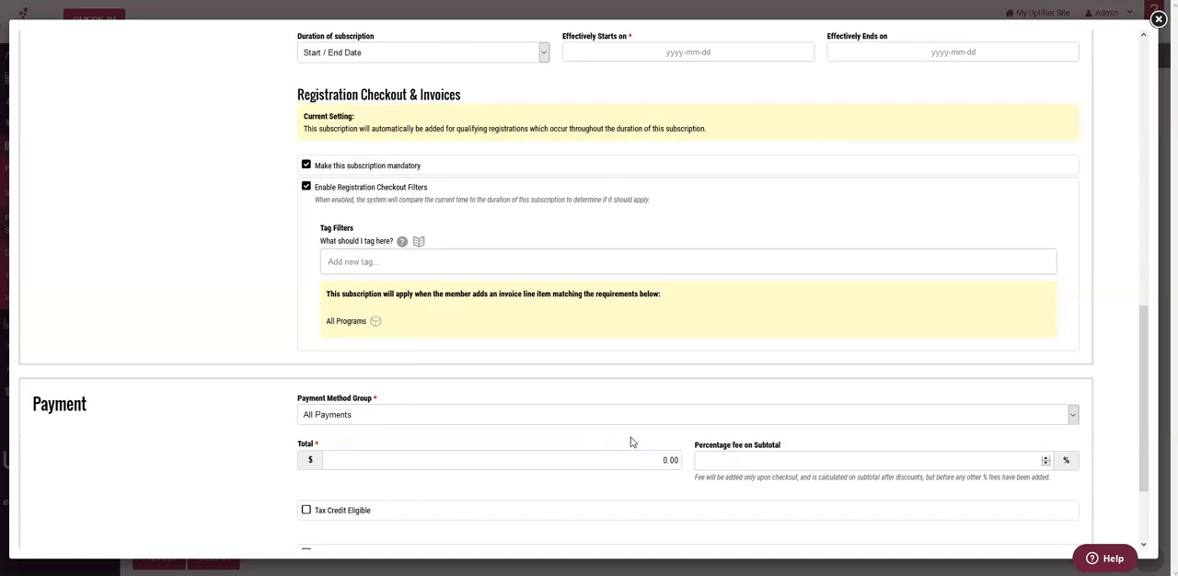
mouse_move(510, 372)
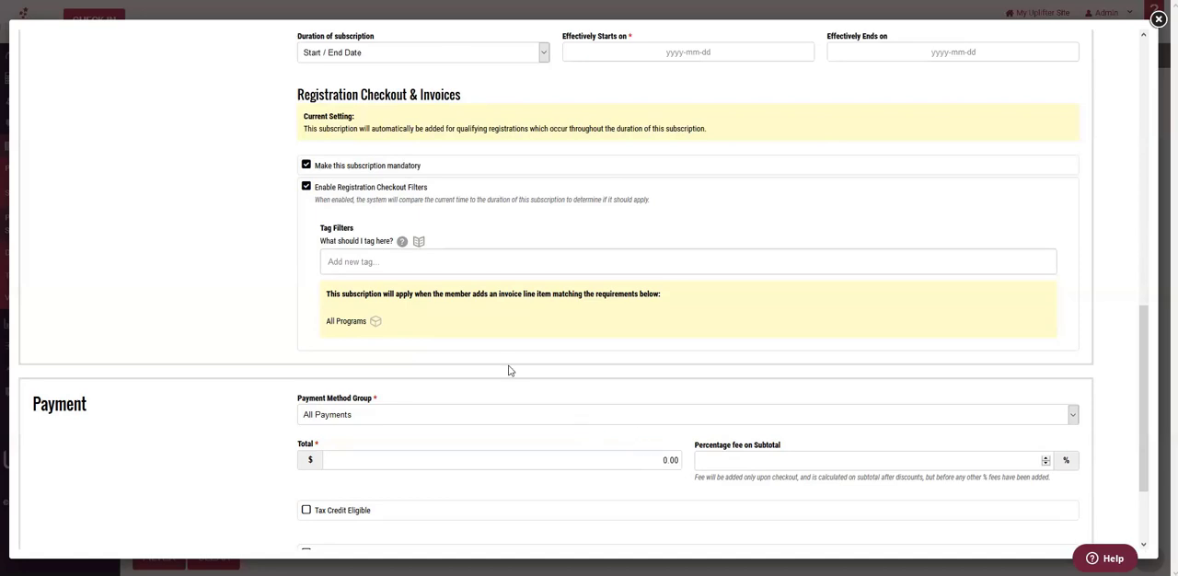
mouse_move(633, 451)
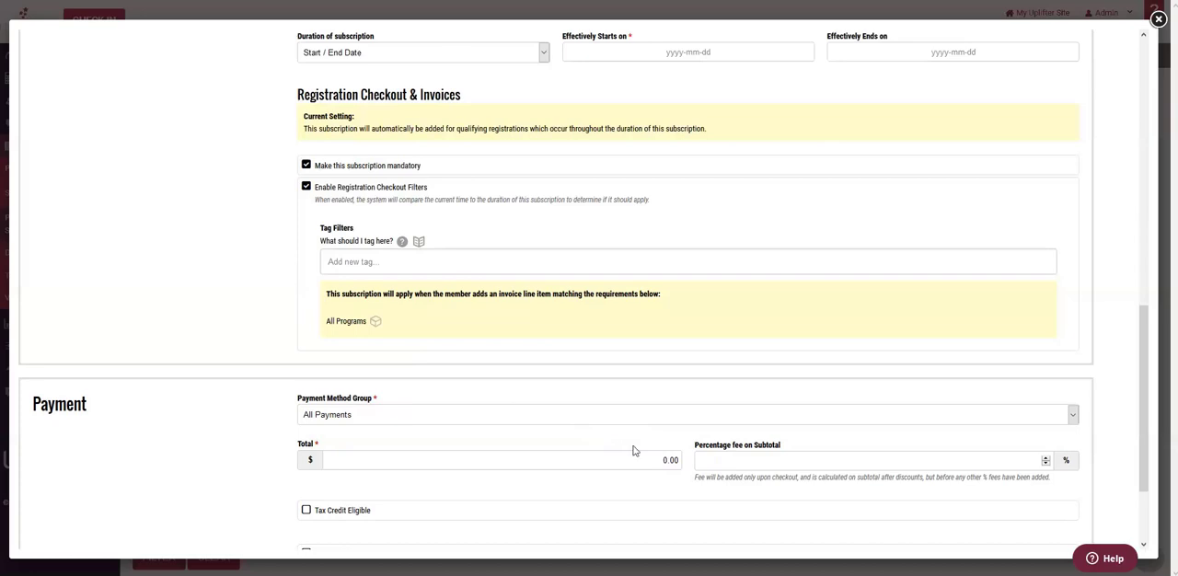
click(685, 414)
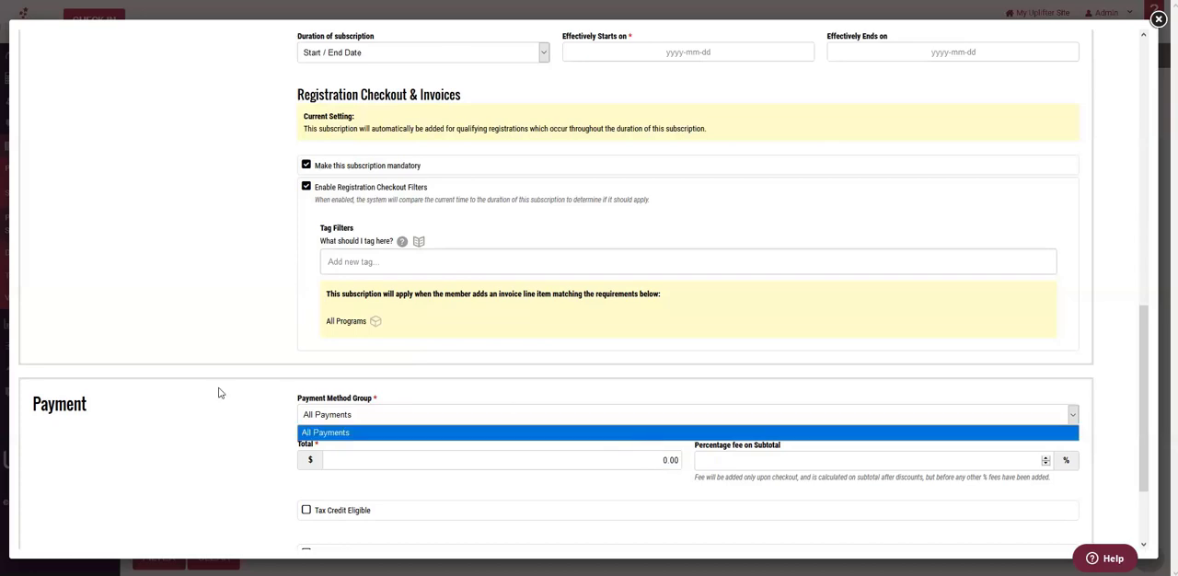
click(323, 433)
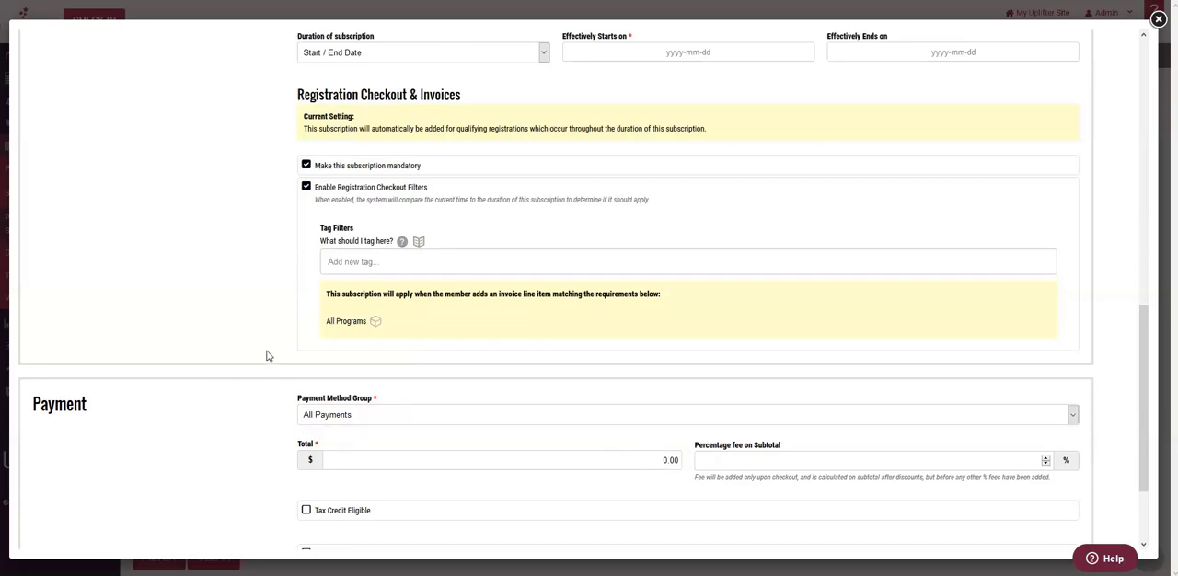
mouse_move(291, 350)
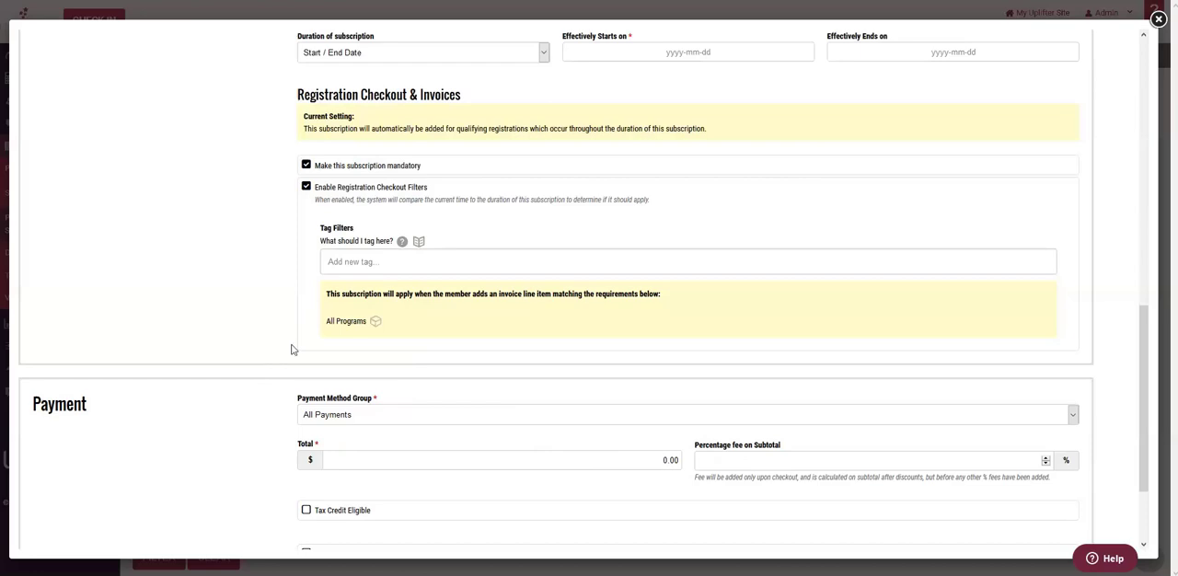
mouse_move(332, 321)
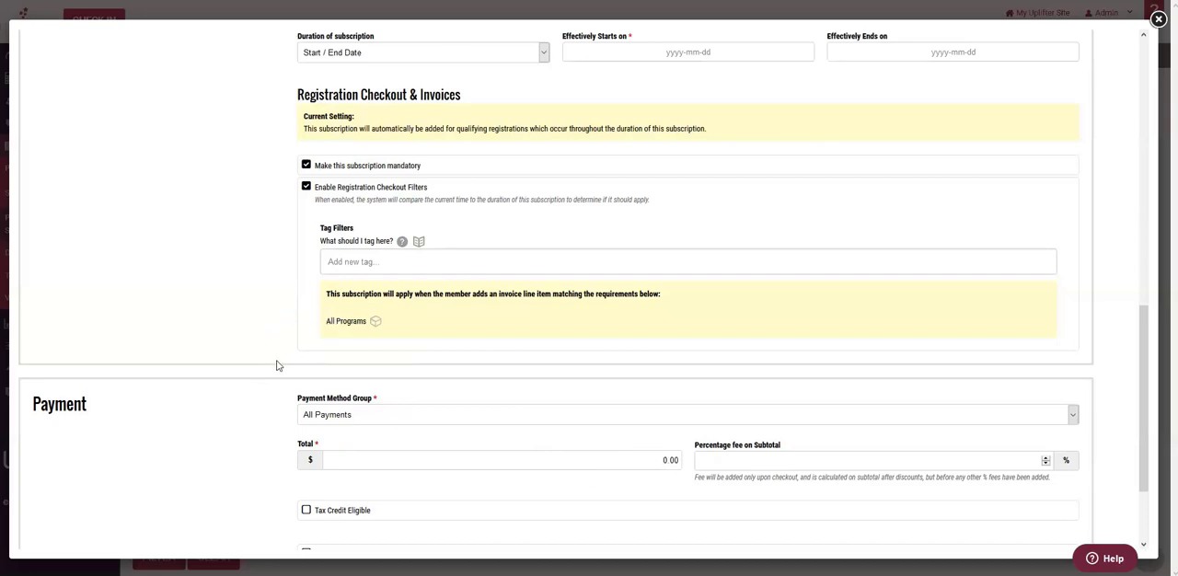
mouse_move(324, 335)
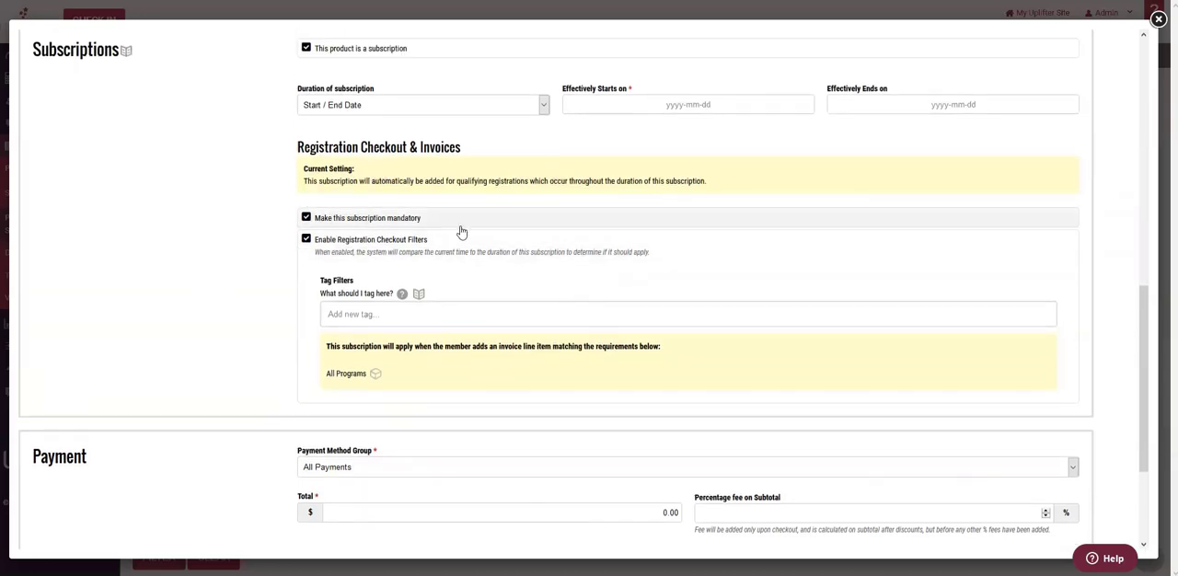
Step: Re-add the Recreational category as the subscription's tag filter
text(re)
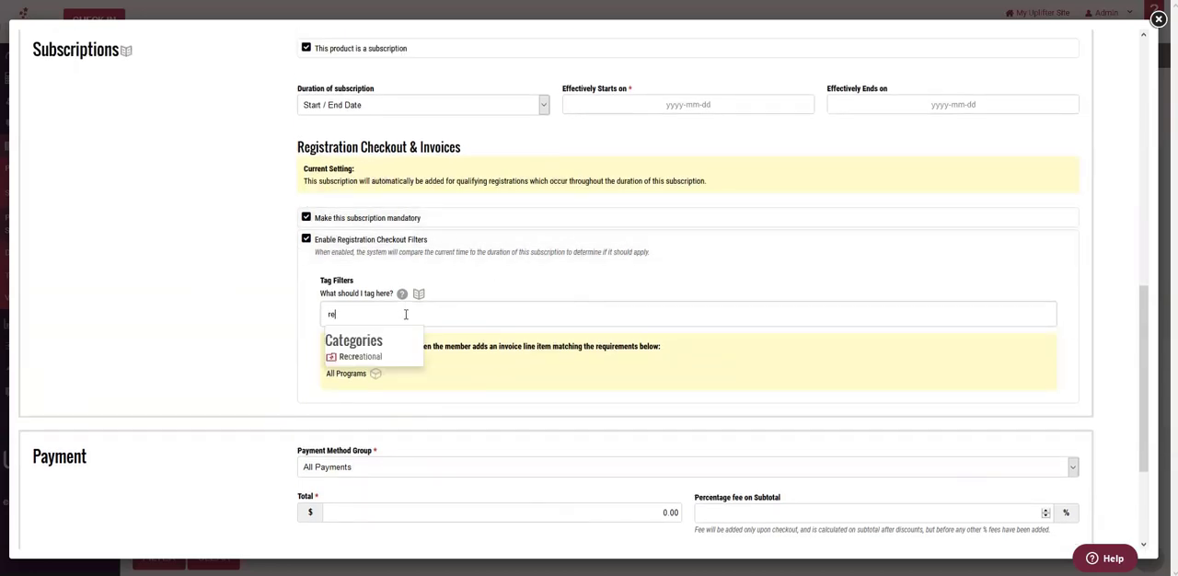
click(361, 357)
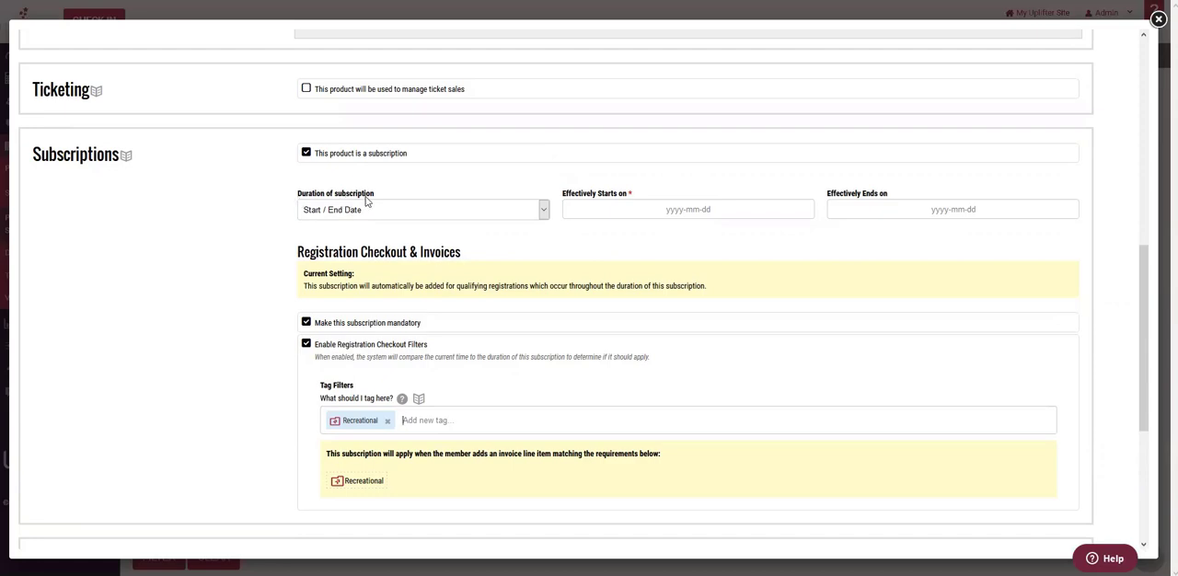
Step: Set the duration to Gymnastics Ontario Season and choose the 2020-2021 season
click(421, 209)
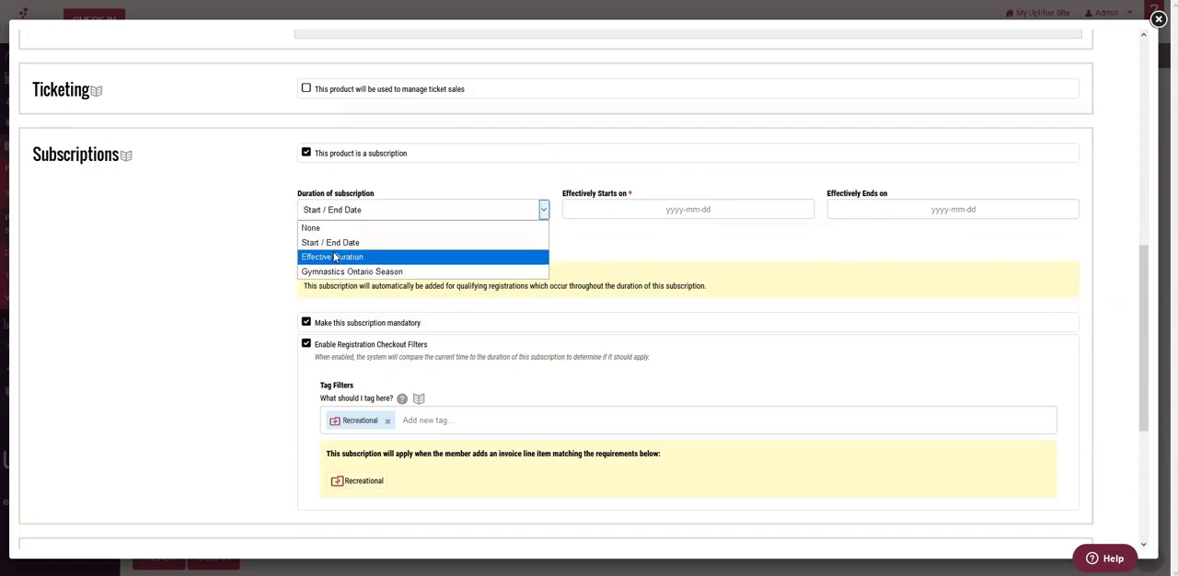
mouse_move(351, 272)
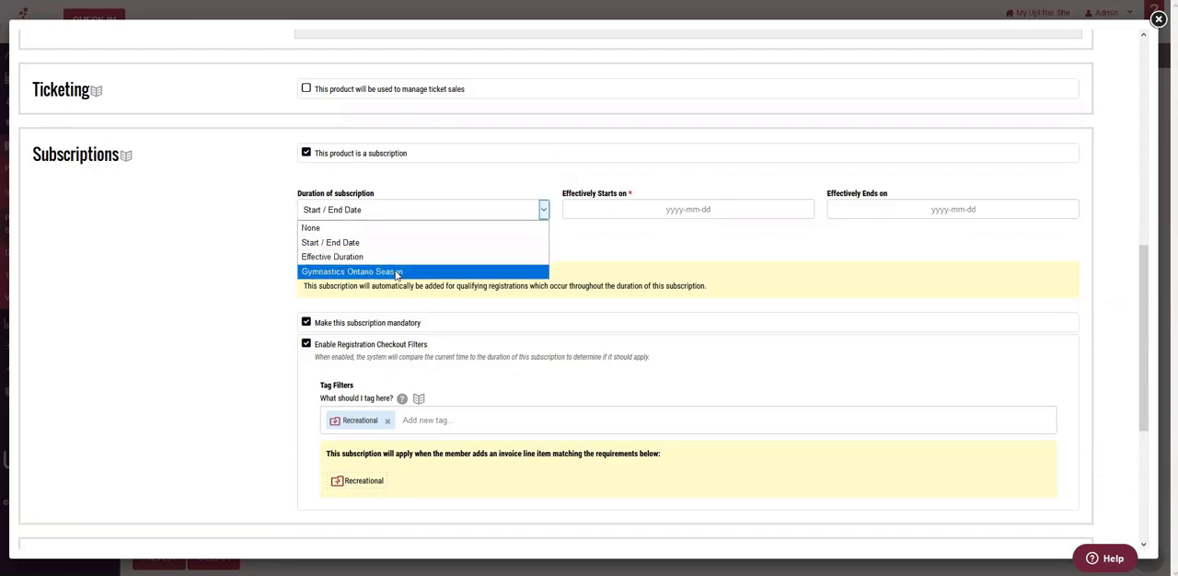
click(350, 270)
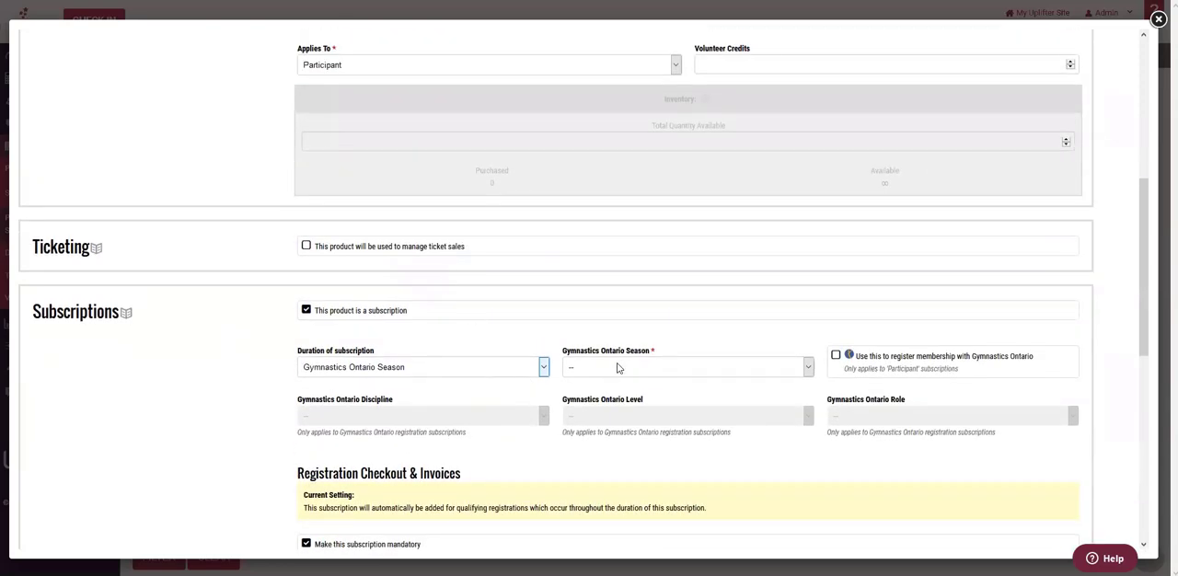
click(685, 366)
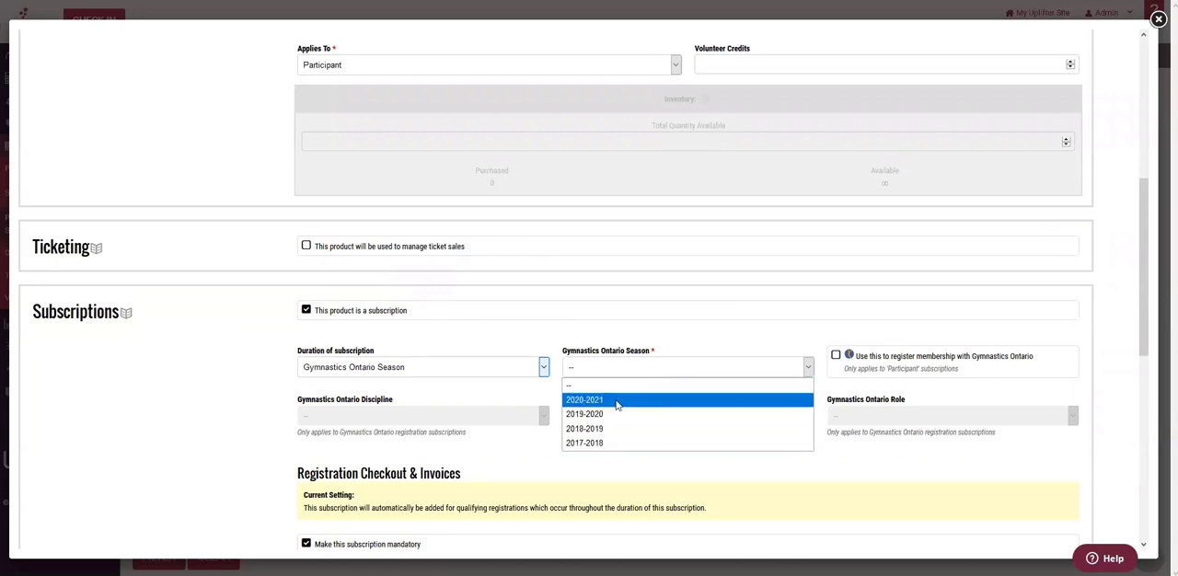
click(585, 400)
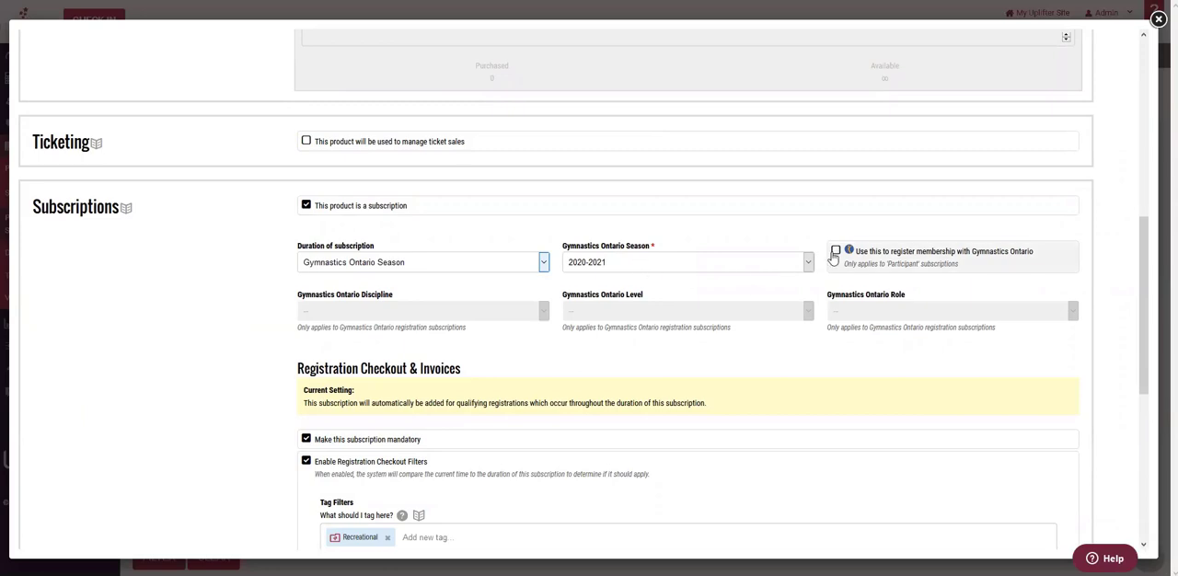
mouse_move(873, 253)
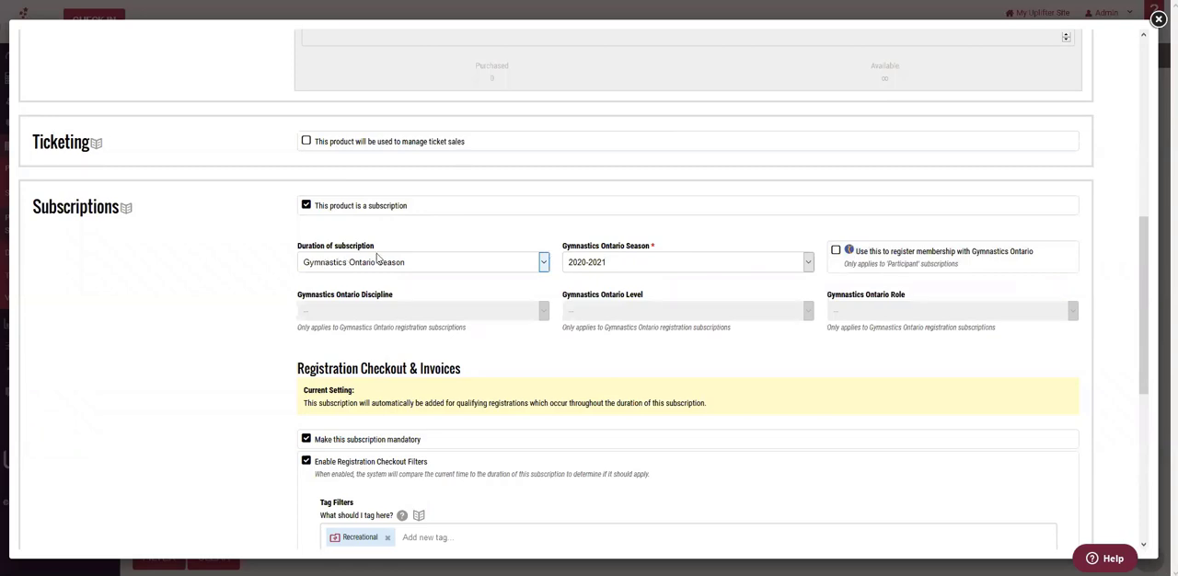
mouse_move(591, 261)
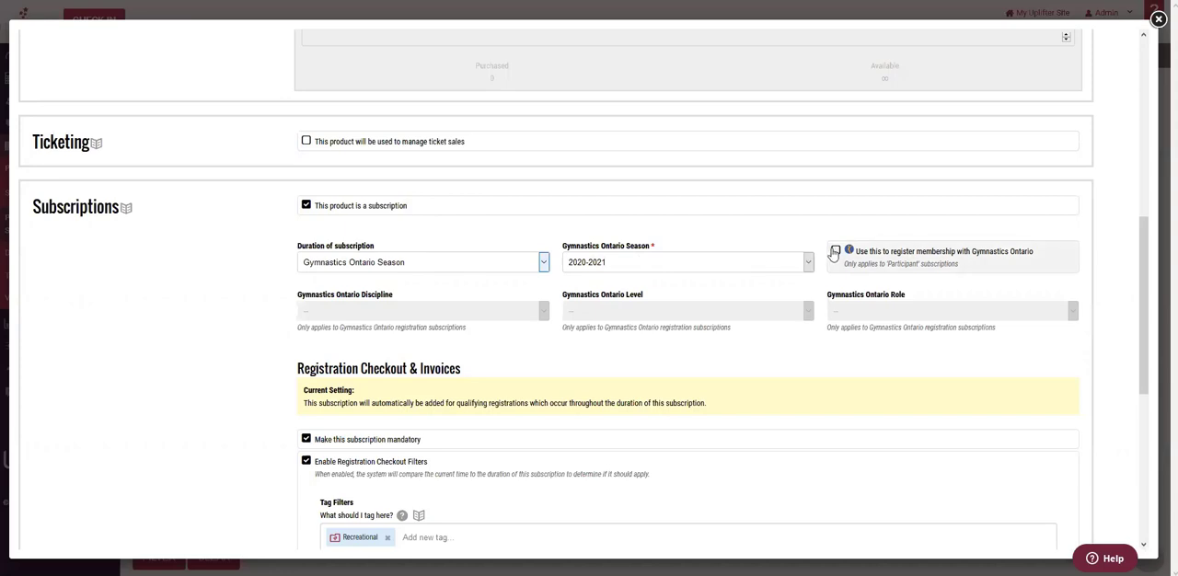
Step: Toggle the Gymnastics Ontario membership registration checkbox, leaving it on
click(834, 252)
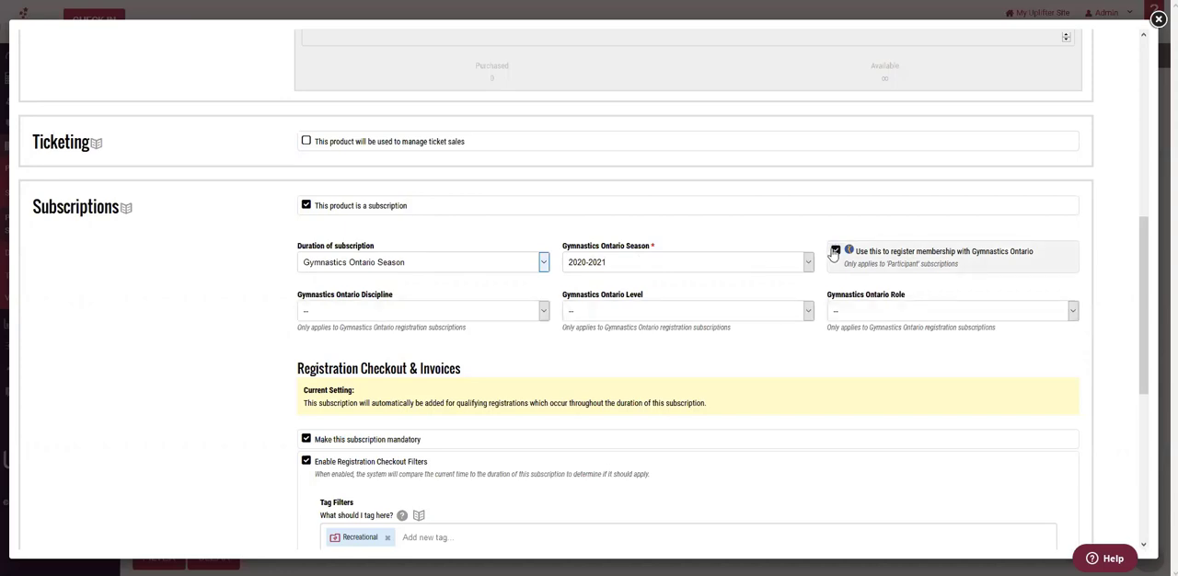
click(836, 250)
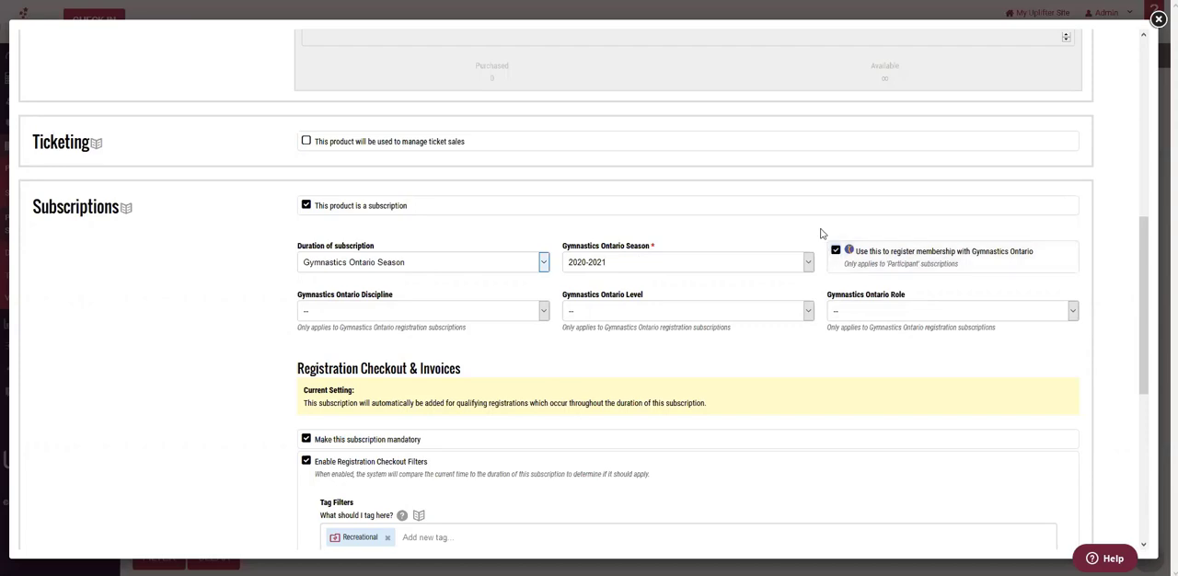
mouse_move(839, 230)
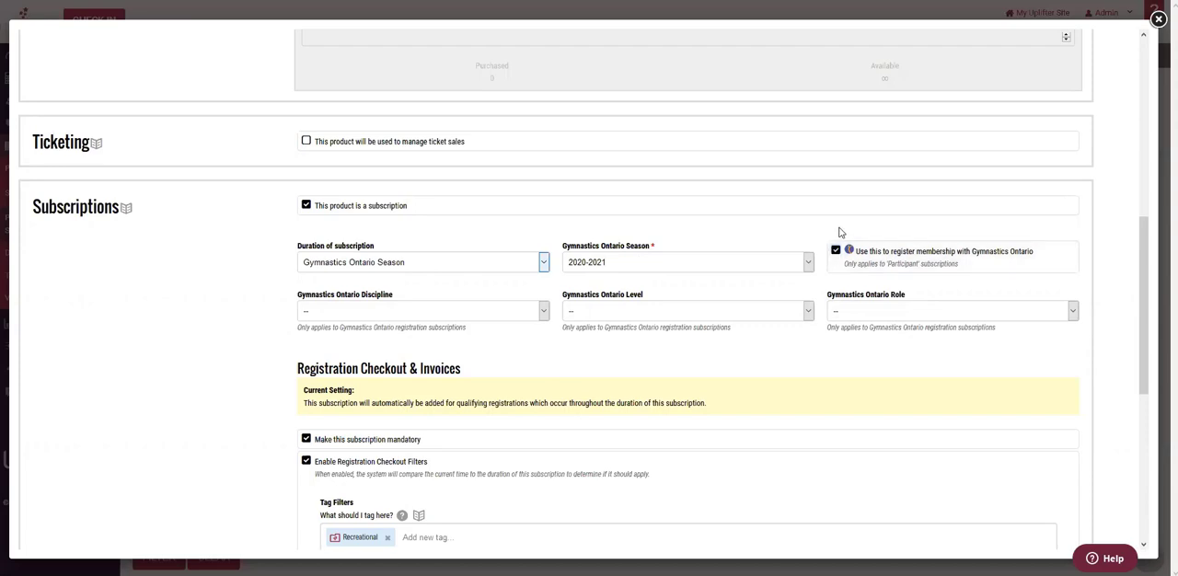
click(836, 250)
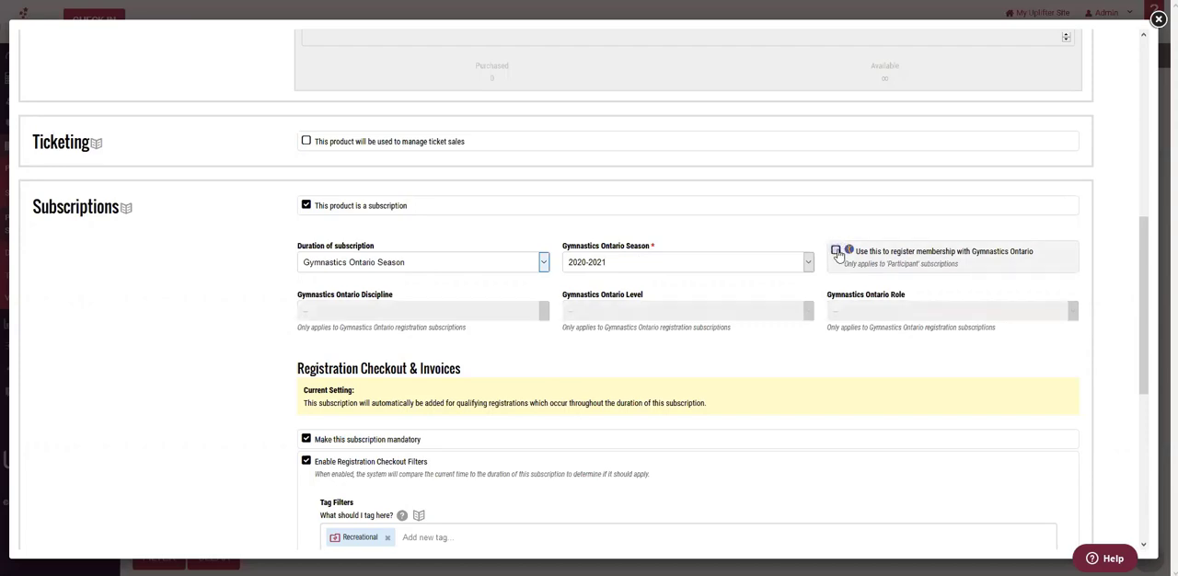
click(836, 251)
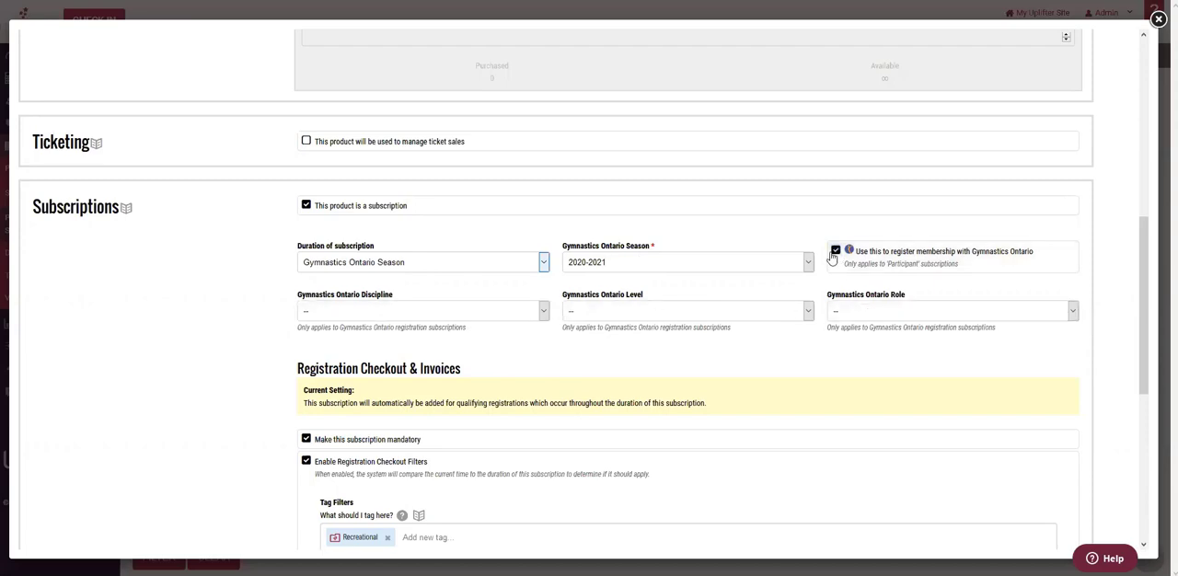
click(836, 250)
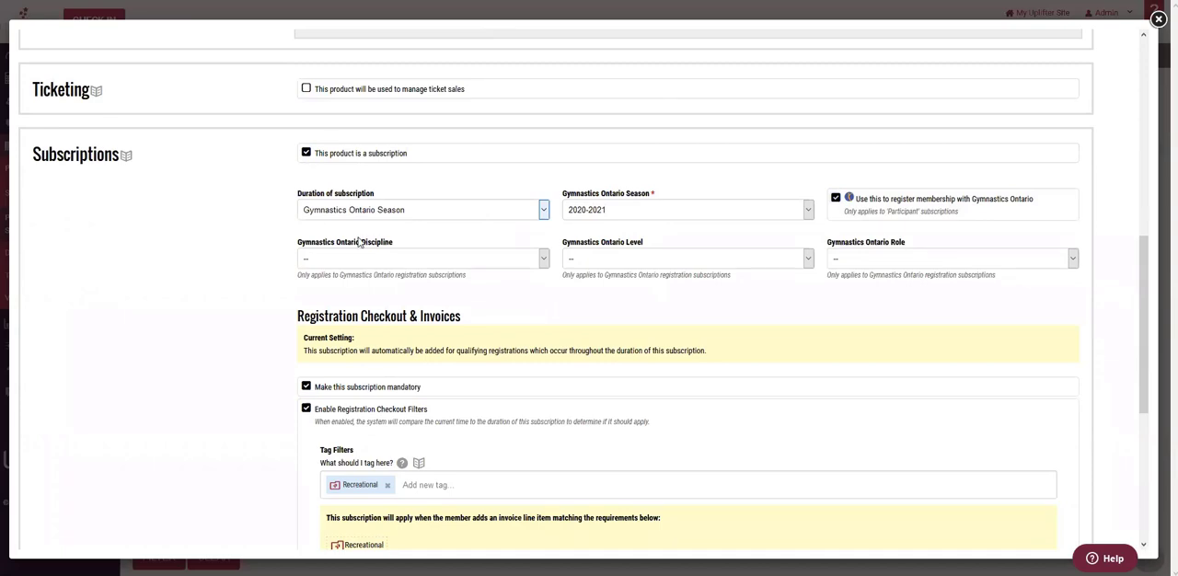
mouse_move(887, 241)
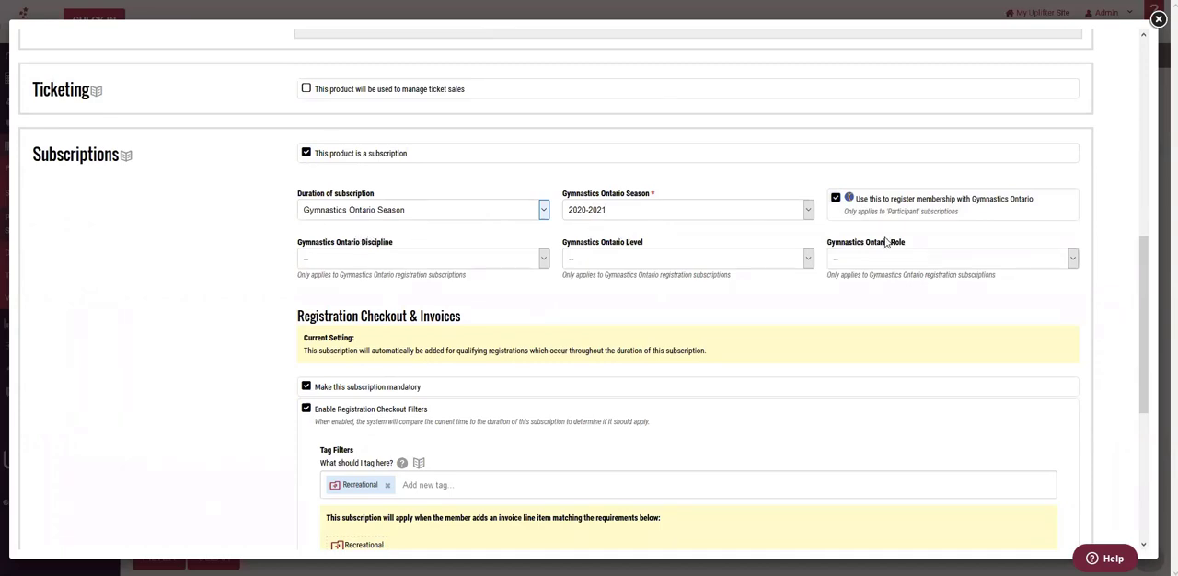
mouse_move(505, 258)
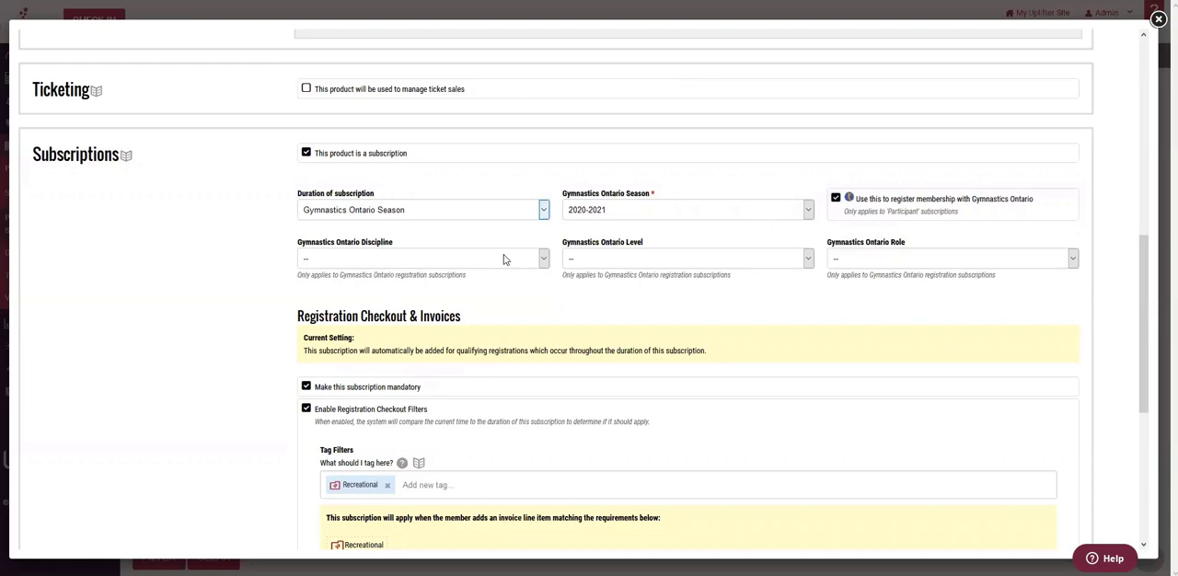
mouse_move(860, 256)
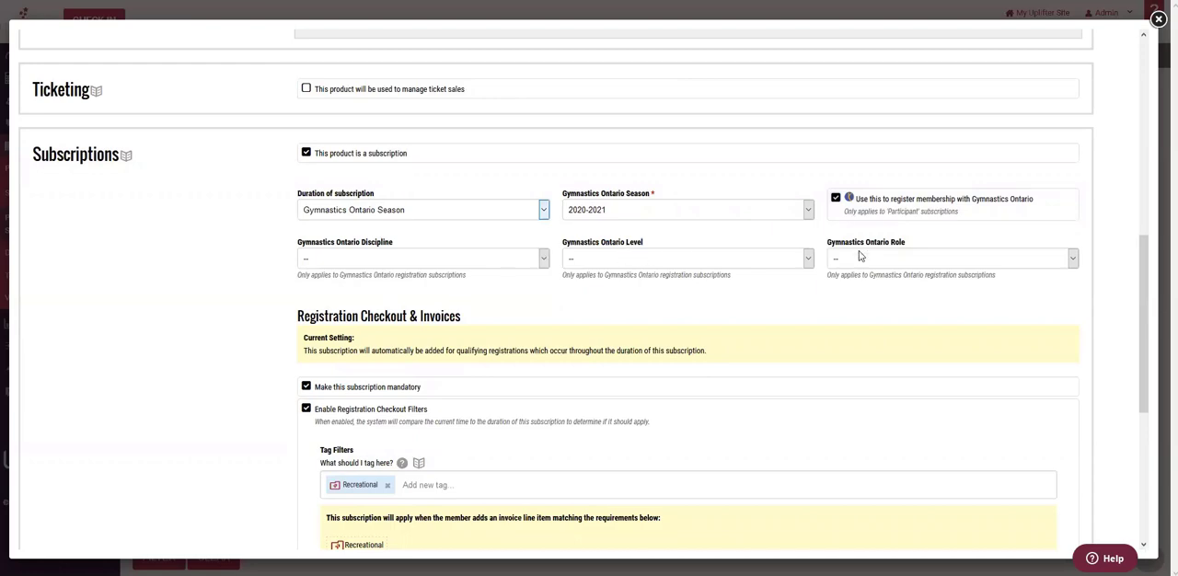
mouse_move(856, 257)
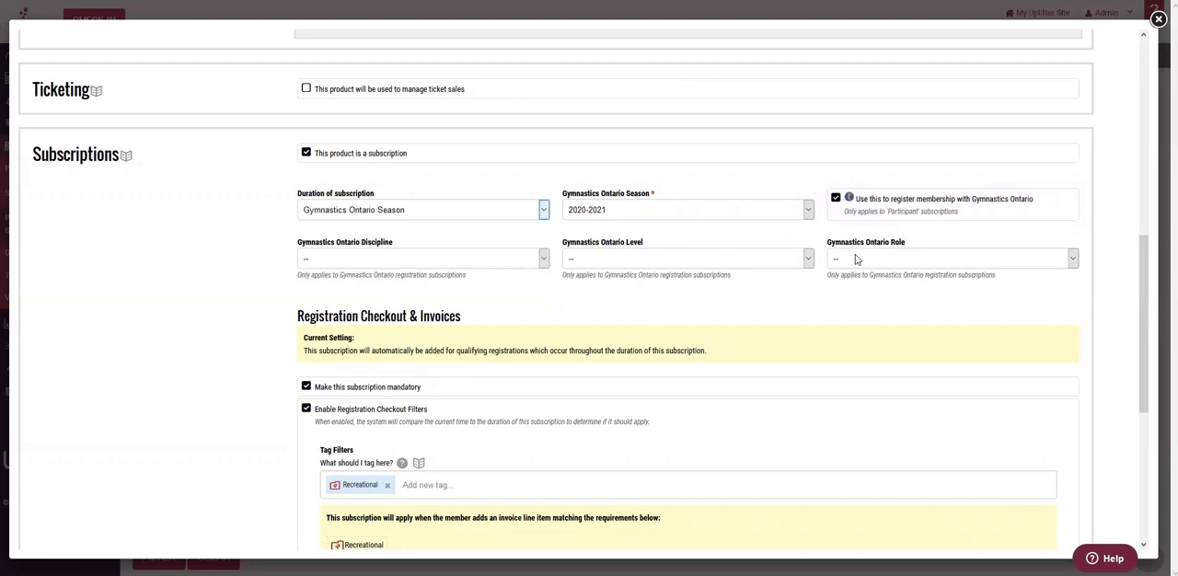
click(422, 258)
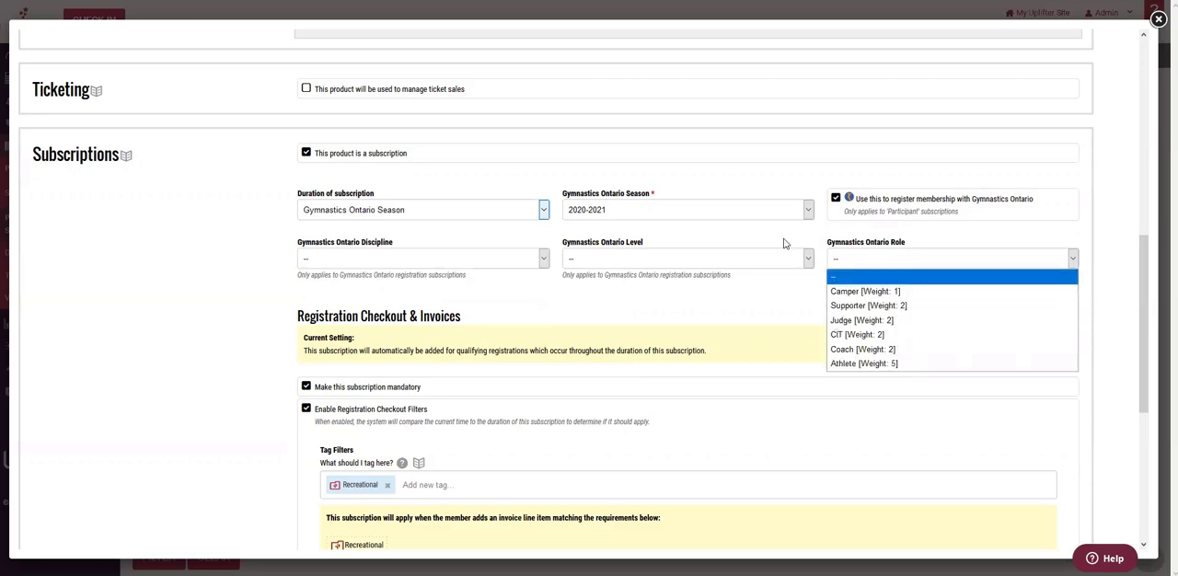
mouse_move(522, 251)
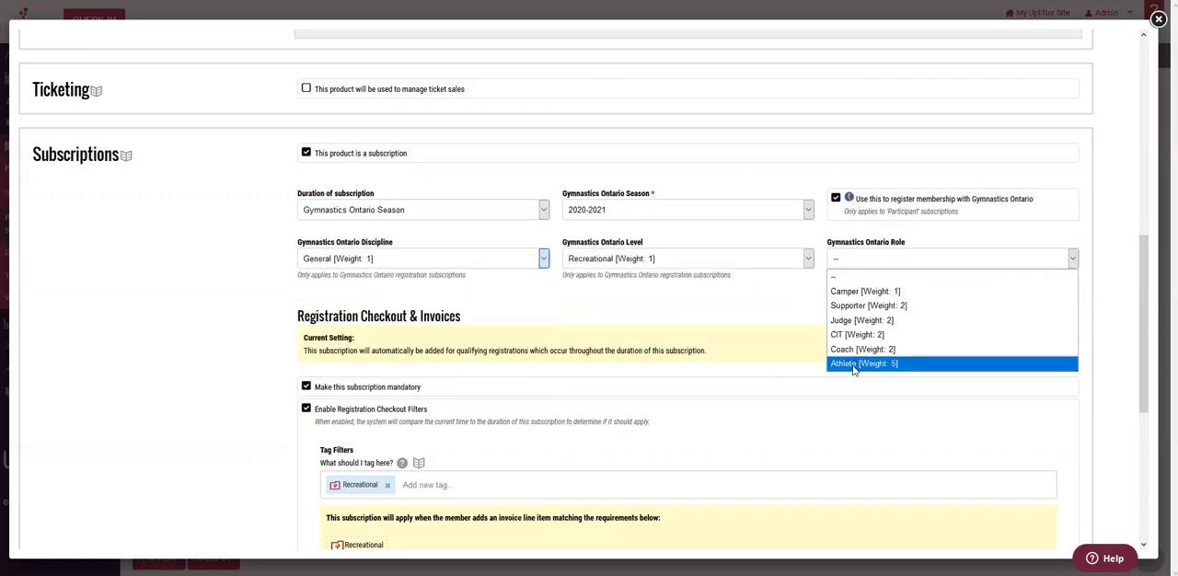
click(865, 363)
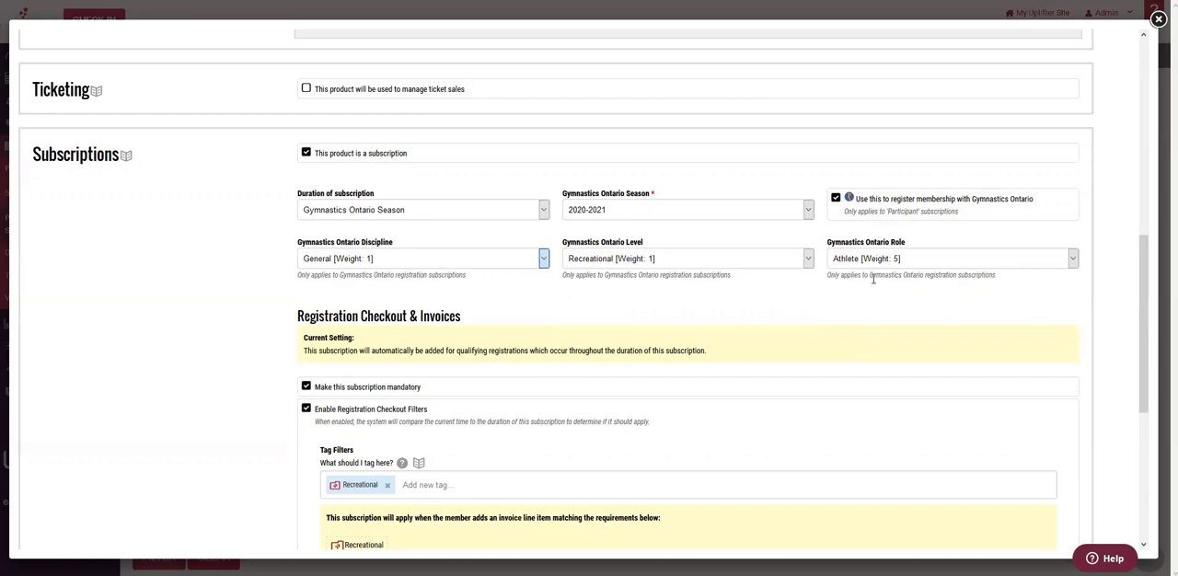
mouse_move(865, 293)
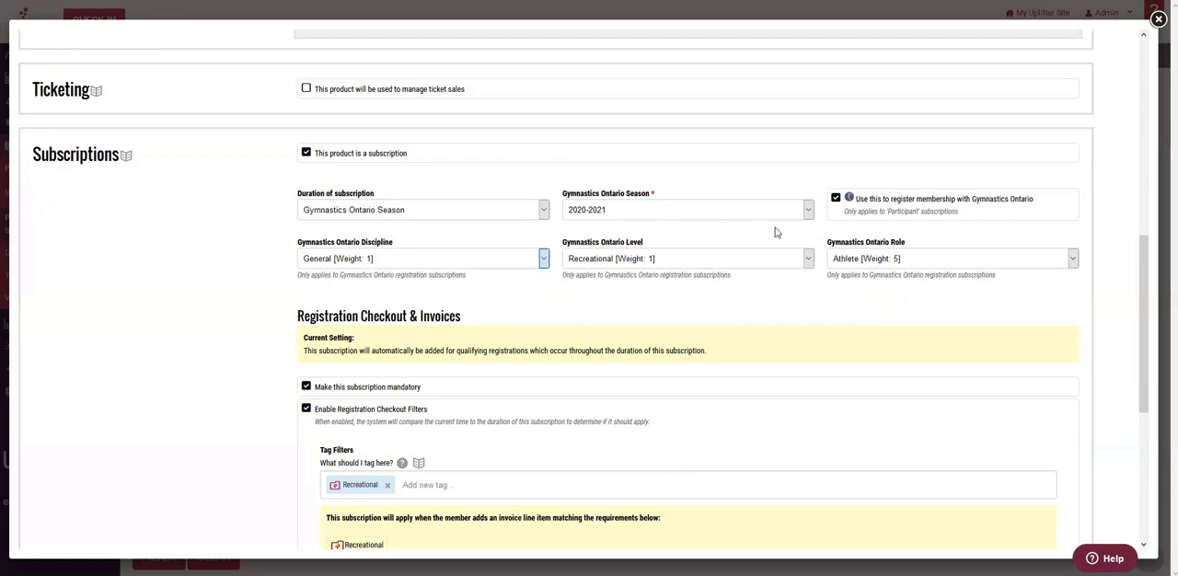
mouse_move(780, 232)
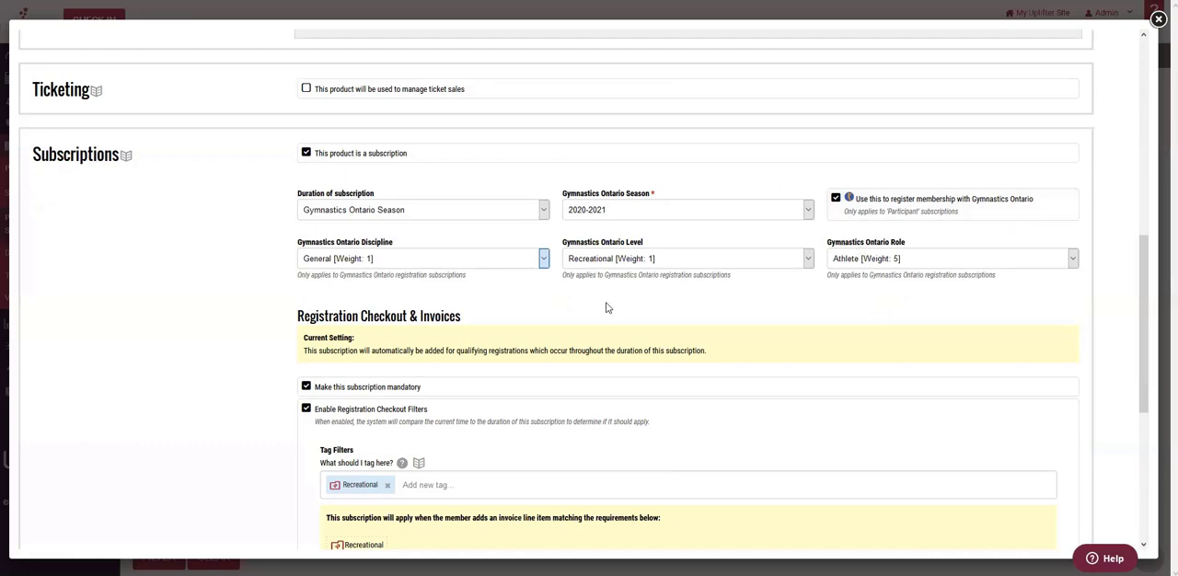
mouse_move(637, 310)
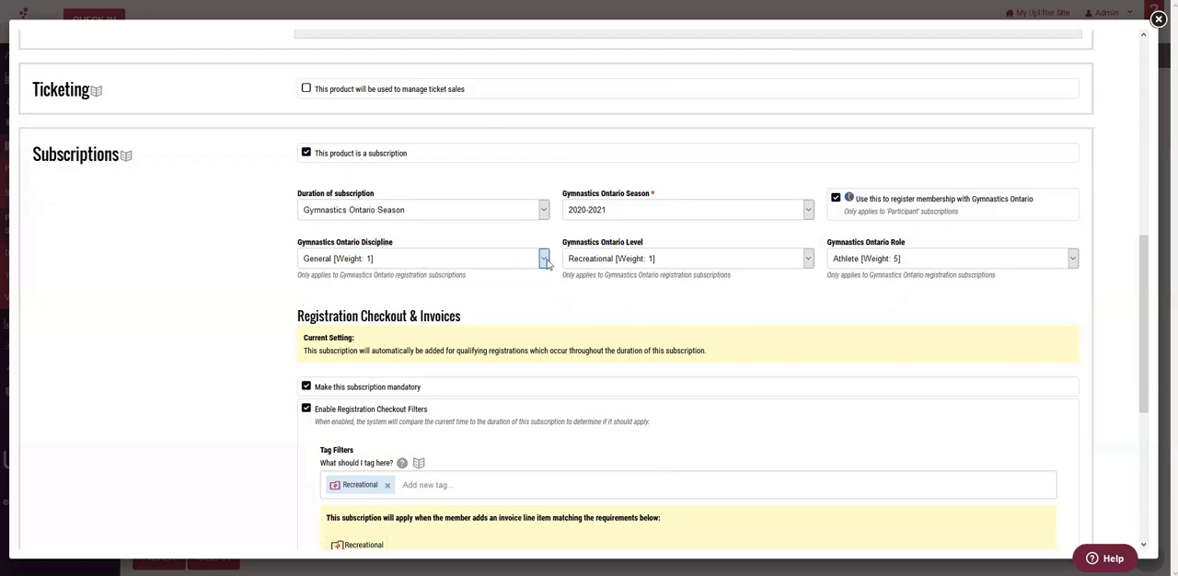
mouse_move(672, 252)
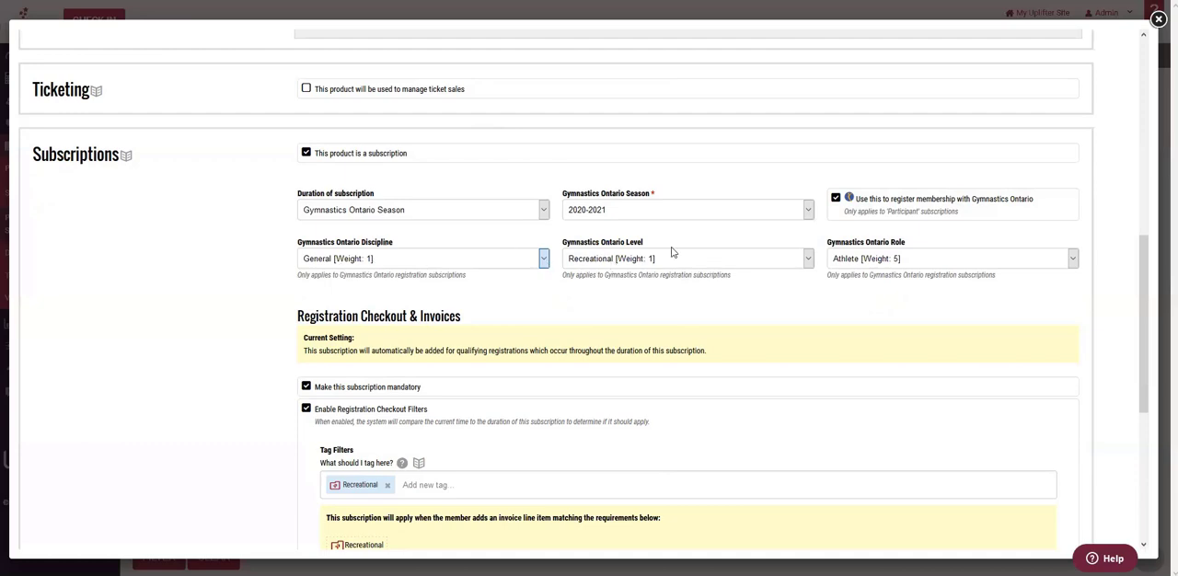
mouse_move(859, 265)
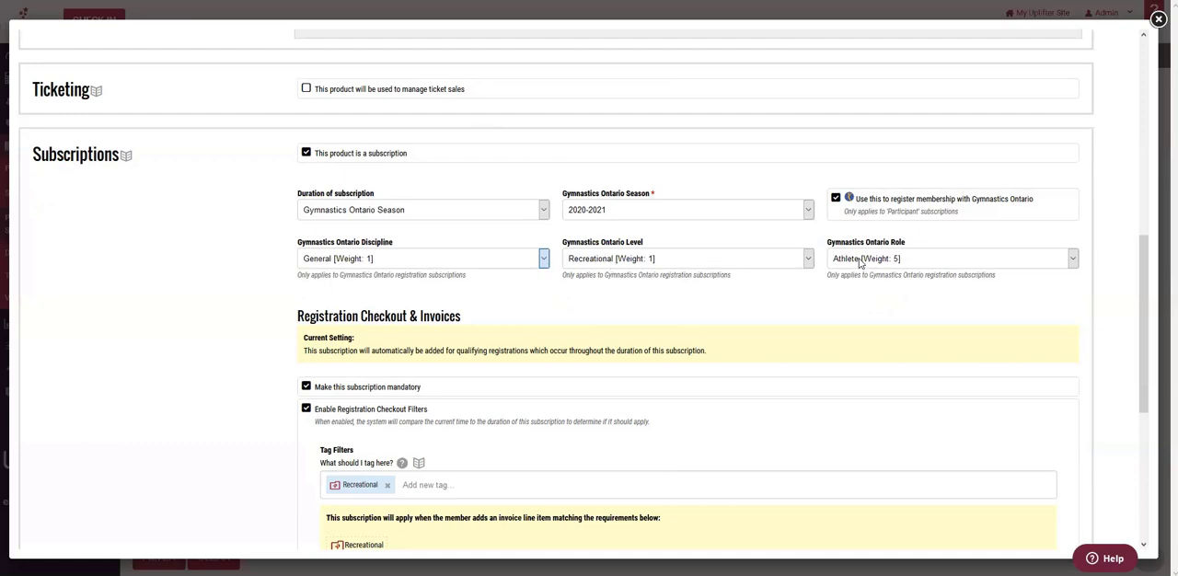
mouse_move(885, 258)
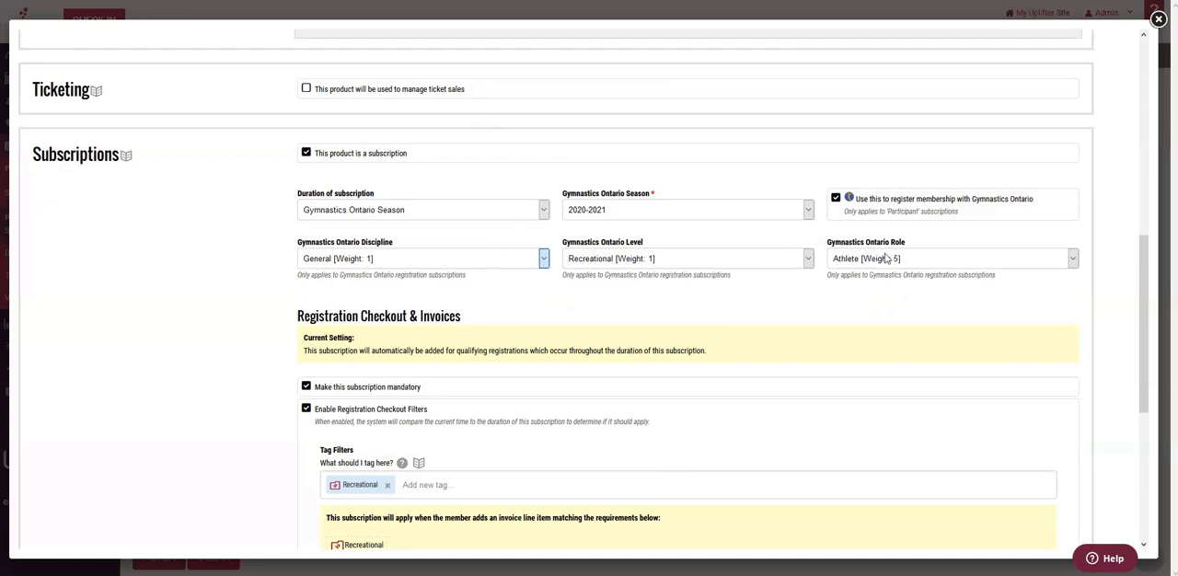
mouse_move(606, 269)
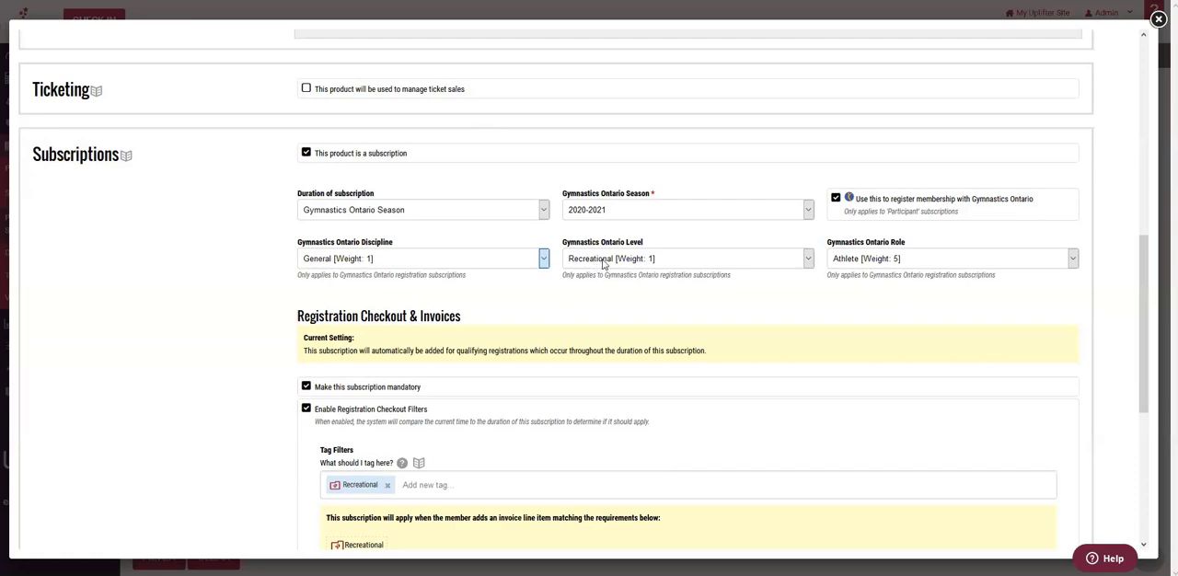
mouse_move(883, 265)
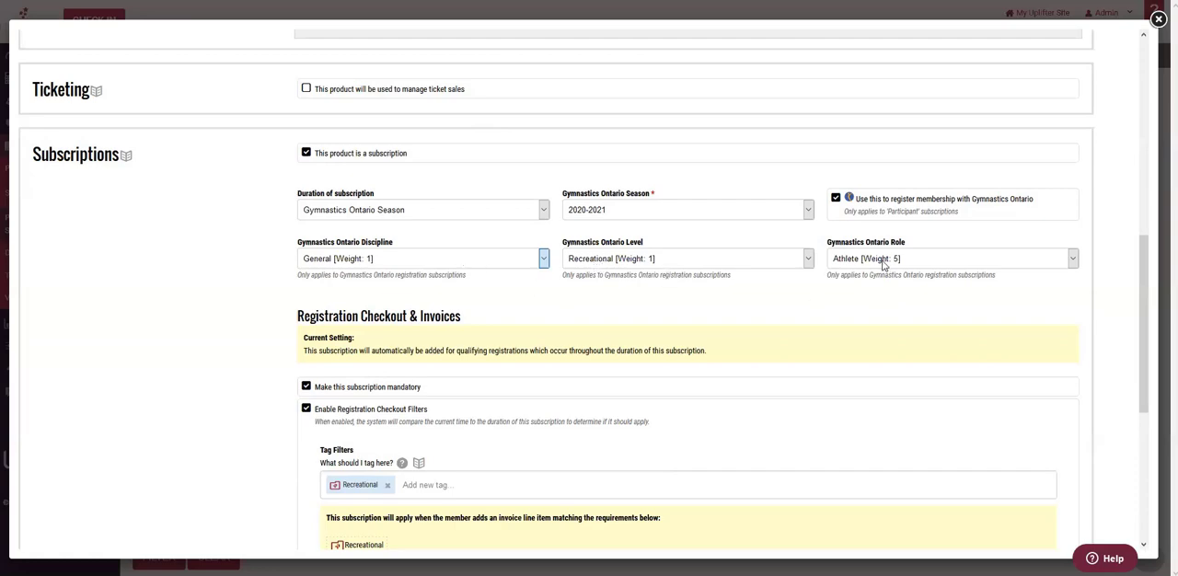
mouse_move(883, 265)
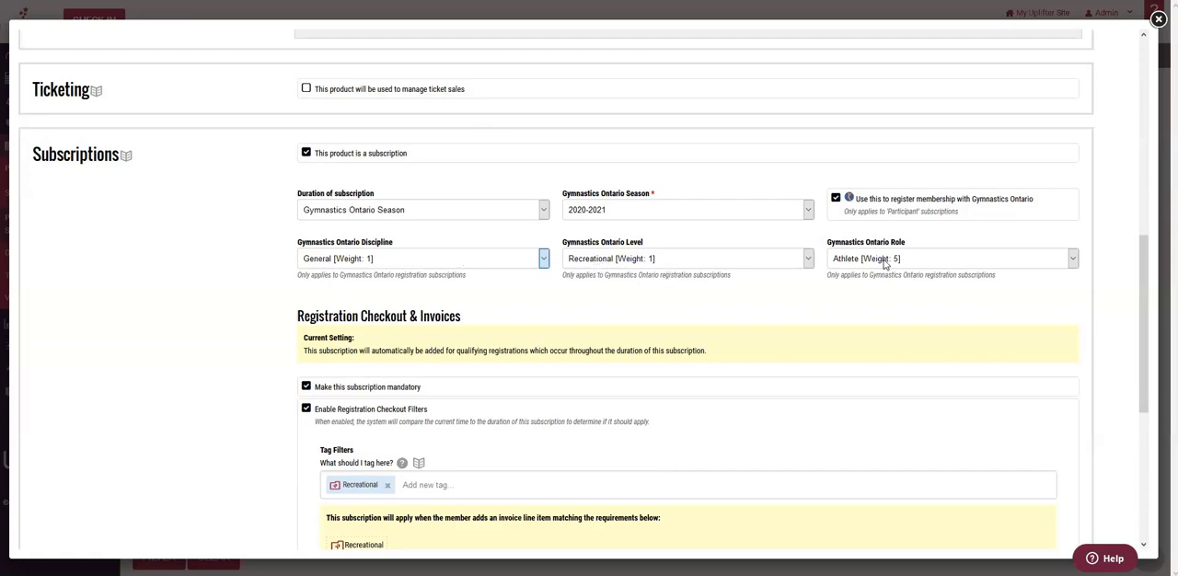
mouse_move(877, 265)
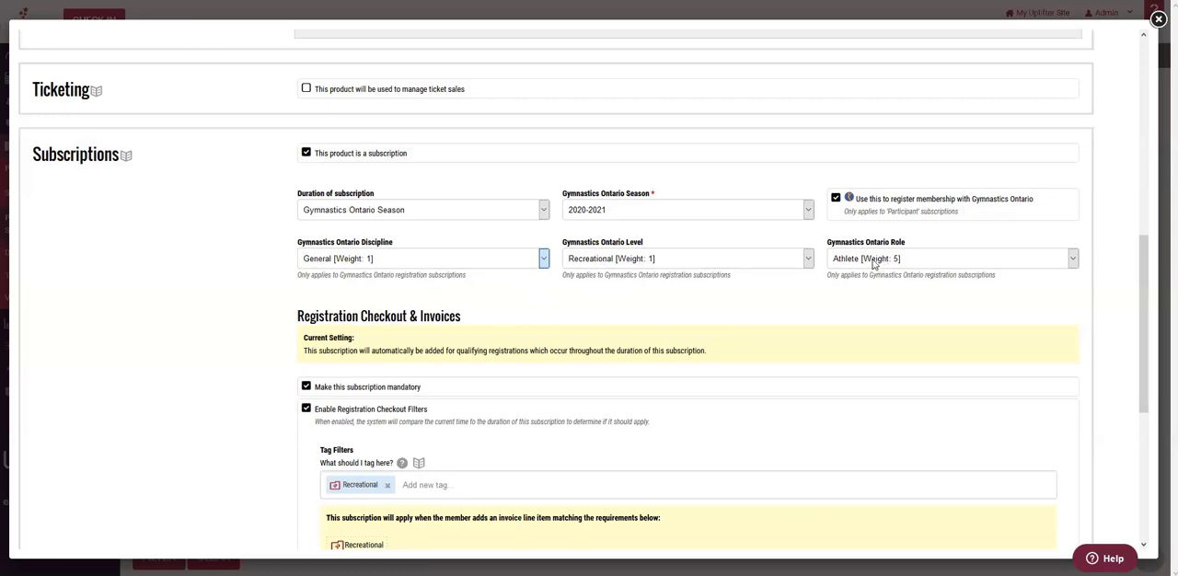
mouse_move(464, 254)
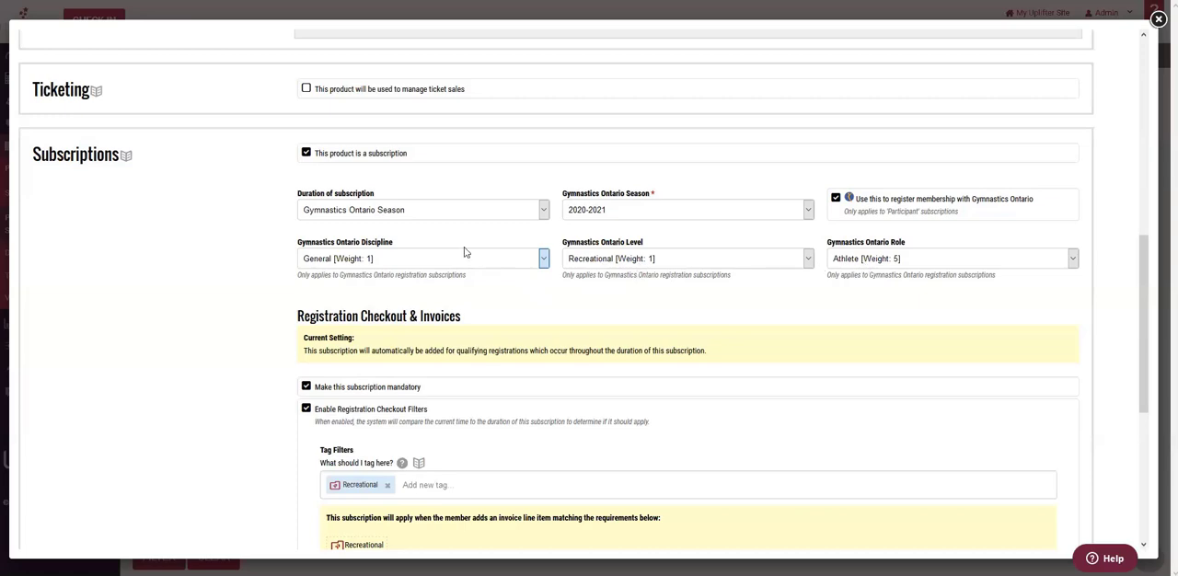
mouse_move(735, 280)
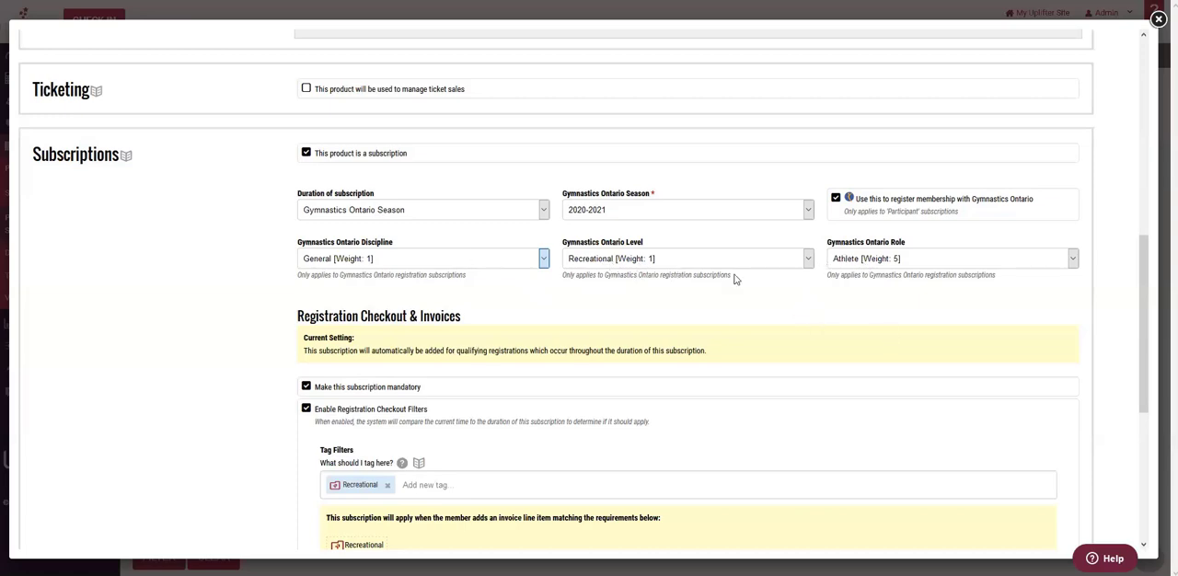
mouse_move(513, 263)
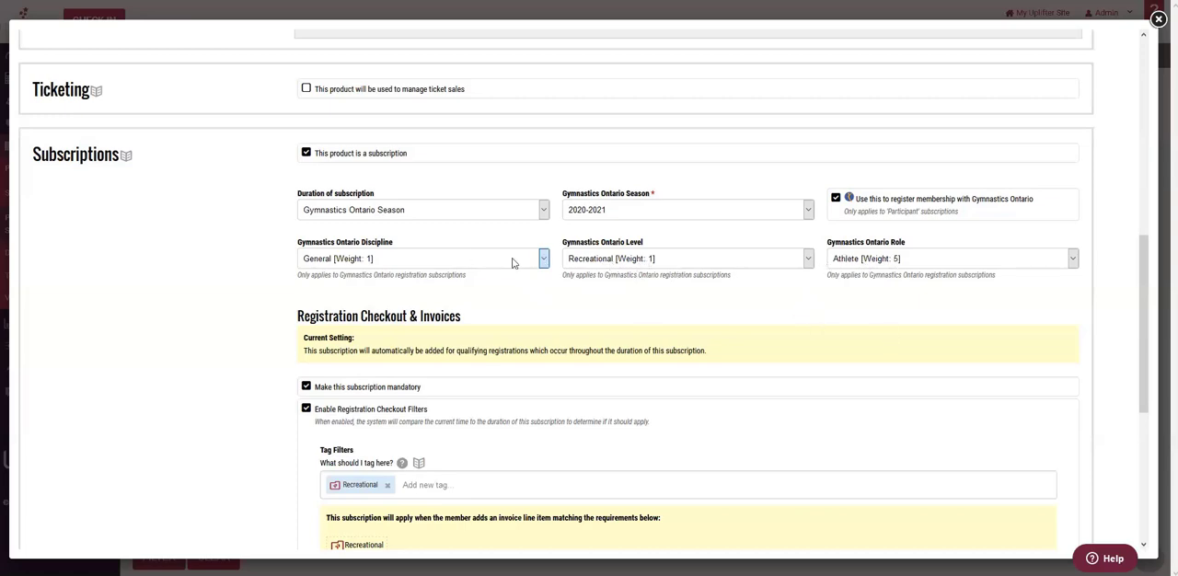
mouse_move(679, 280)
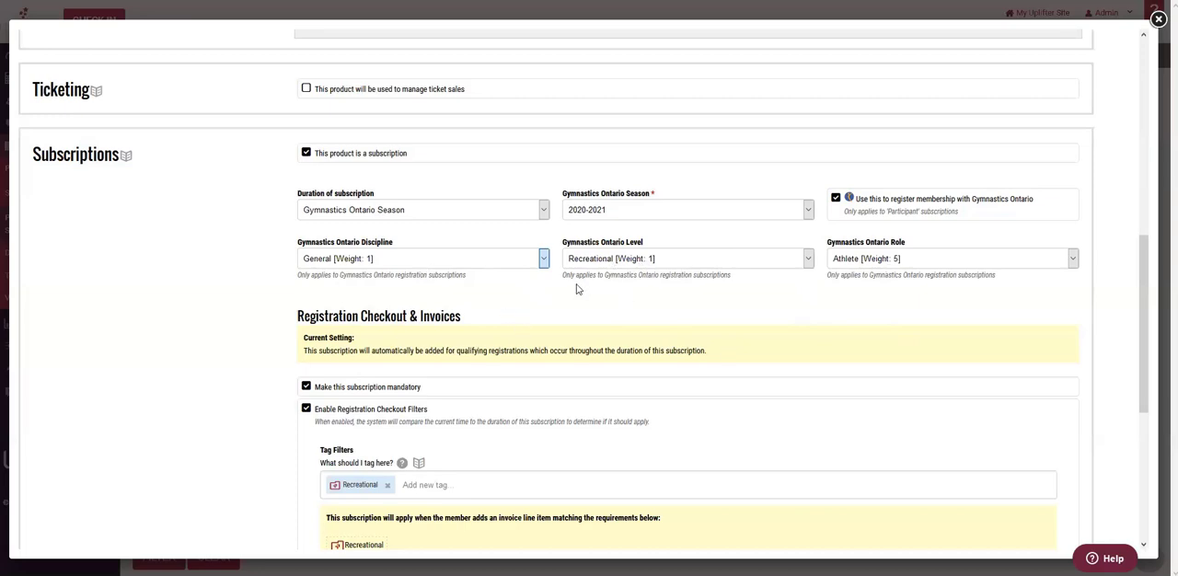
scroll(down, 3)
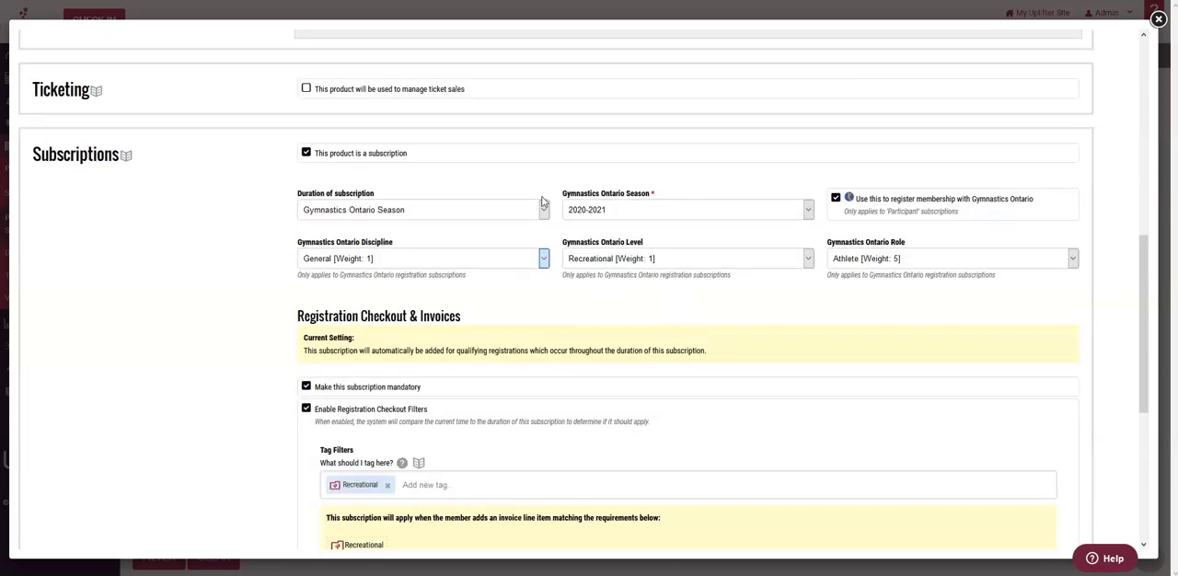
mouse_move(743, 283)
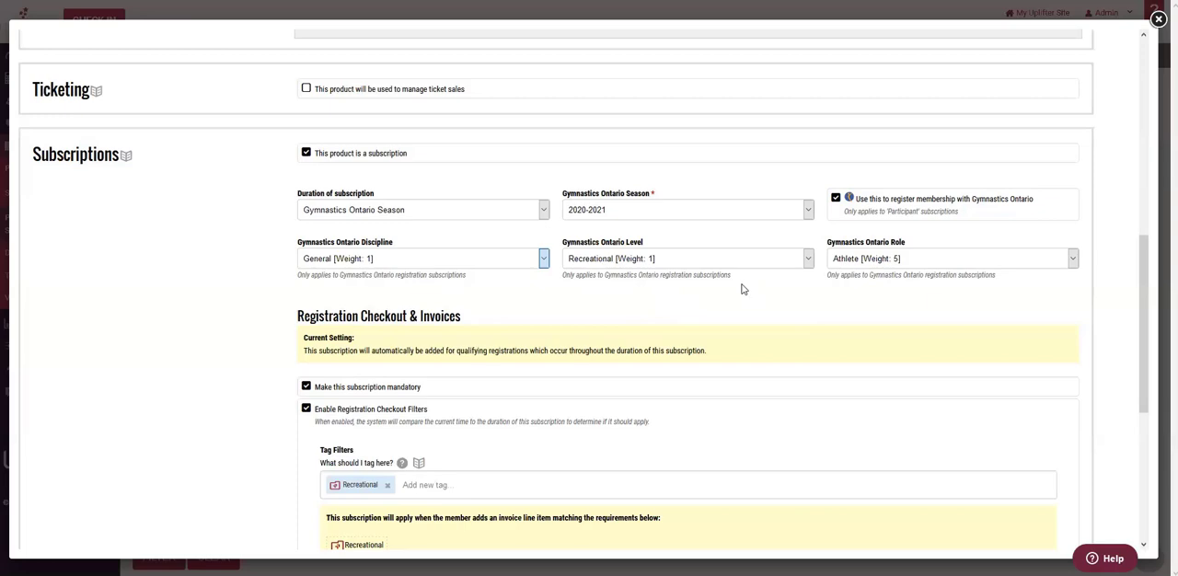
mouse_move(725, 294)
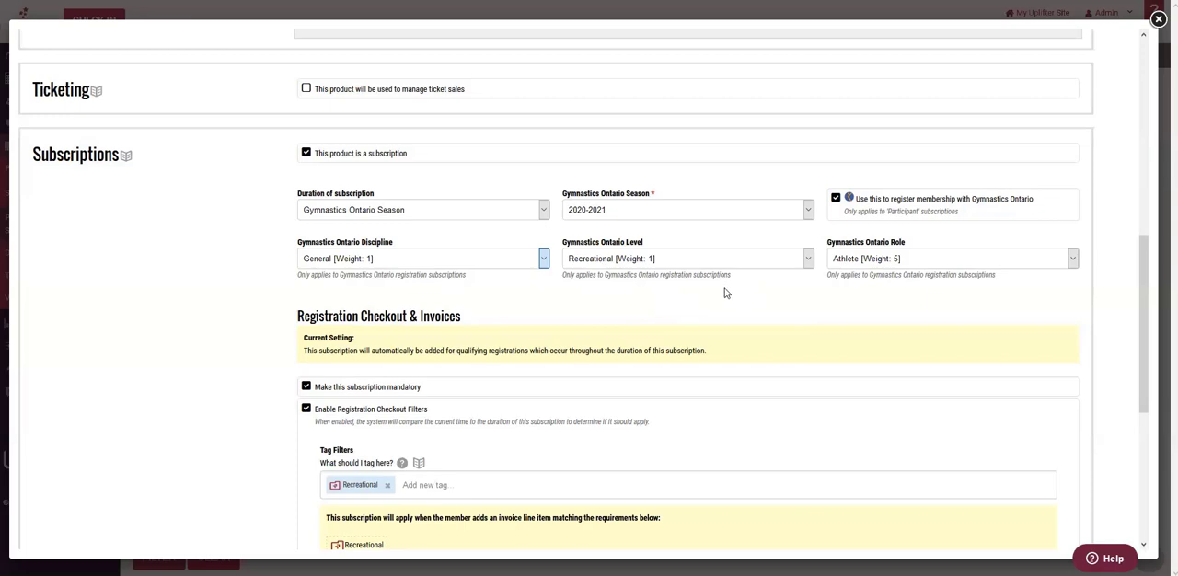
mouse_move(714, 335)
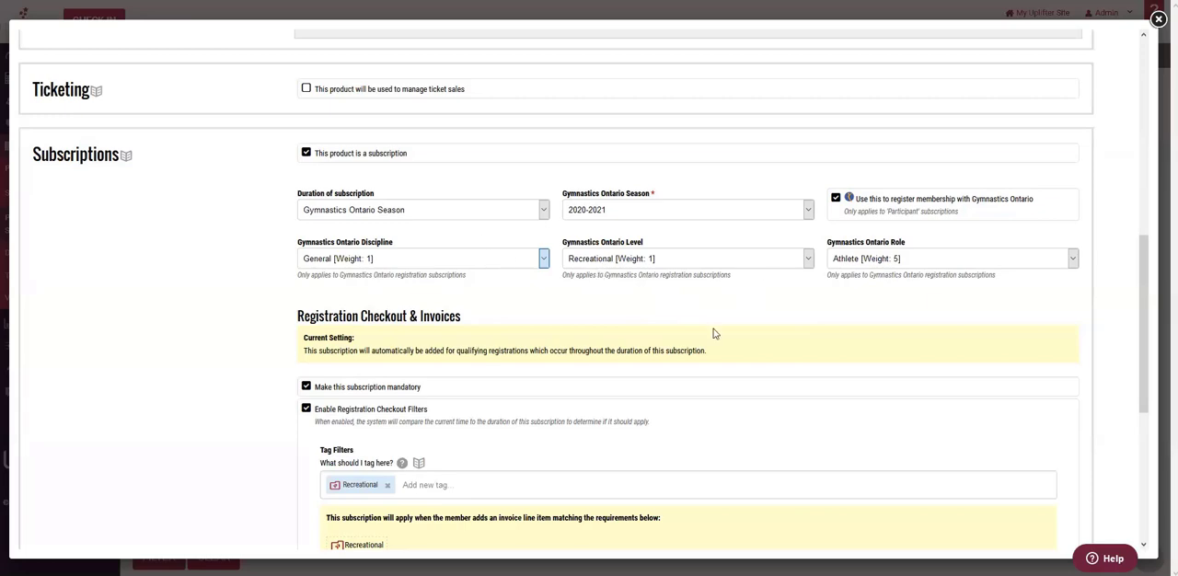
mouse_move(824, 320)
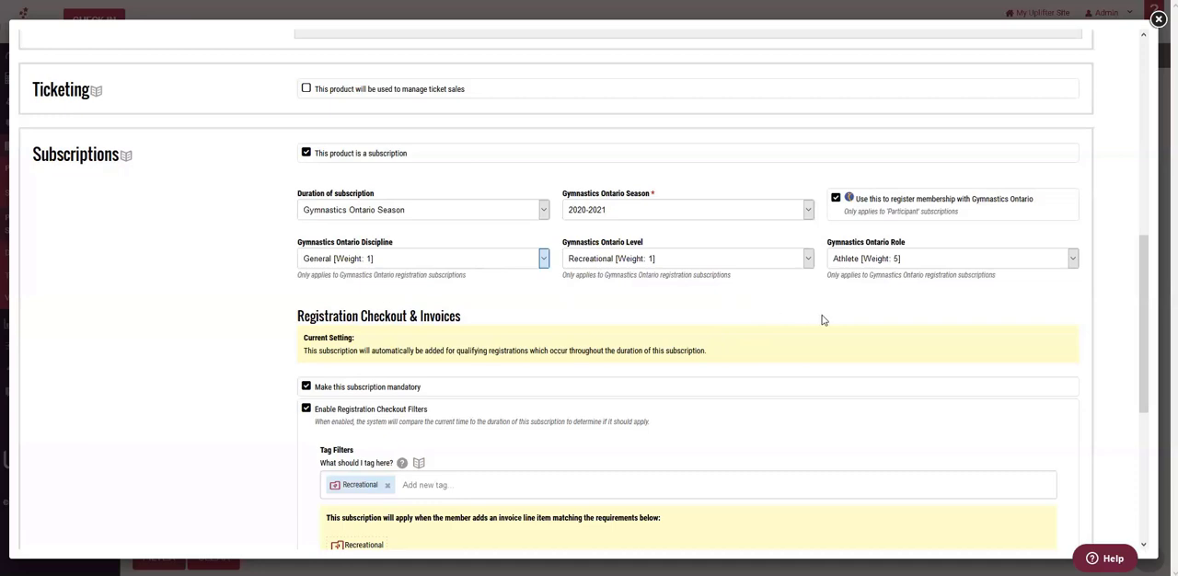
mouse_move(810, 313)
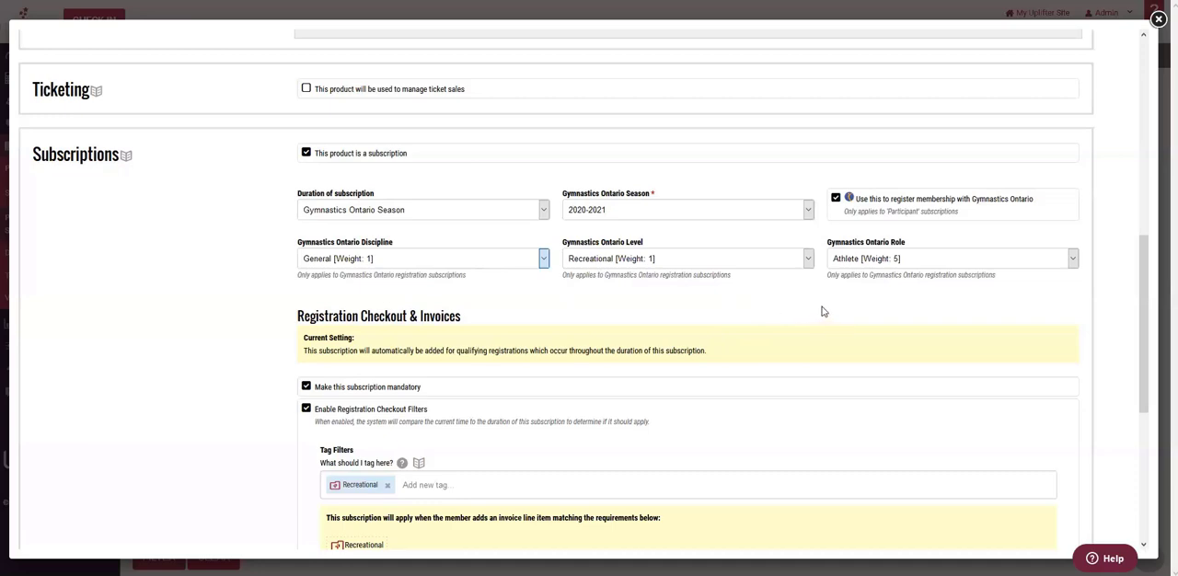
mouse_move(865, 273)
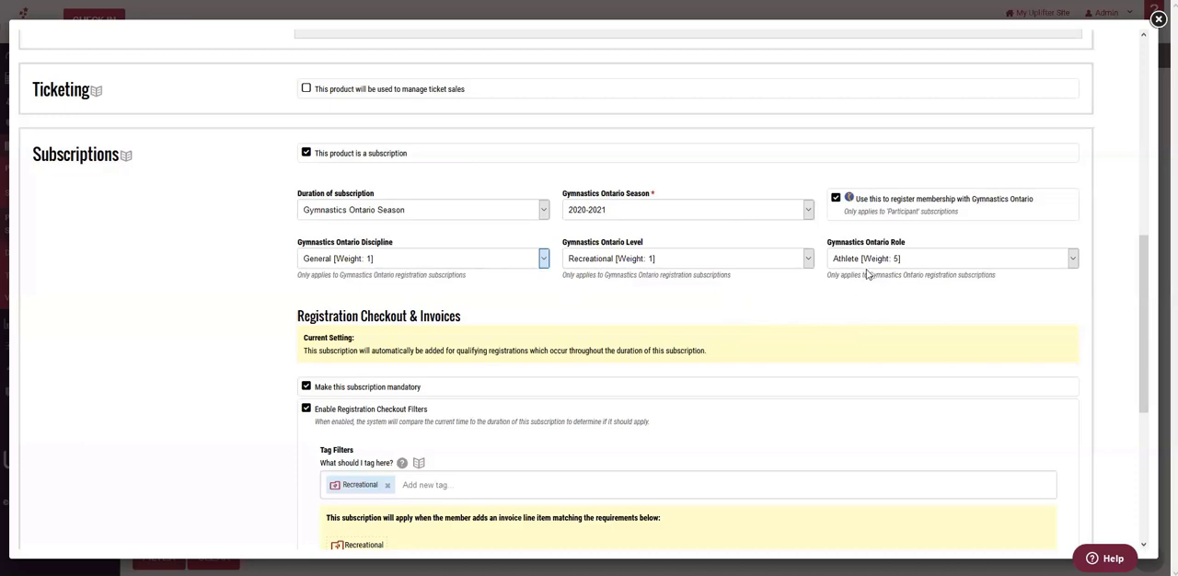
mouse_move(843, 263)
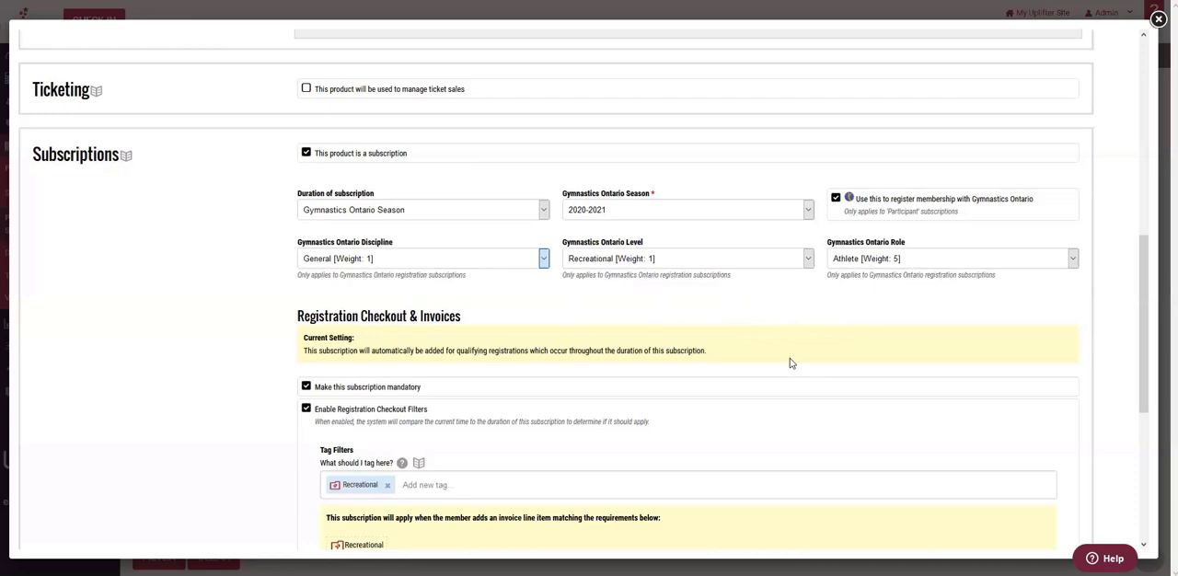
mouse_move(791, 305)
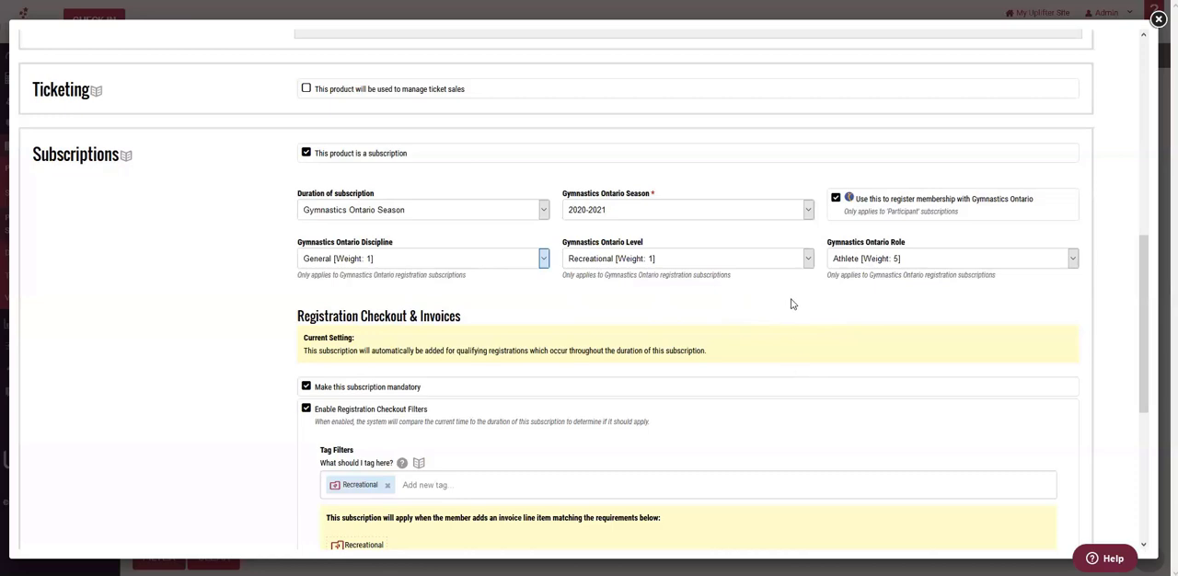
mouse_move(722, 254)
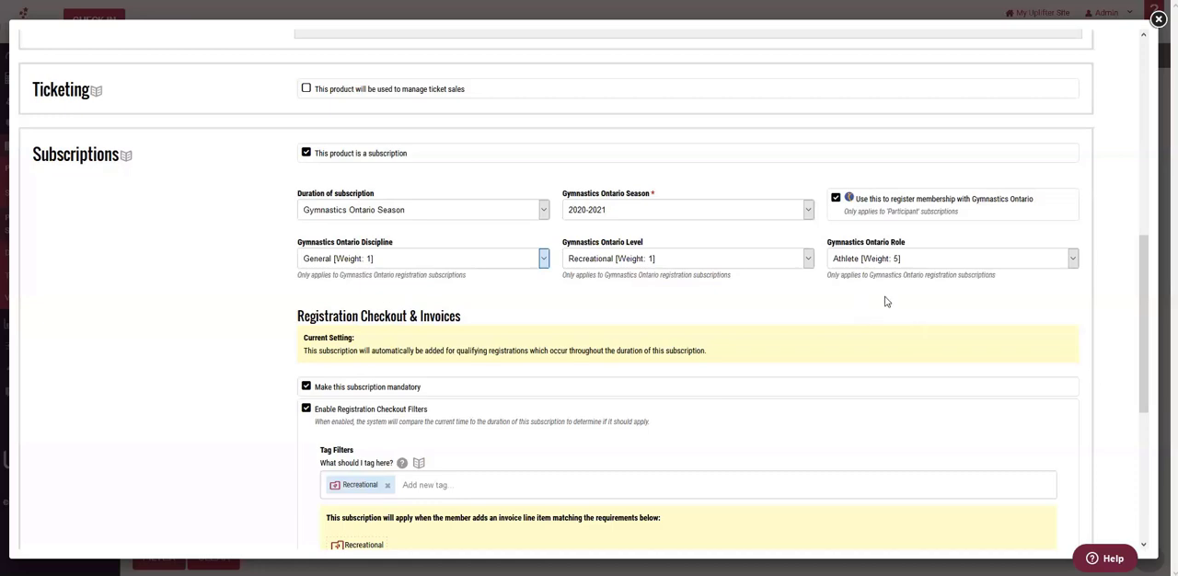
mouse_move(828, 291)
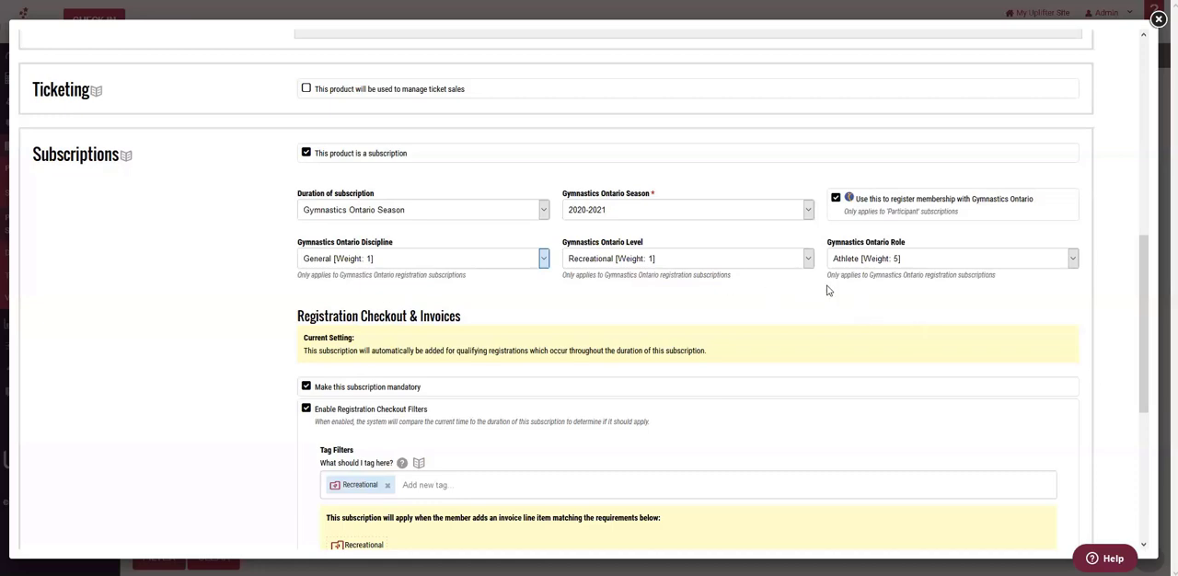
mouse_move(517, 261)
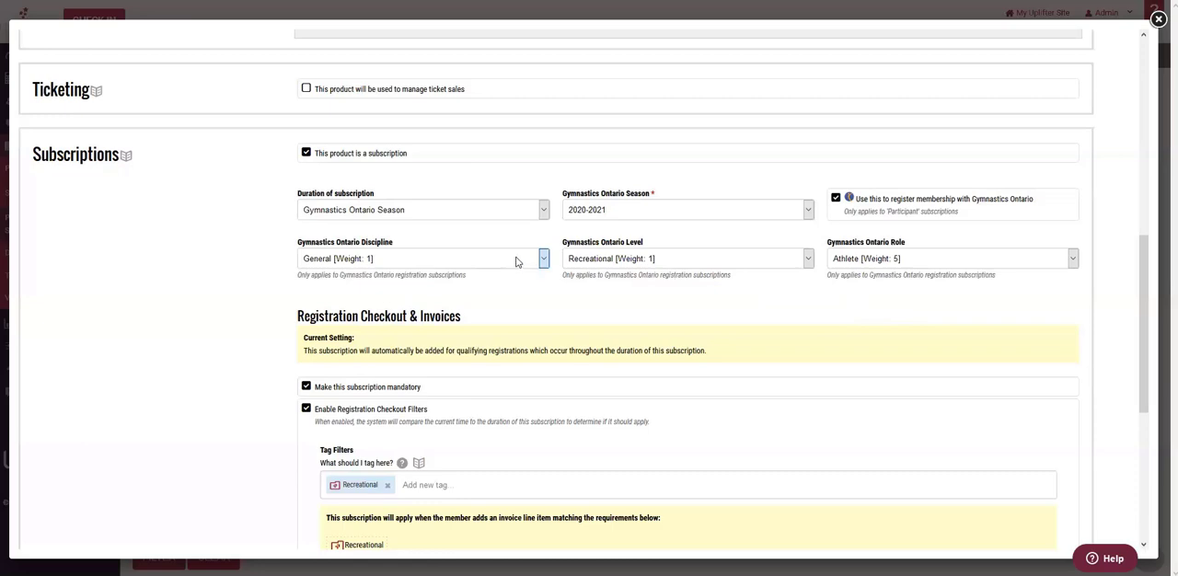
mouse_move(880, 258)
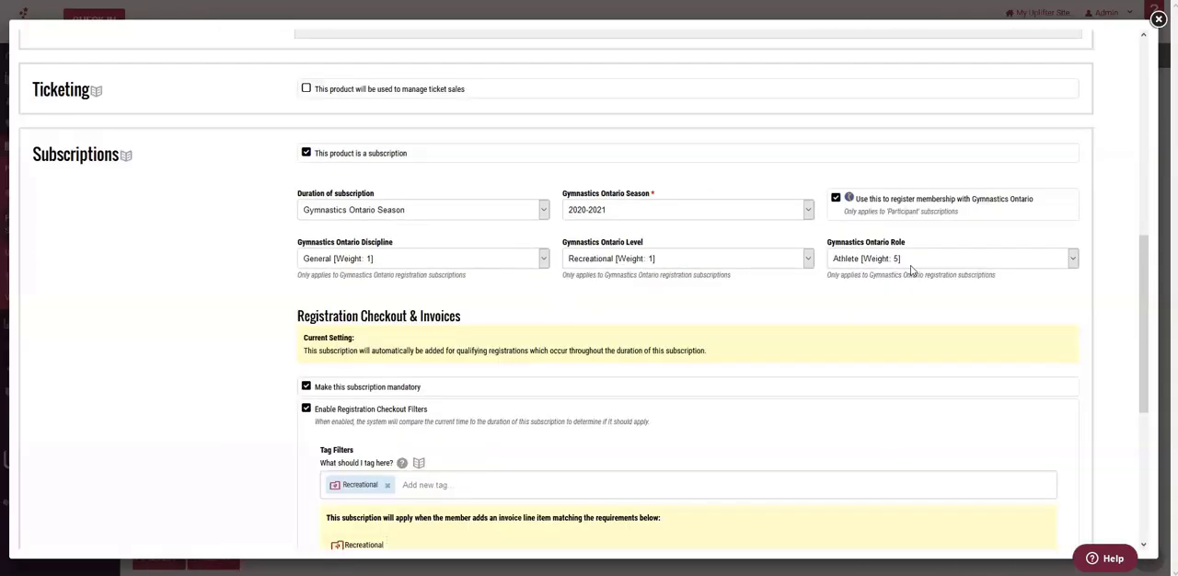
scroll(down, 3)
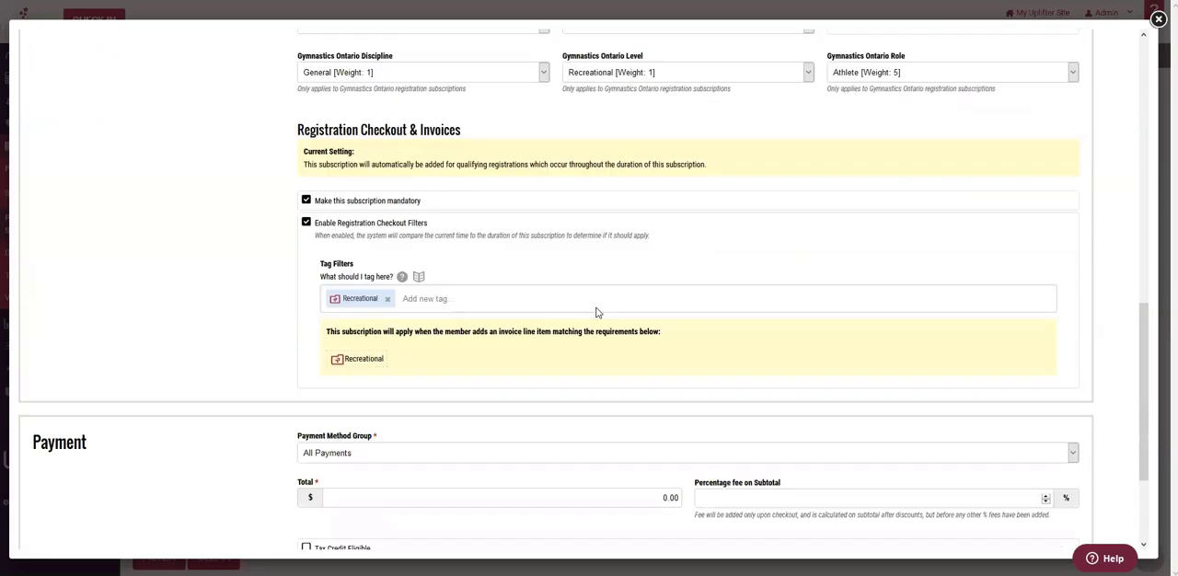
scroll(down, 3)
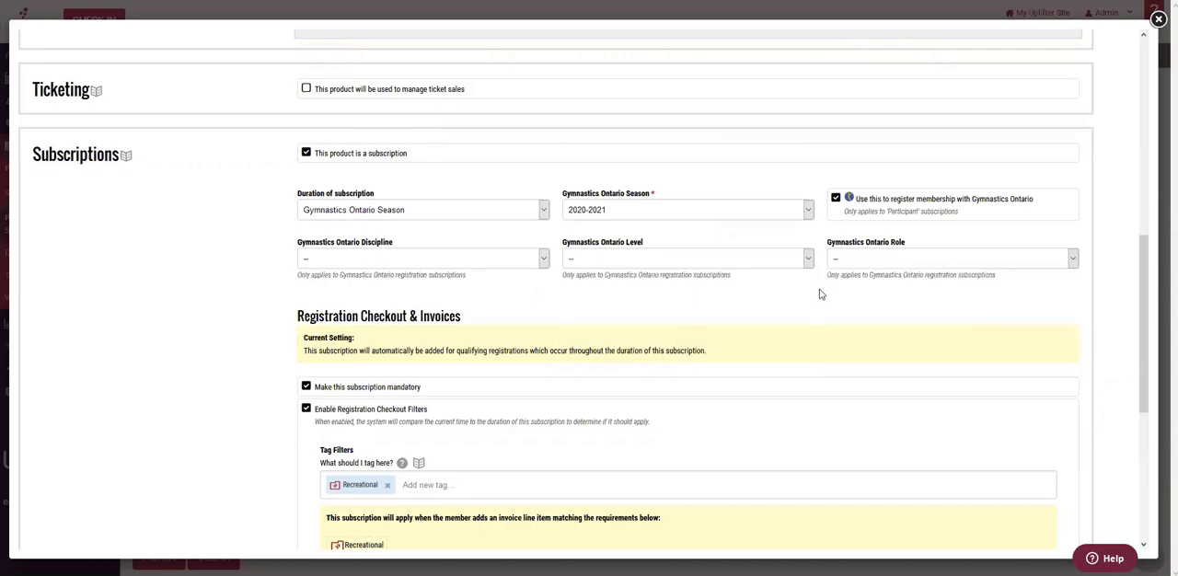
mouse_move(880, 267)
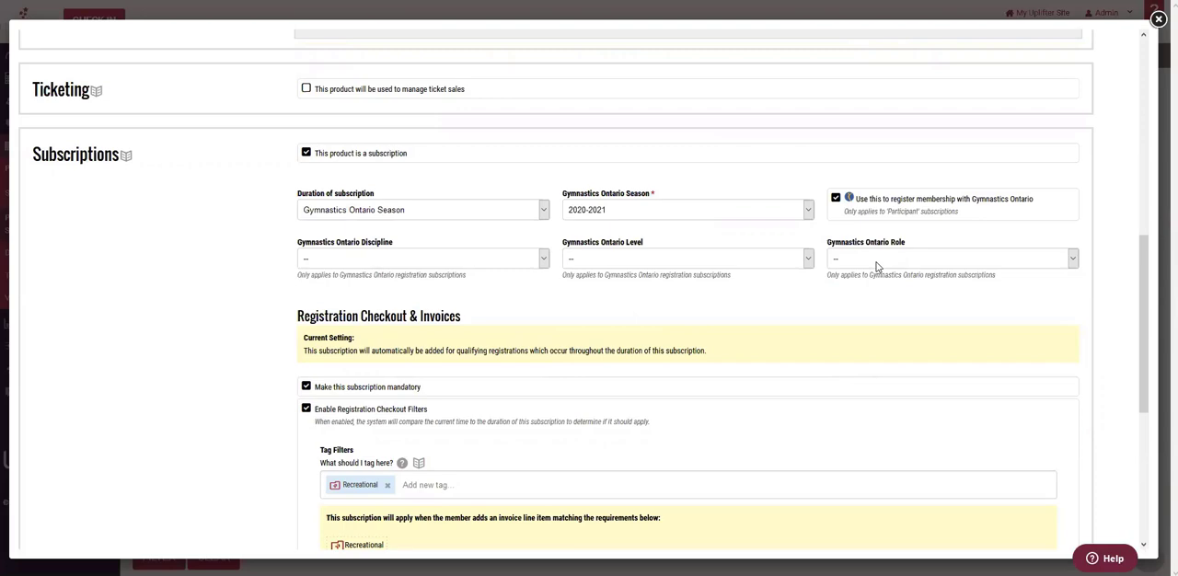
mouse_move(637, 298)
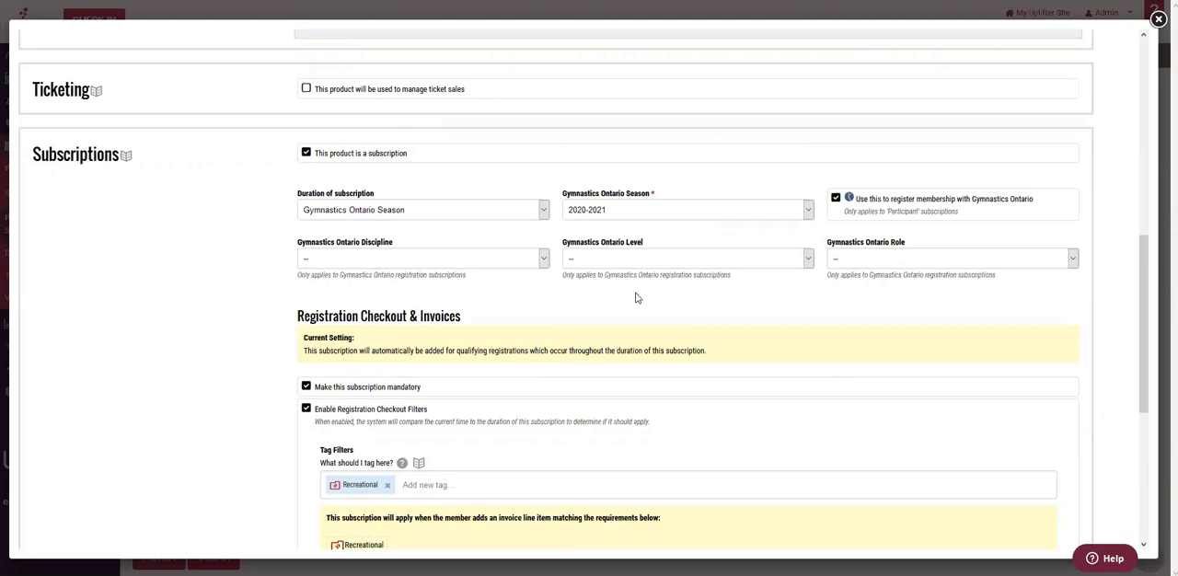
Step: Choose Inter-club/Invitational level and Athlete role in the Gymnastics Ontario dropdowns, leaving discipline blank
click(420, 257)
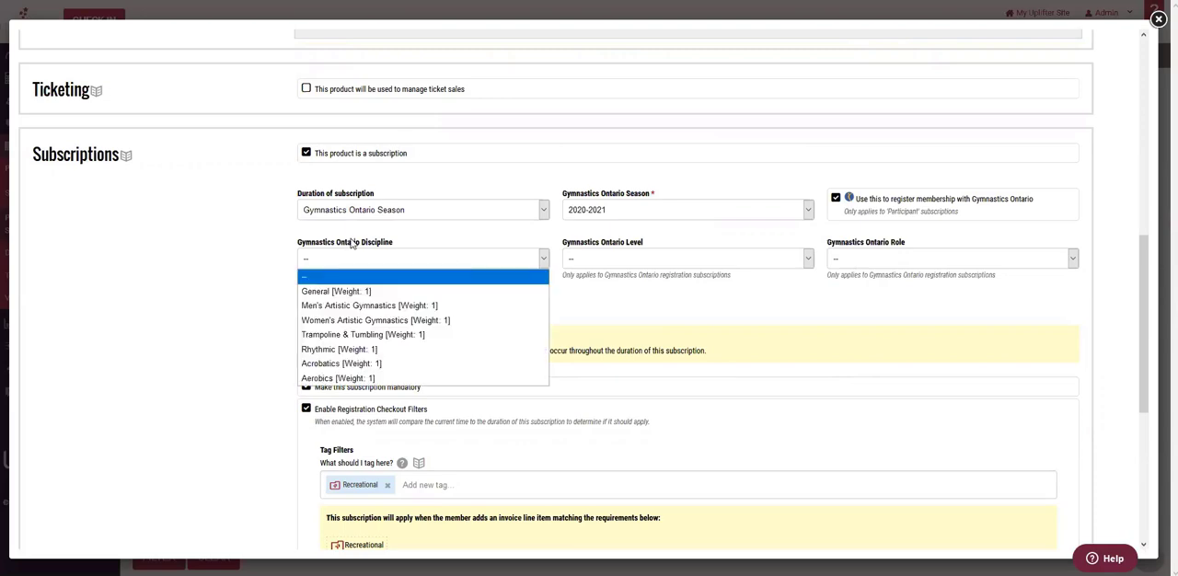
mouse_move(376, 320)
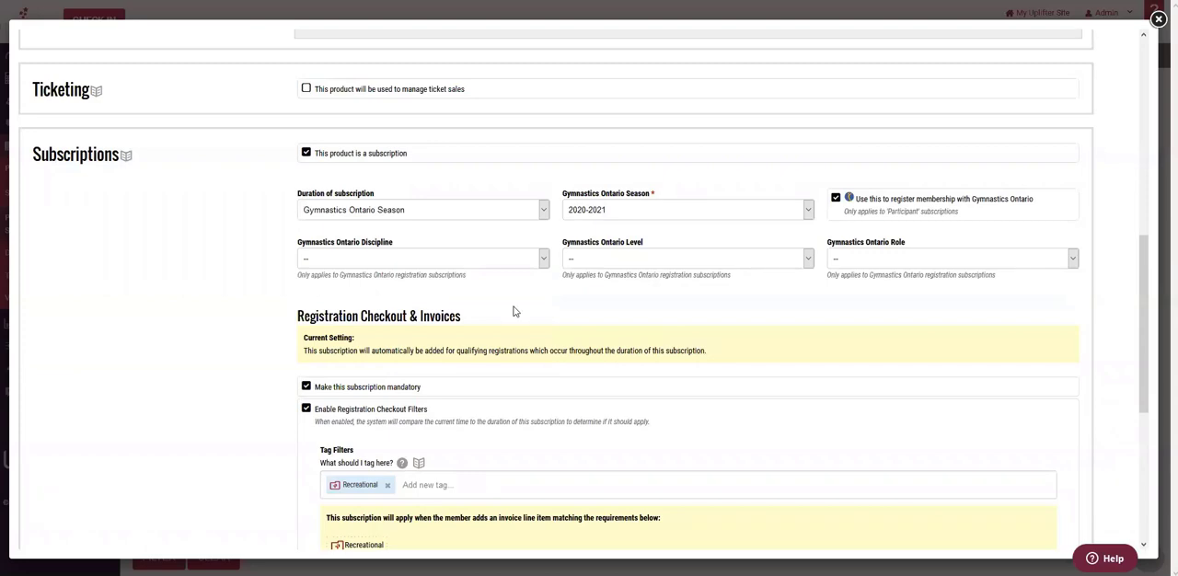
click(685, 258)
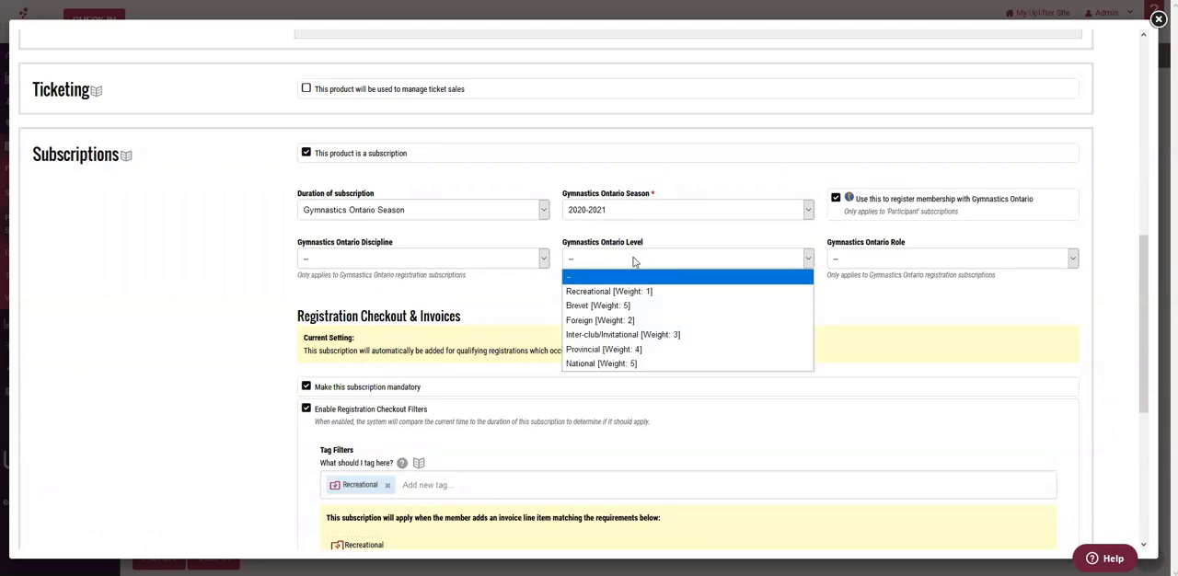
mouse_move(623, 335)
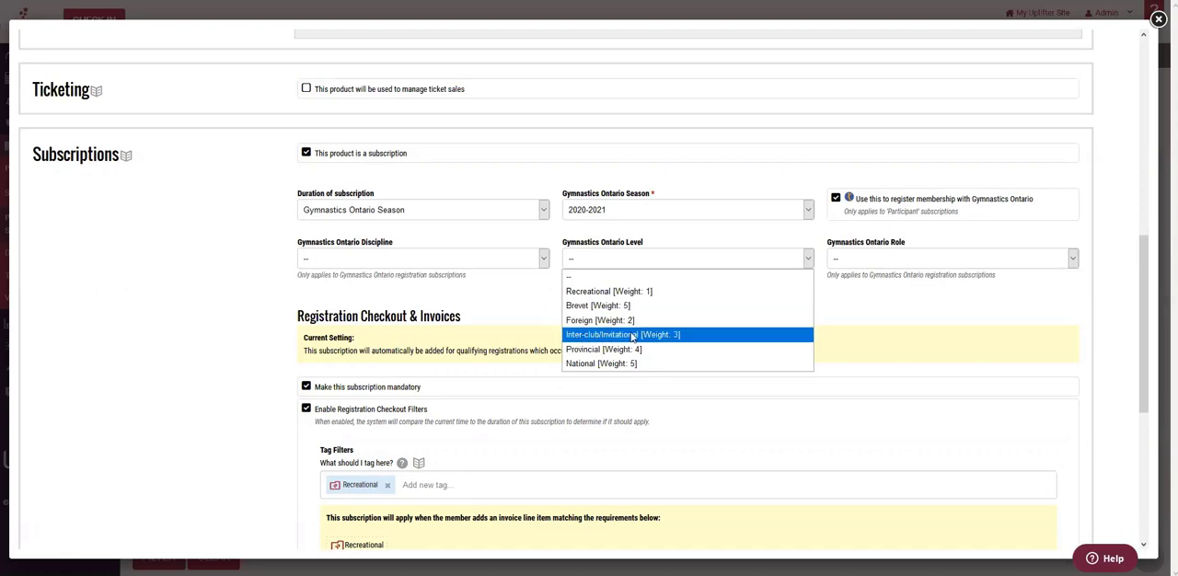
click(622, 335)
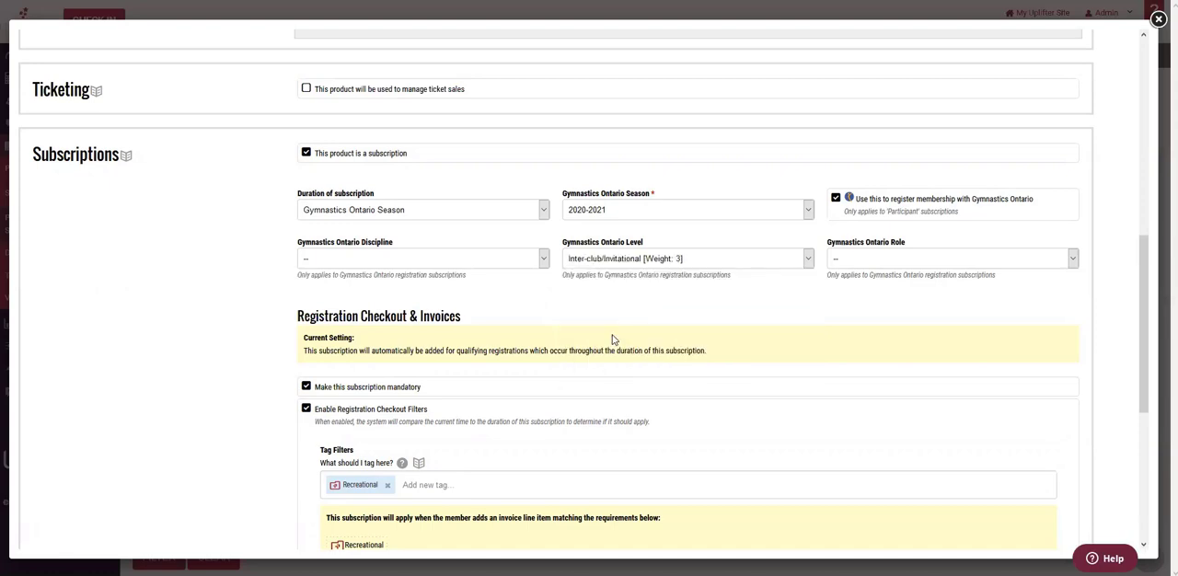
click(950, 257)
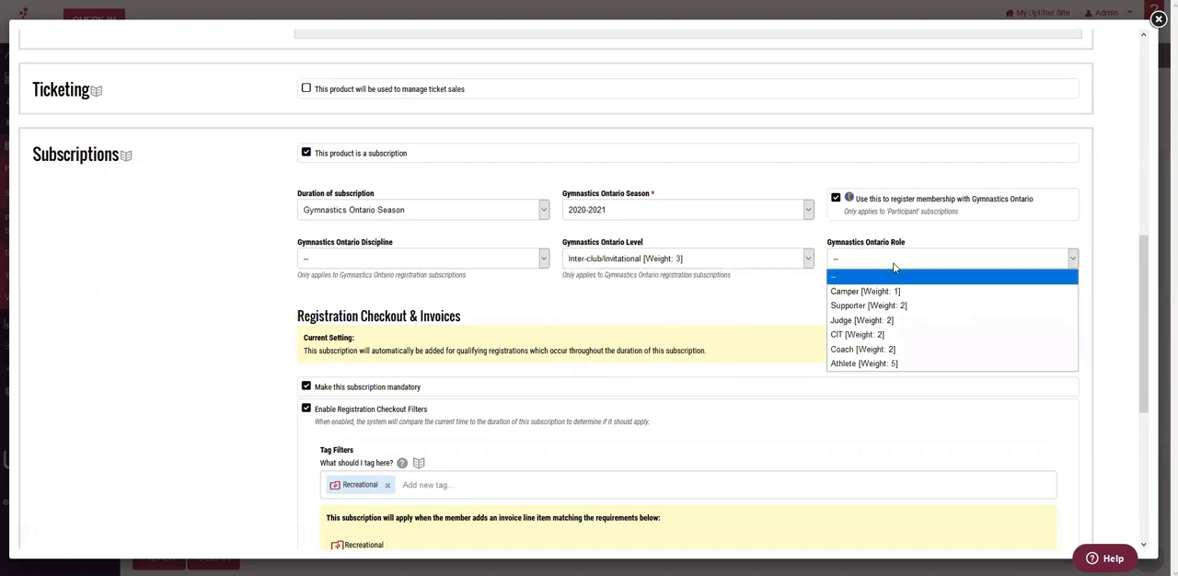
click(863, 365)
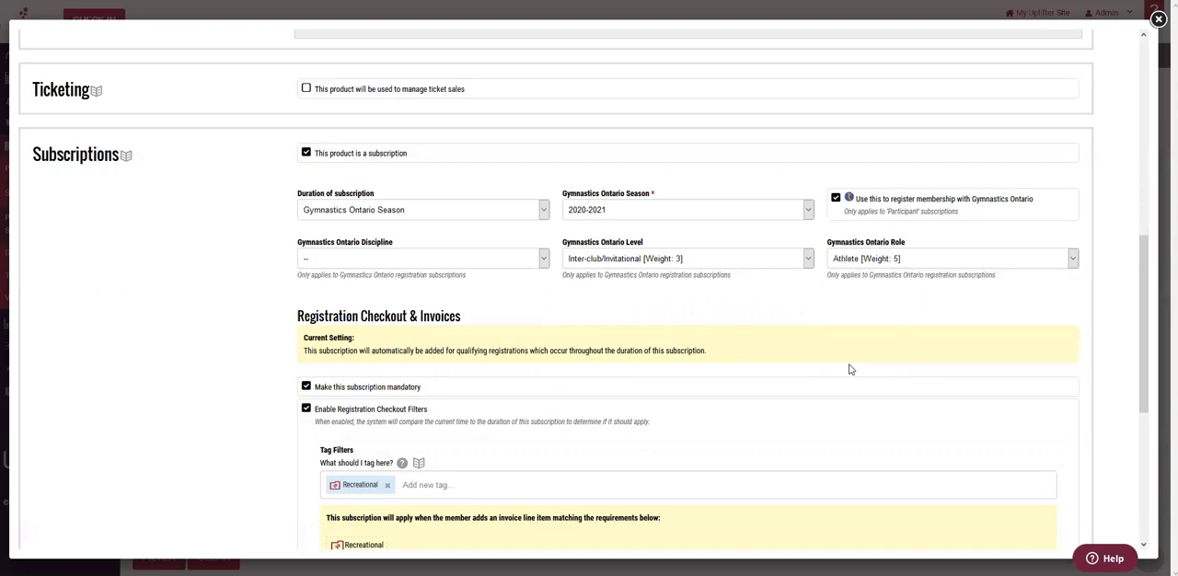
mouse_move(806, 287)
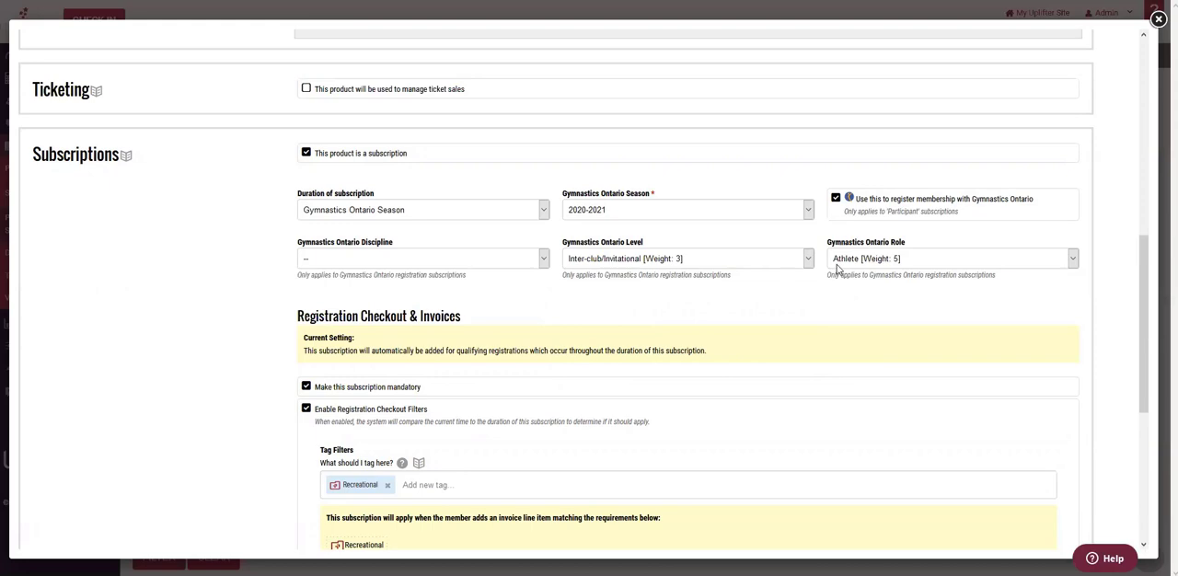
mouse_move(325, 269)
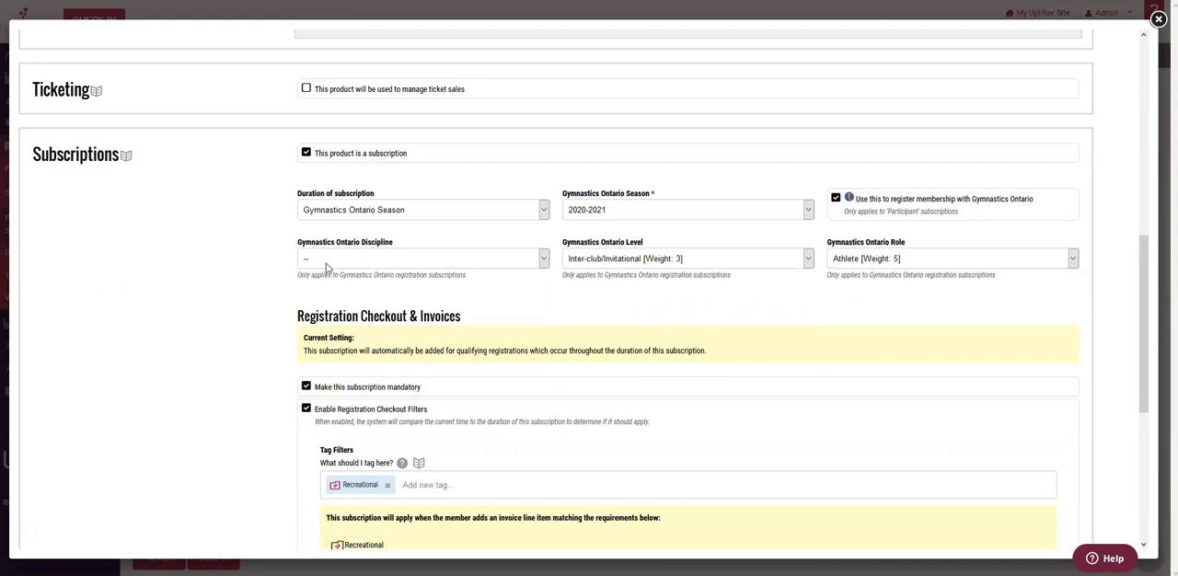
mouse_move(326, 269)
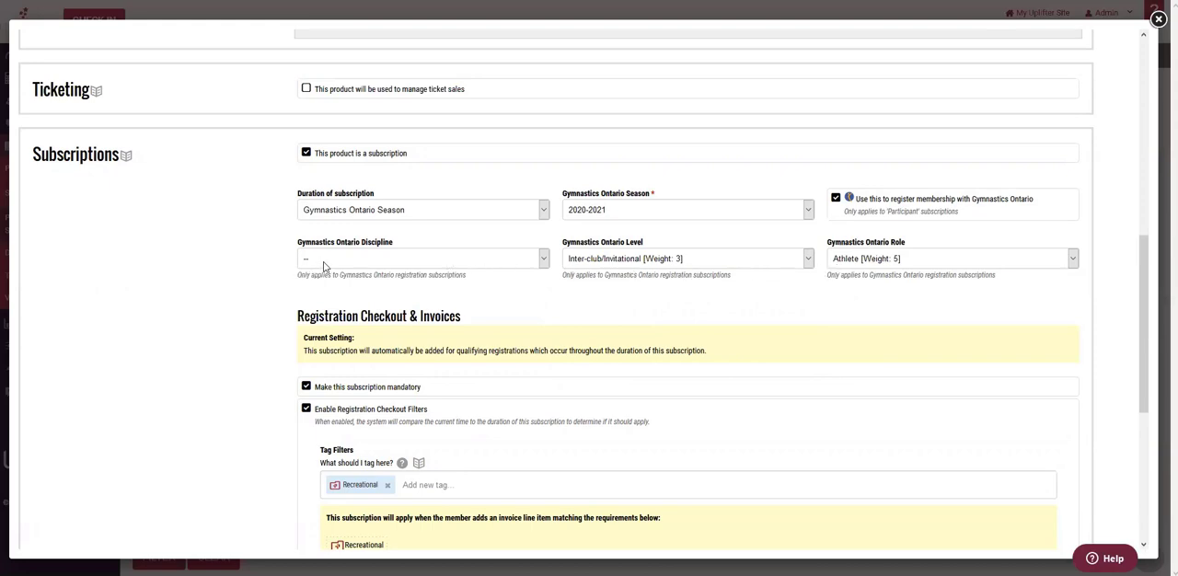
mouse_move(567, 346)
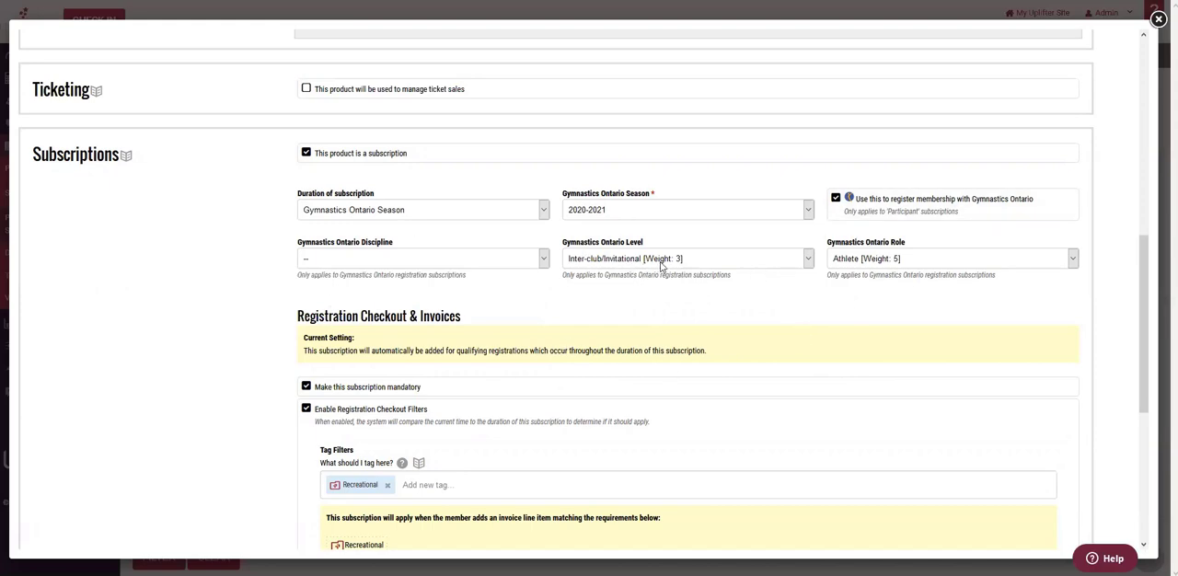
mouse_move(511, 263)
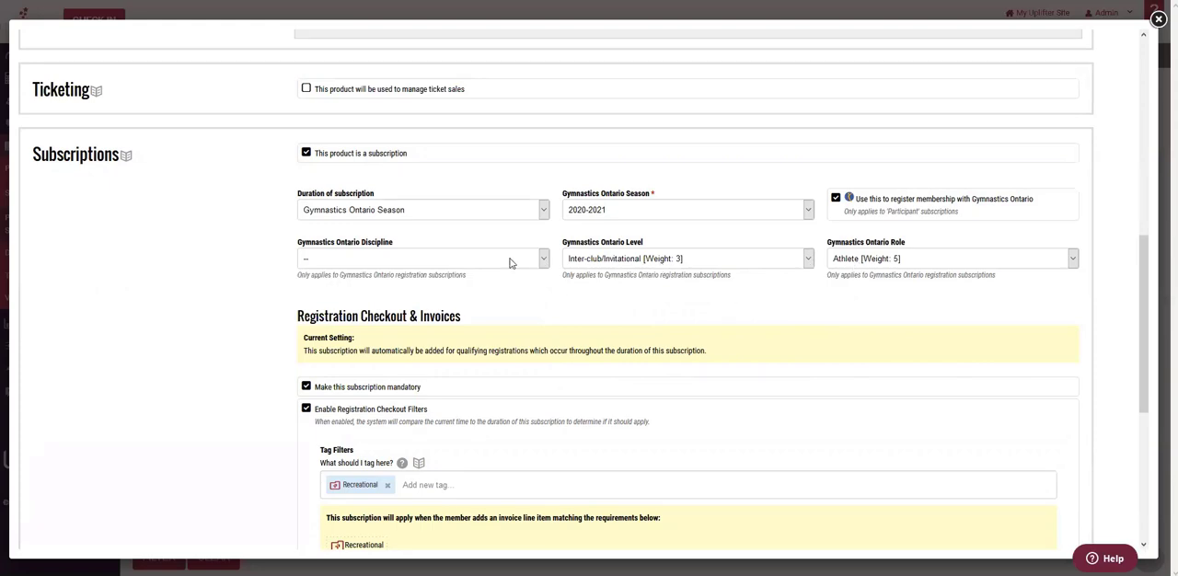
scroll(down, 3)
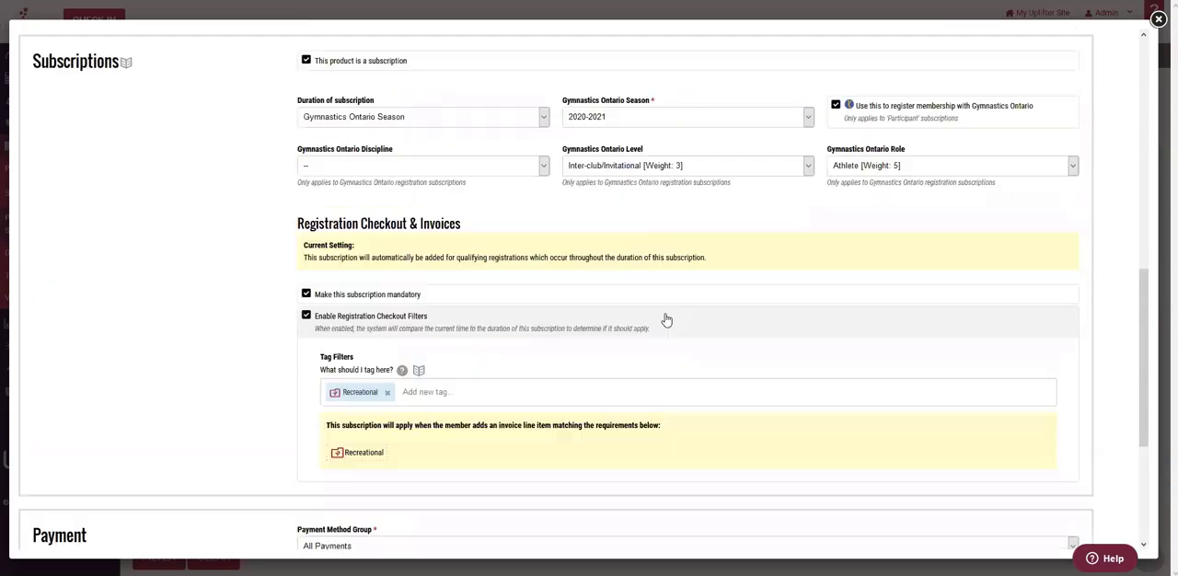
scroll(up, 3)
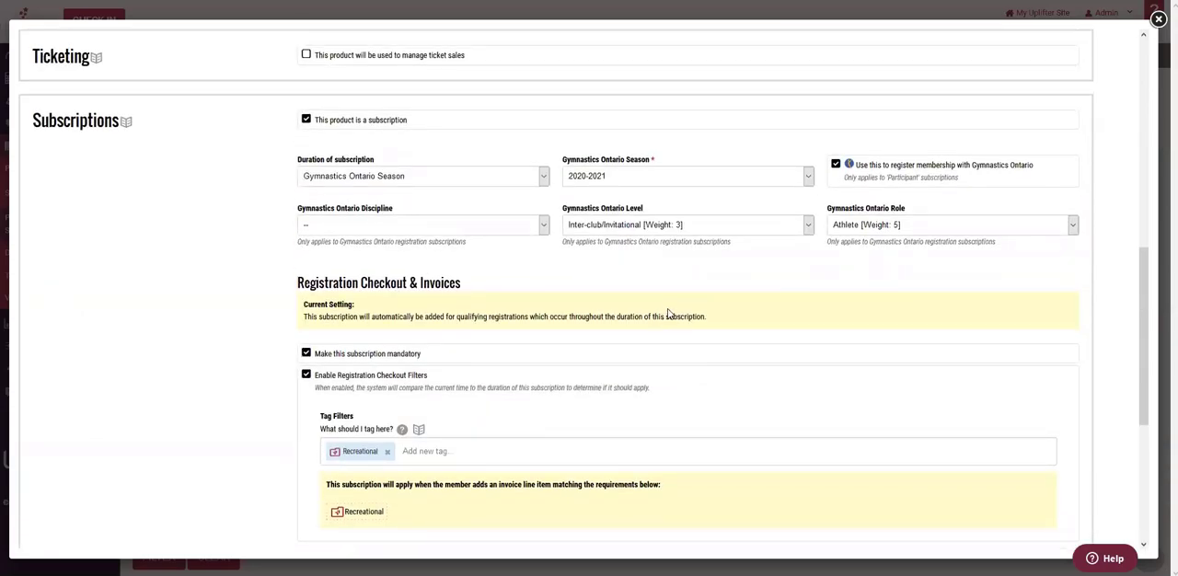
mouse_move(718, 217)
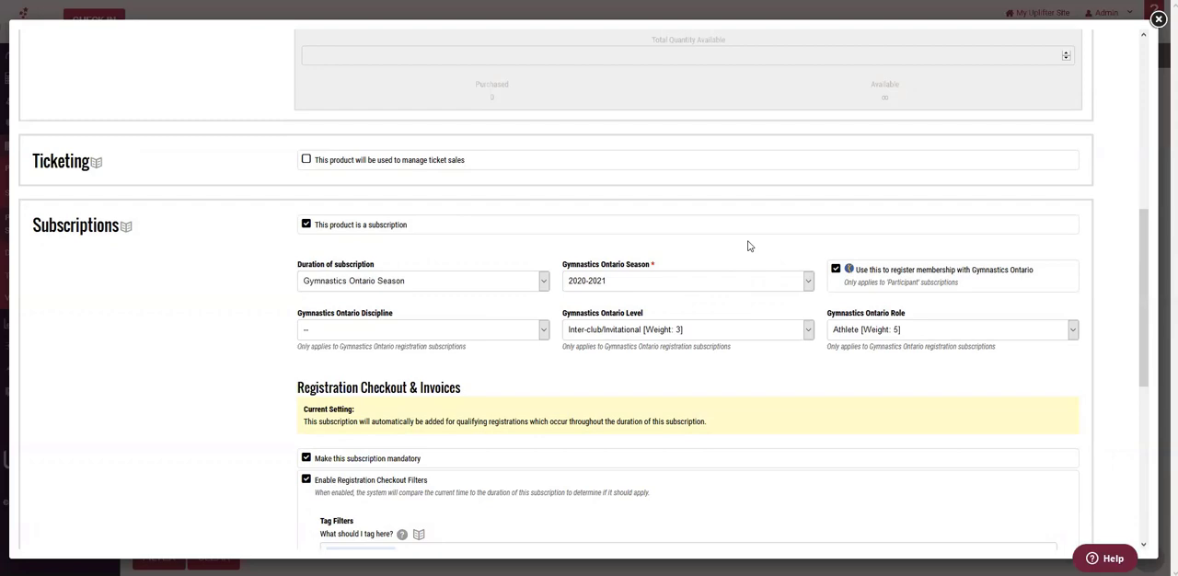
mouse_move(743, 233)
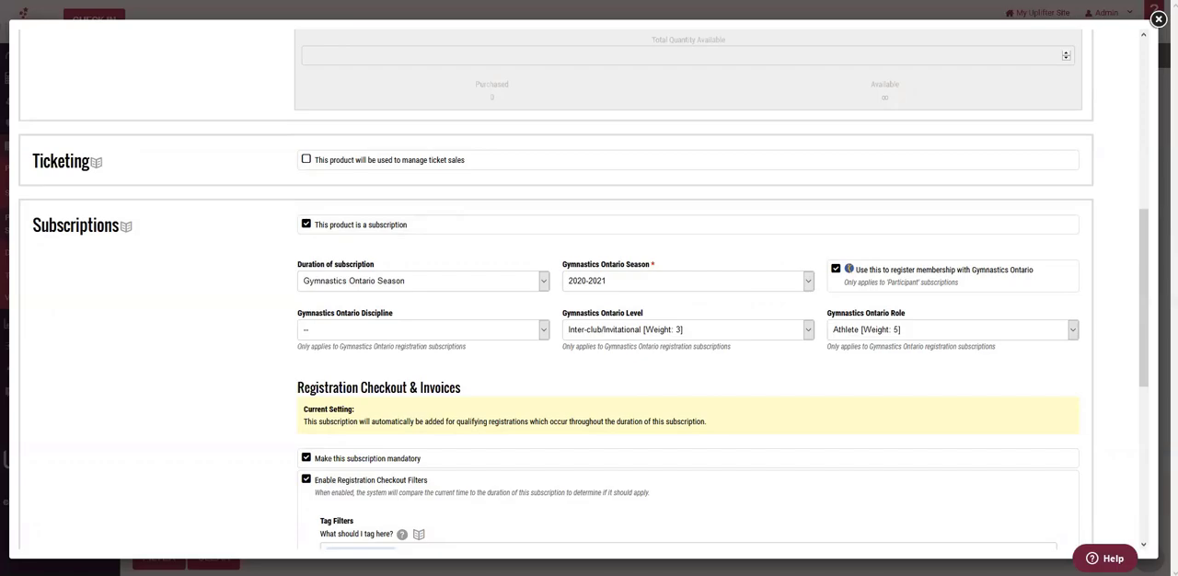
Step: Close the product subscription settings to reach the Gymnastics Ontario Submissions page
click(1158, 18)
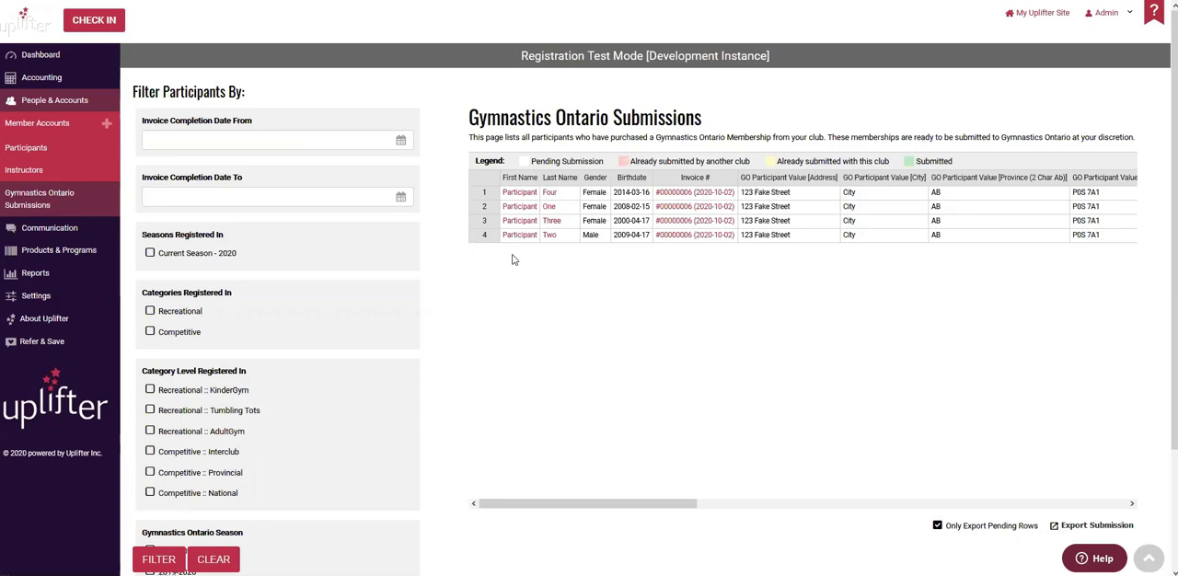
mouse_move(541, 254)
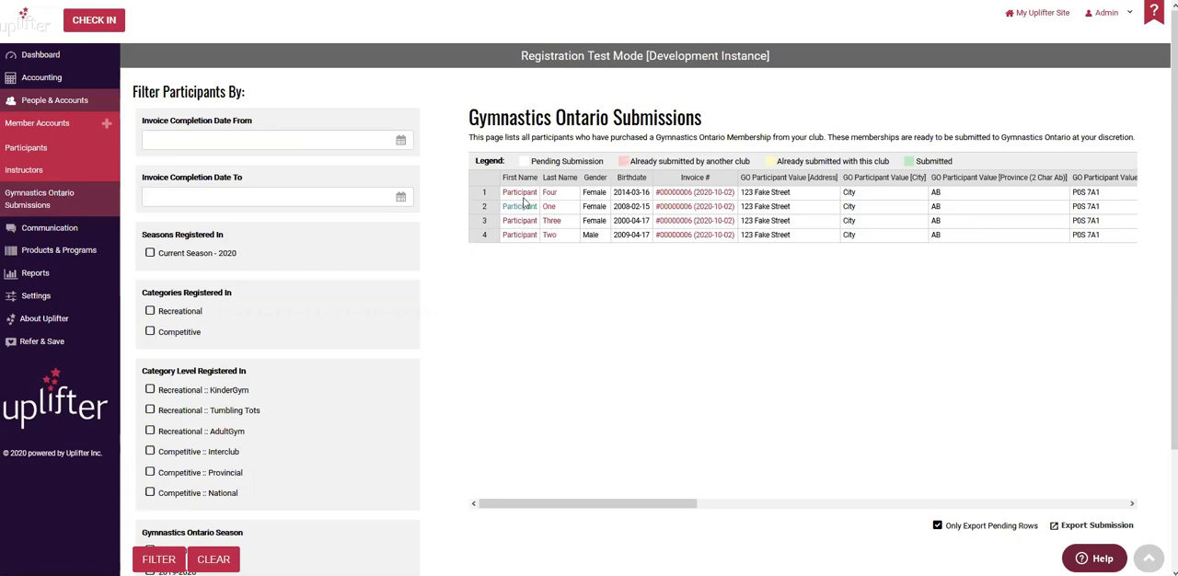
mouse_move(653, 427)
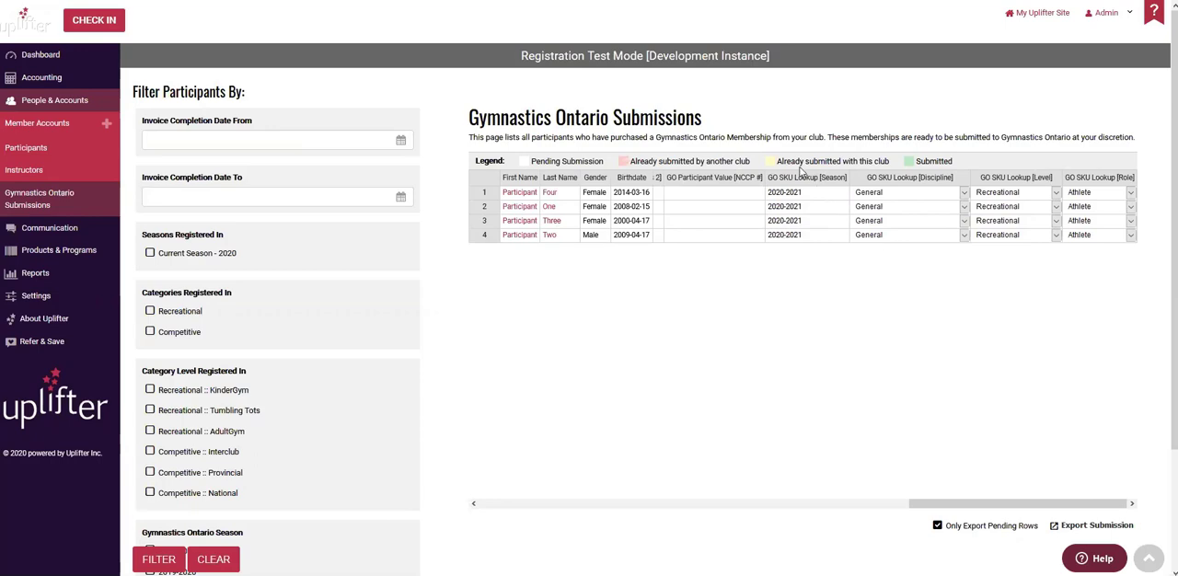
mouse_move(917, 206)
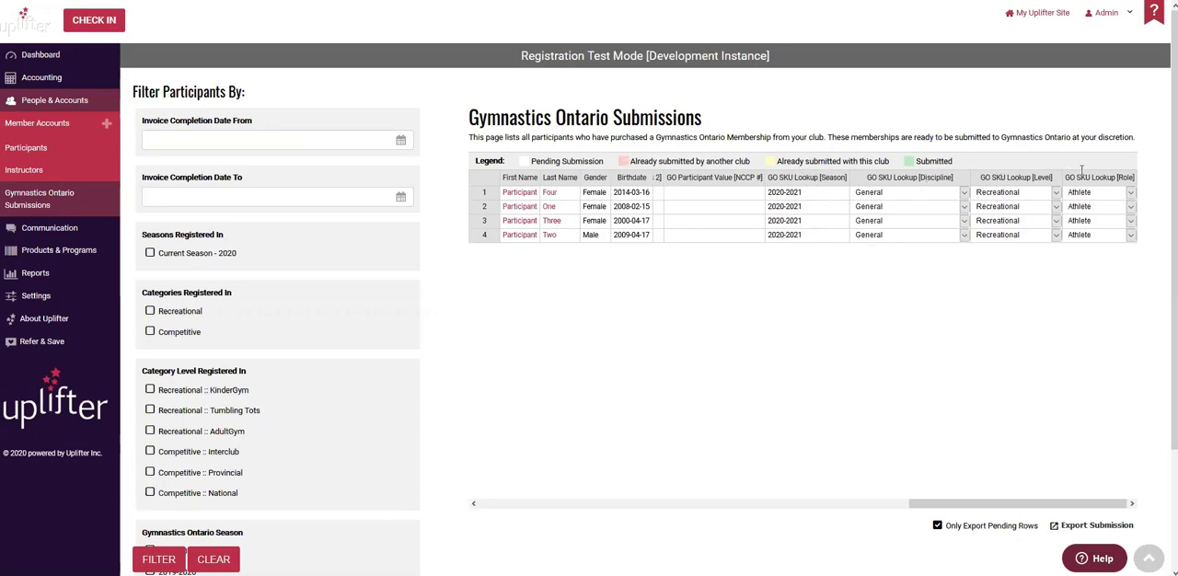
mouse_move(1090, 269)
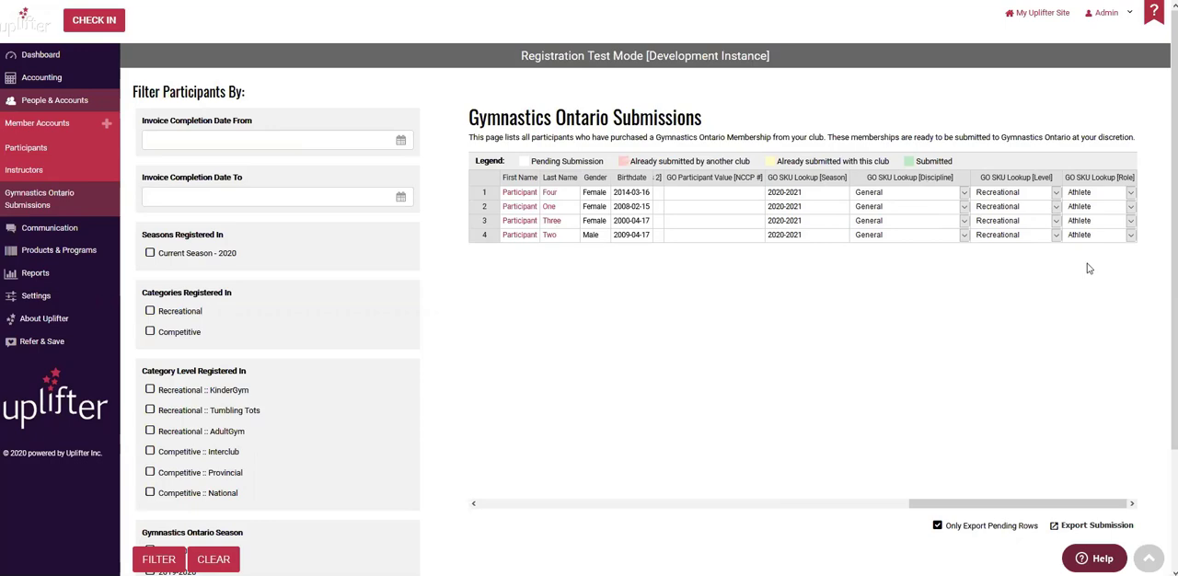
mouse_move(1068, 320)
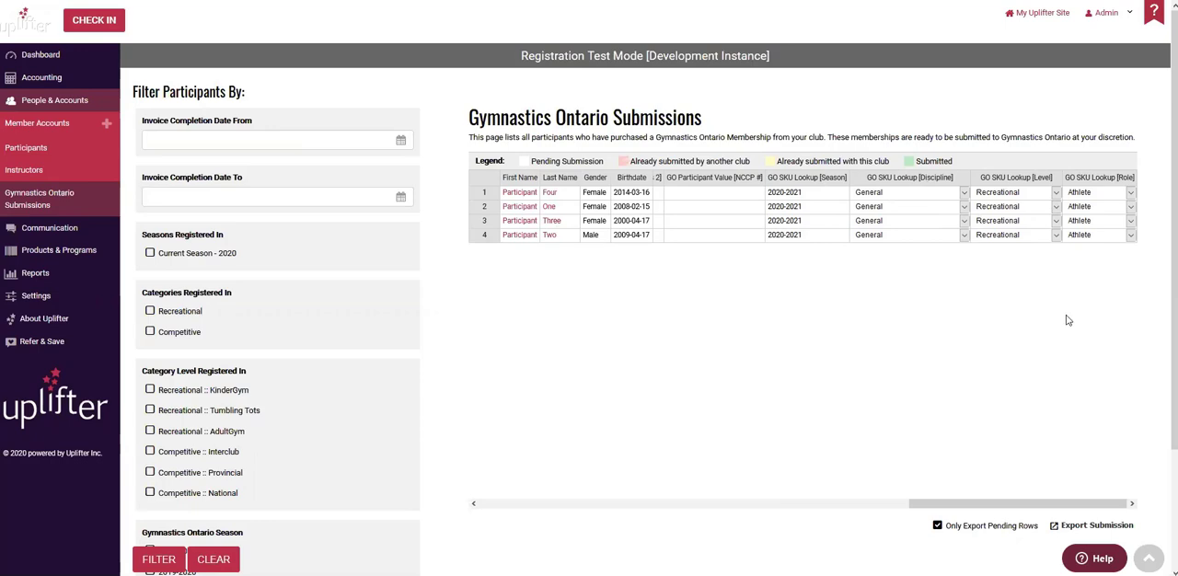
scroll(down, 3)
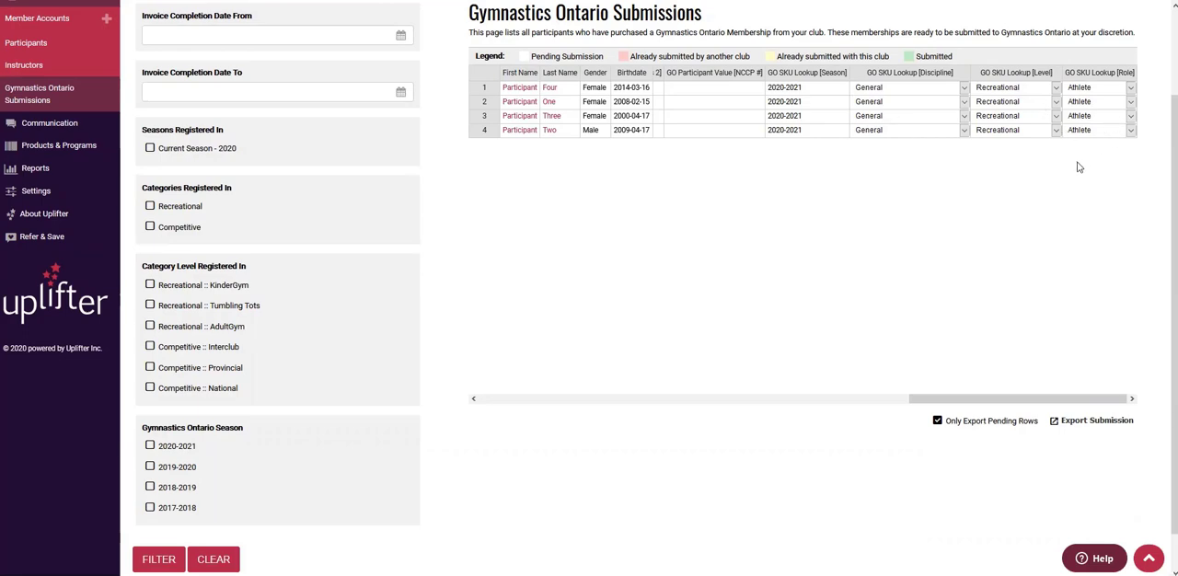
mouse_move(1057, 177)
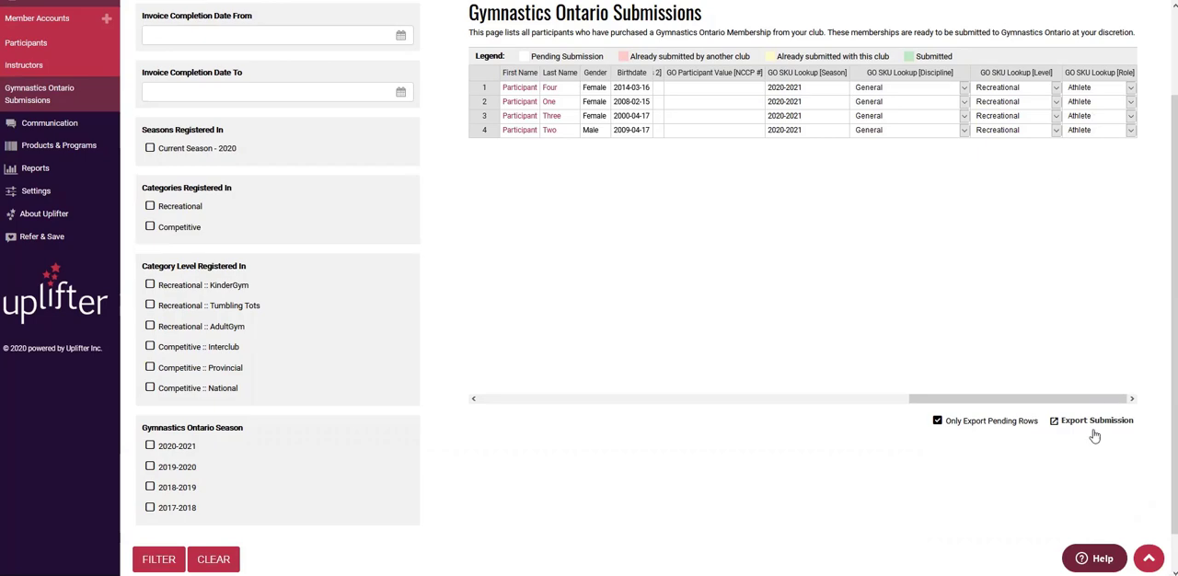
mouse_move(1036, 350)
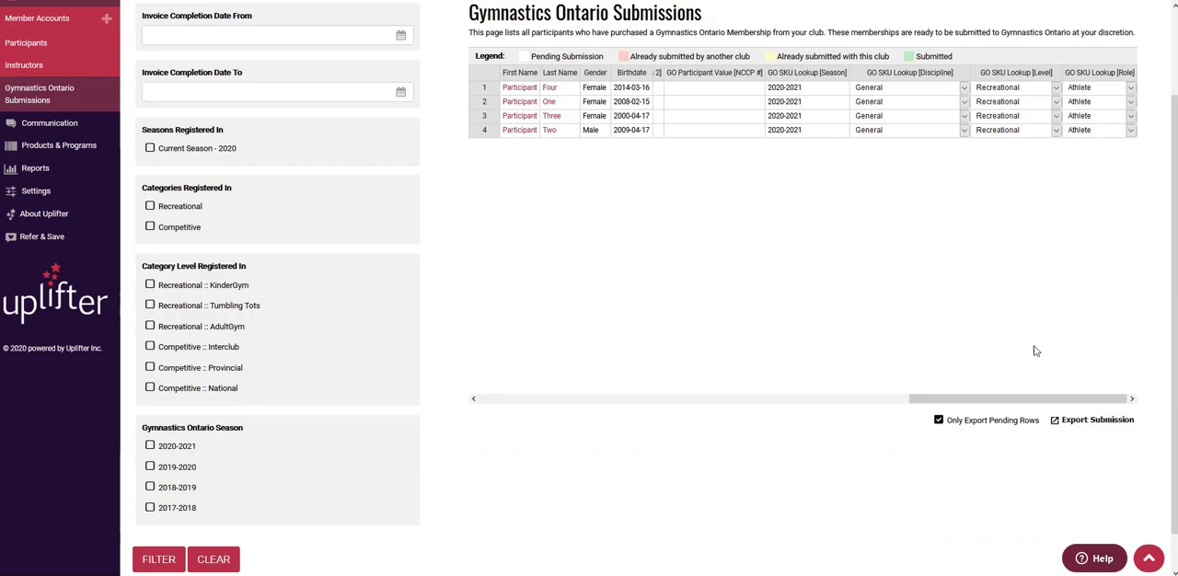
mouse_move(1042, 298)
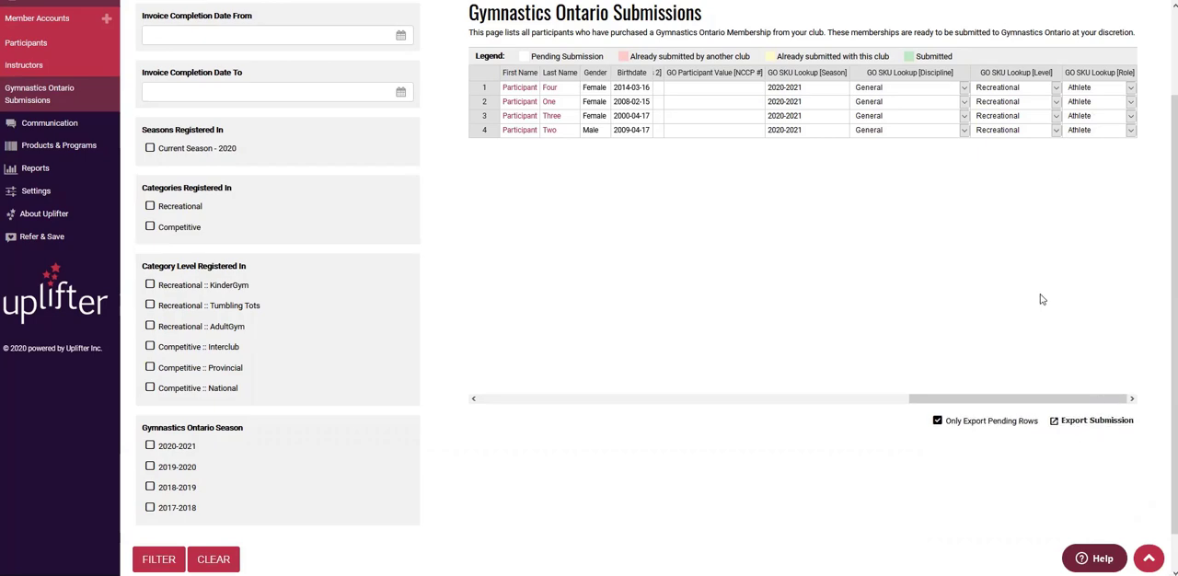
mouse_move(1086, 427)
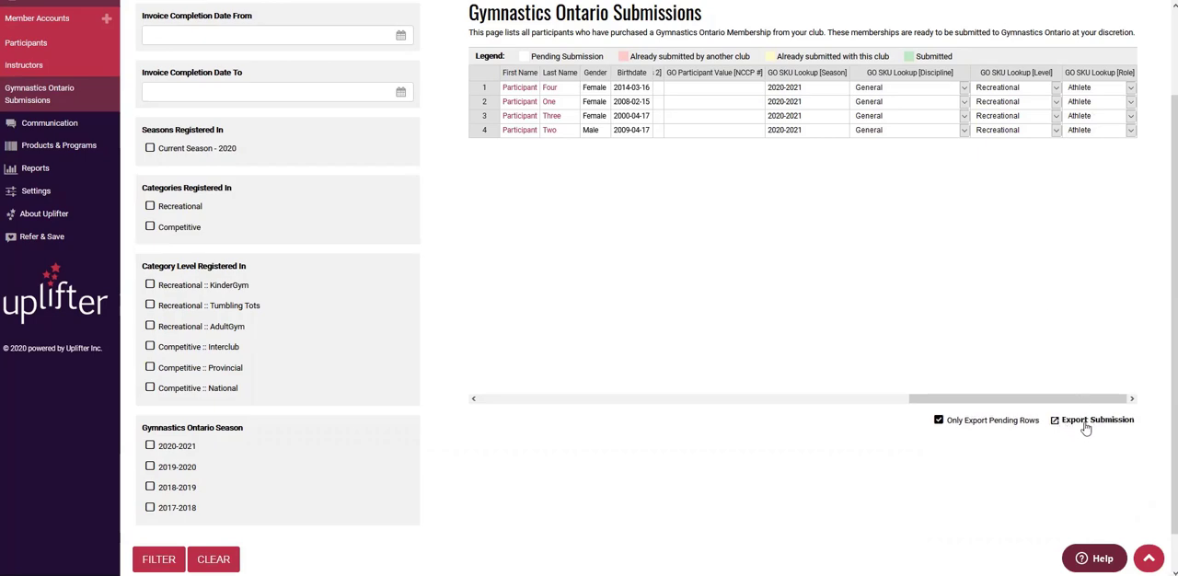
mouse_move(967, 276)
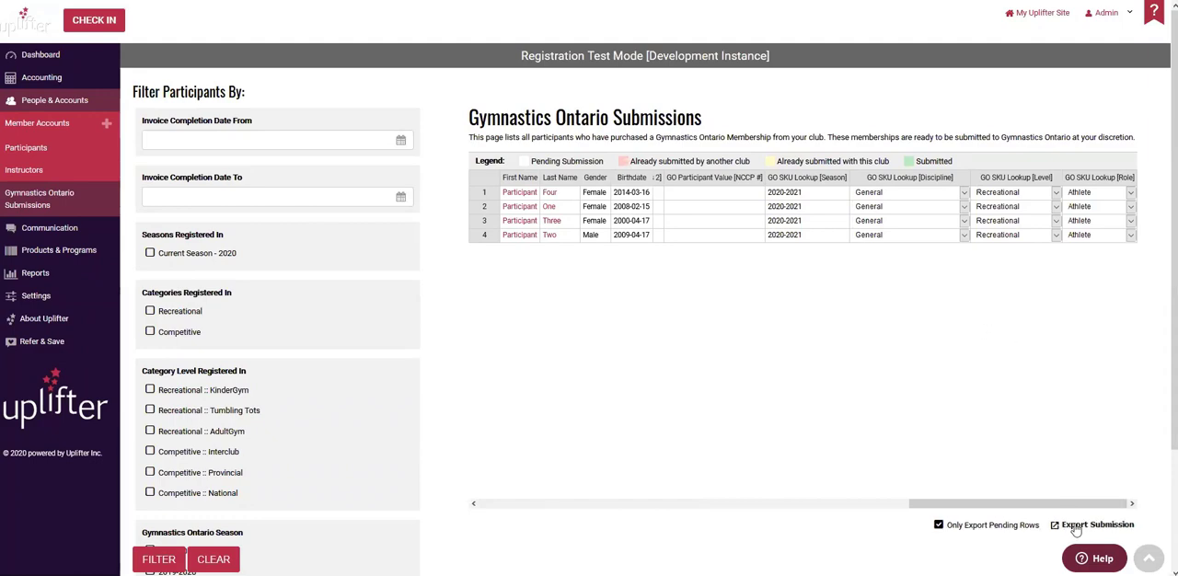
mouse_move(1121, 354)
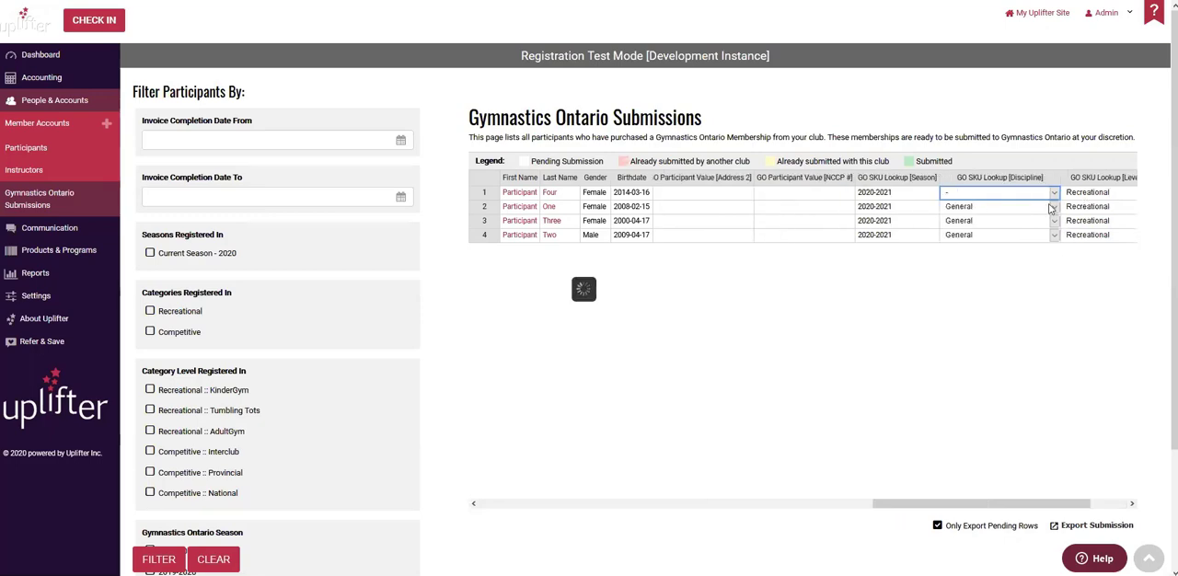
Step: Set all four participants' GO SKU Lookup level to Inter-club/Invitational, keeping Athlete role
click(1053, 192)
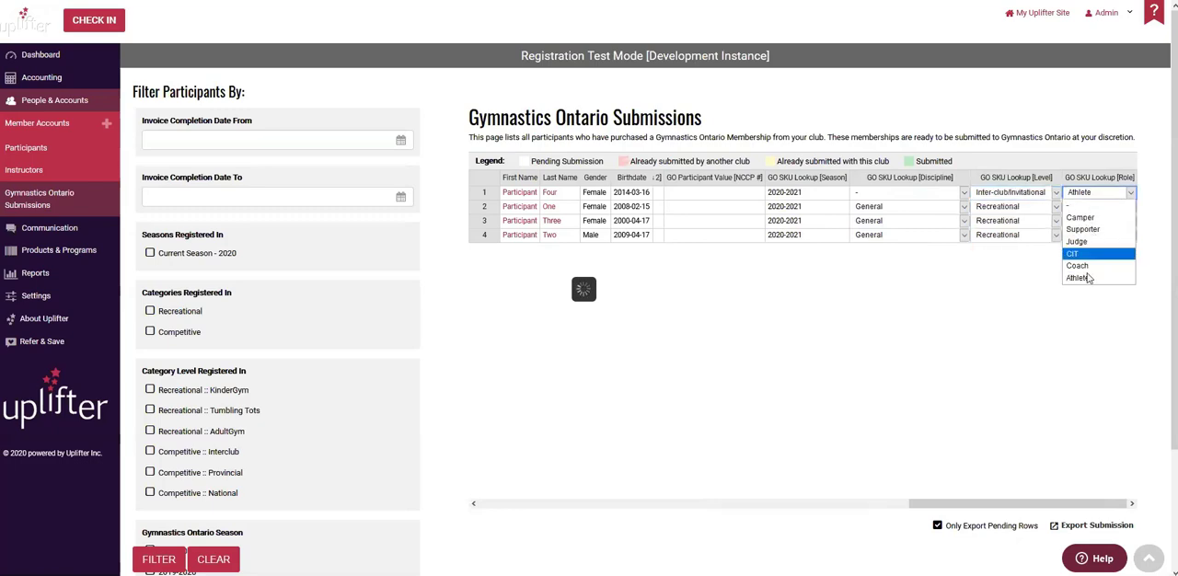
click(1087, 278)
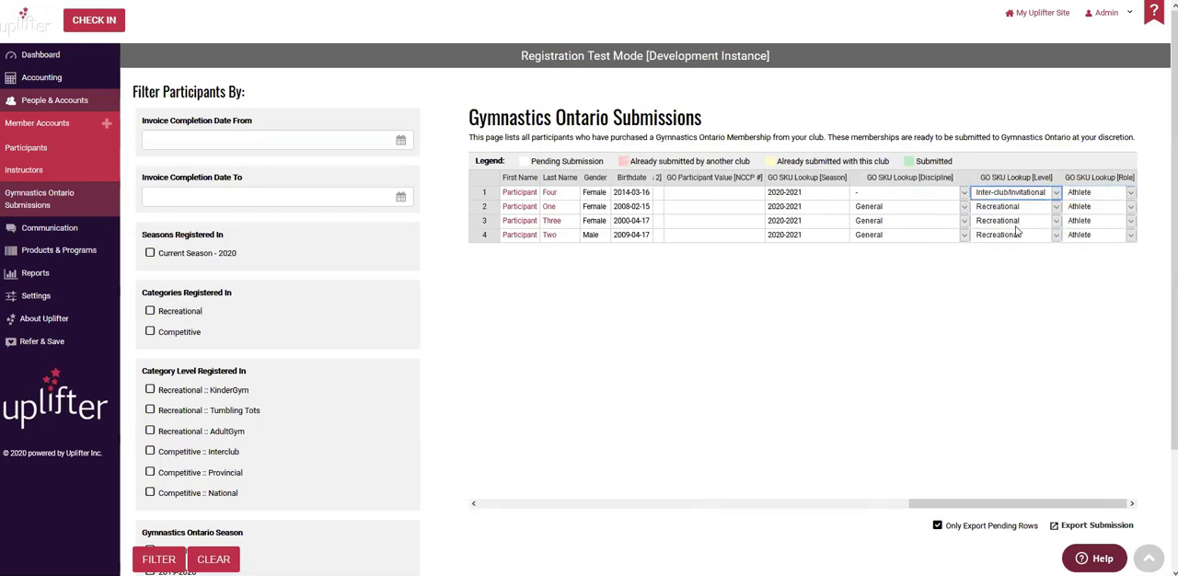
click(1012, 207)
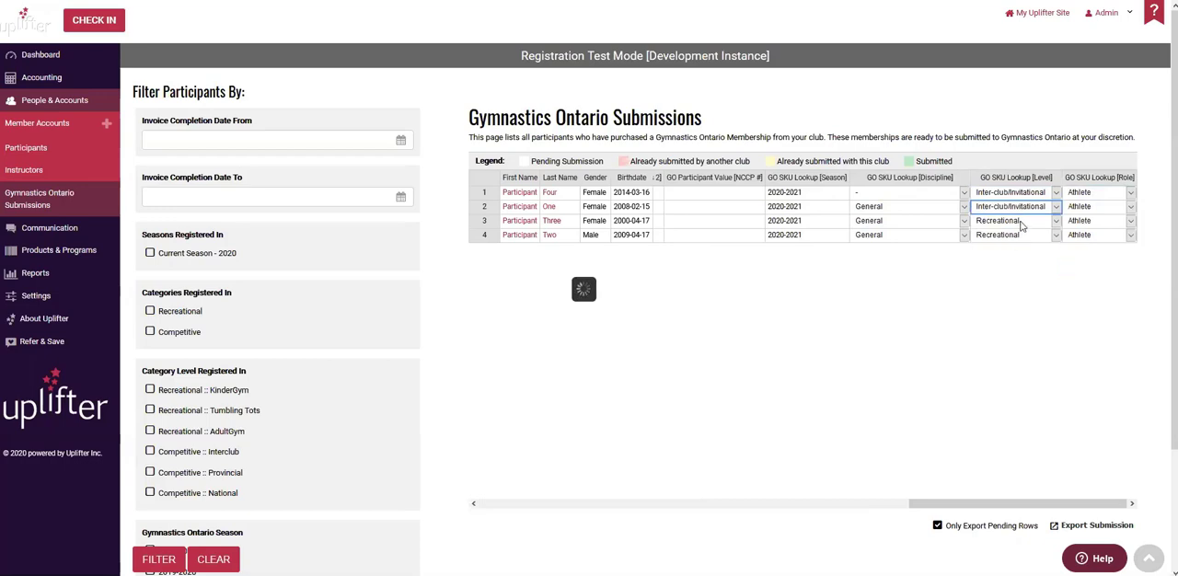
click(1012, 236)
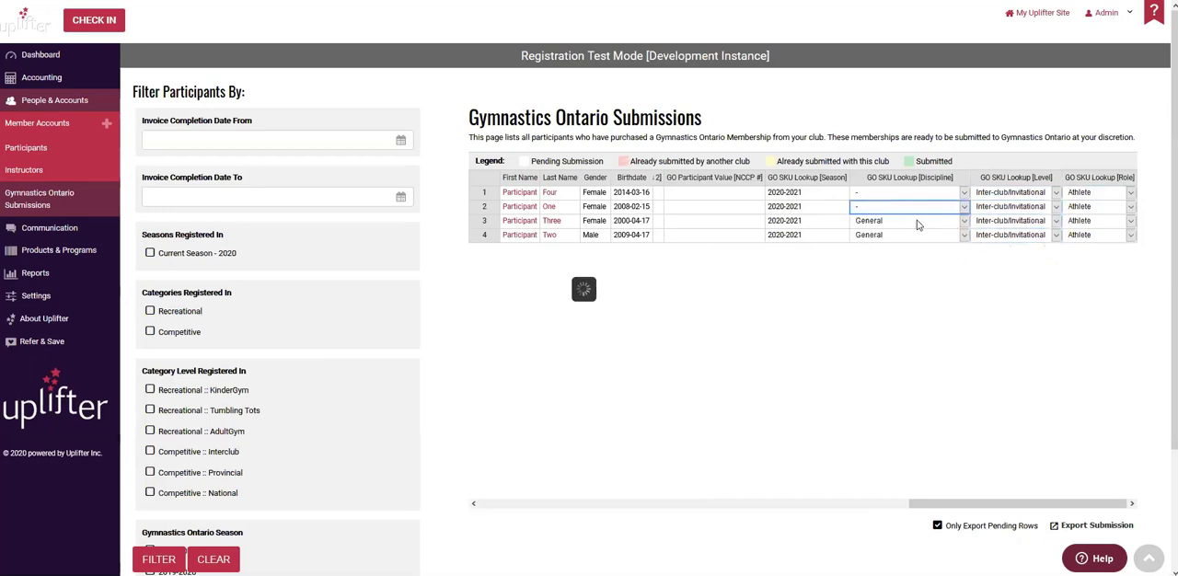
Step: Set the second participant's discipline to Women's Artistic Gymnastics
click(905, 235)
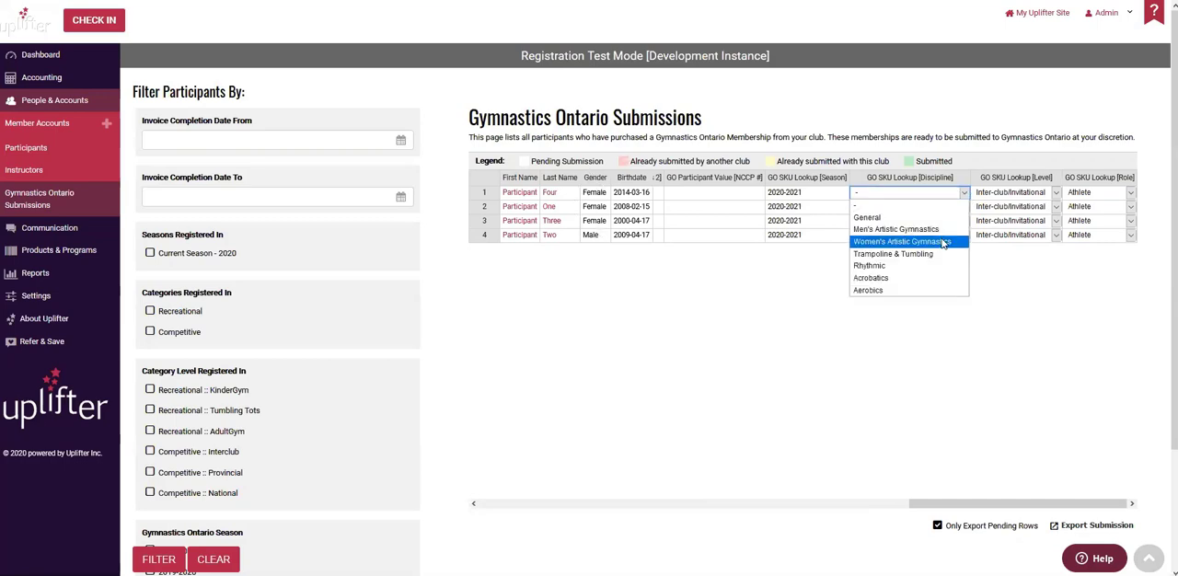
click(902, 243)
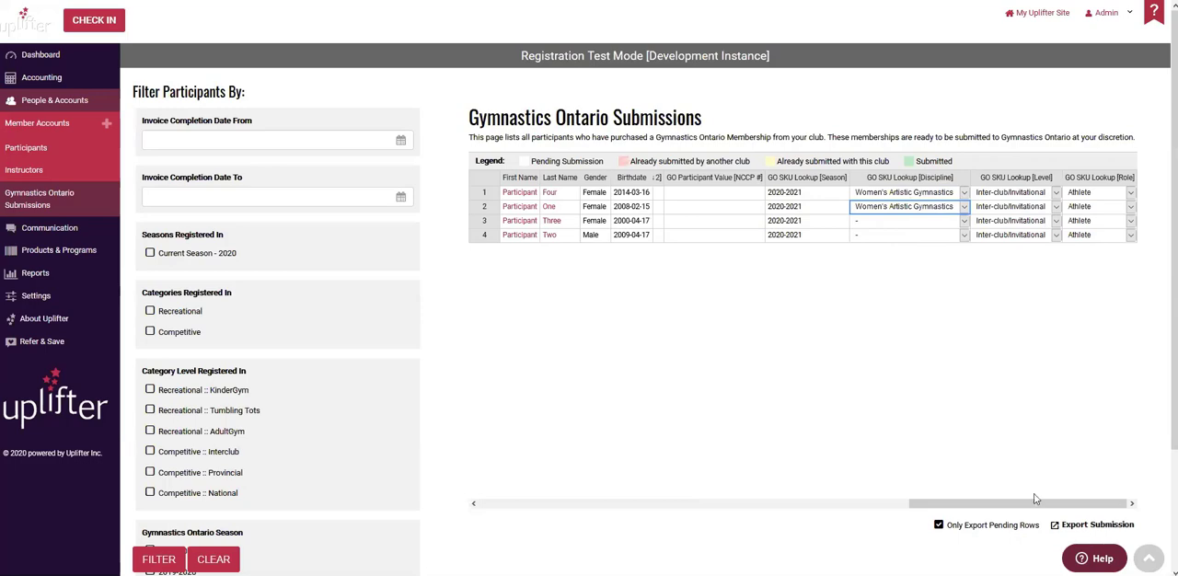
mouse_move(615, 343)
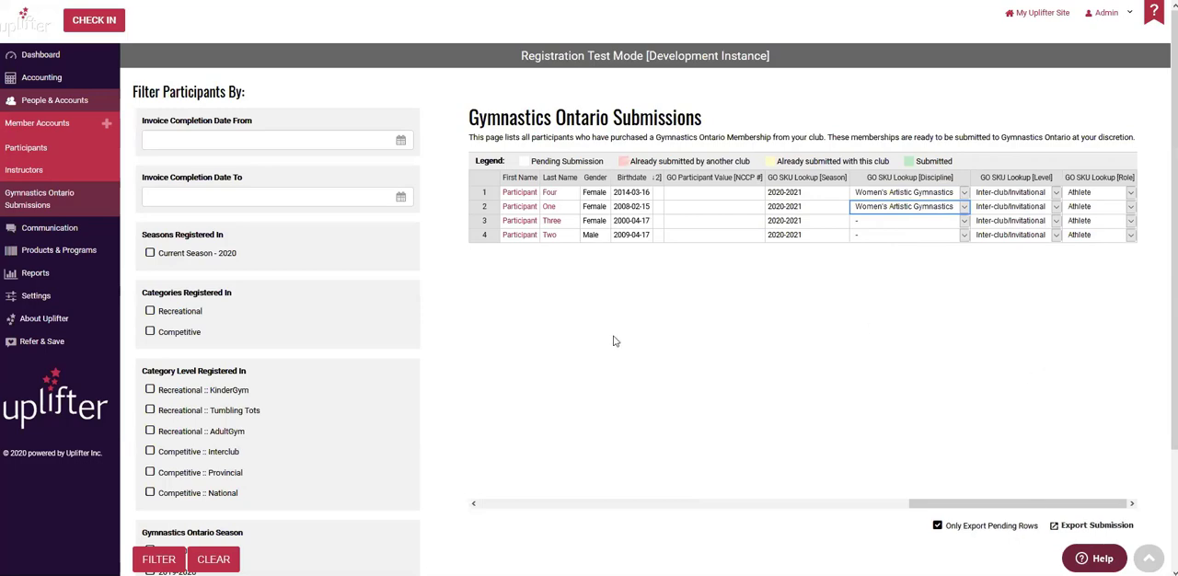
scroll(right, 3)
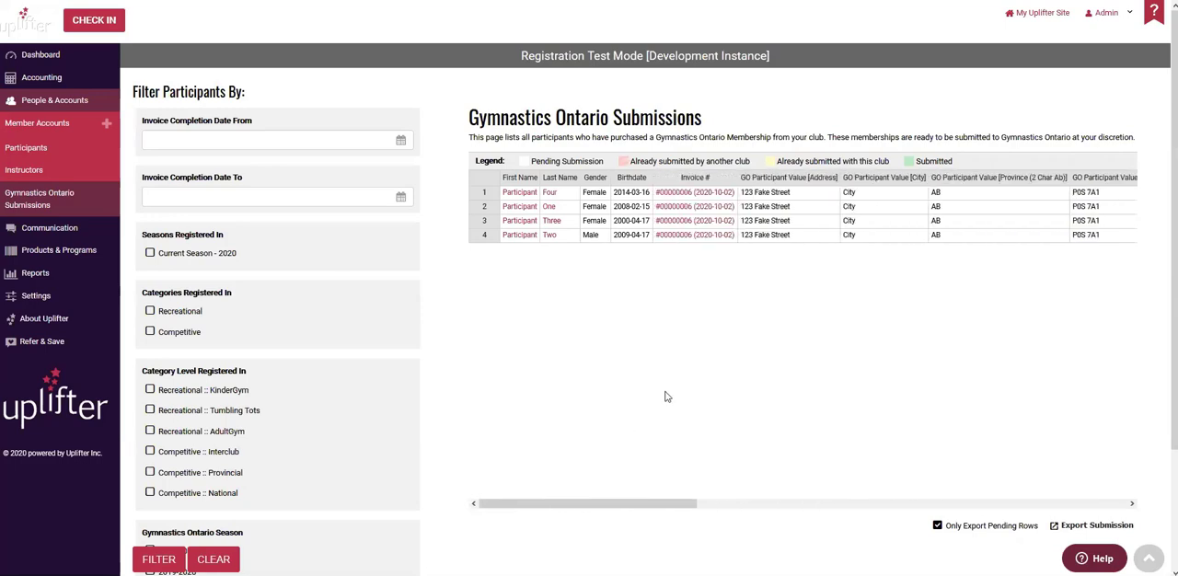
mouse_move(674, 394)
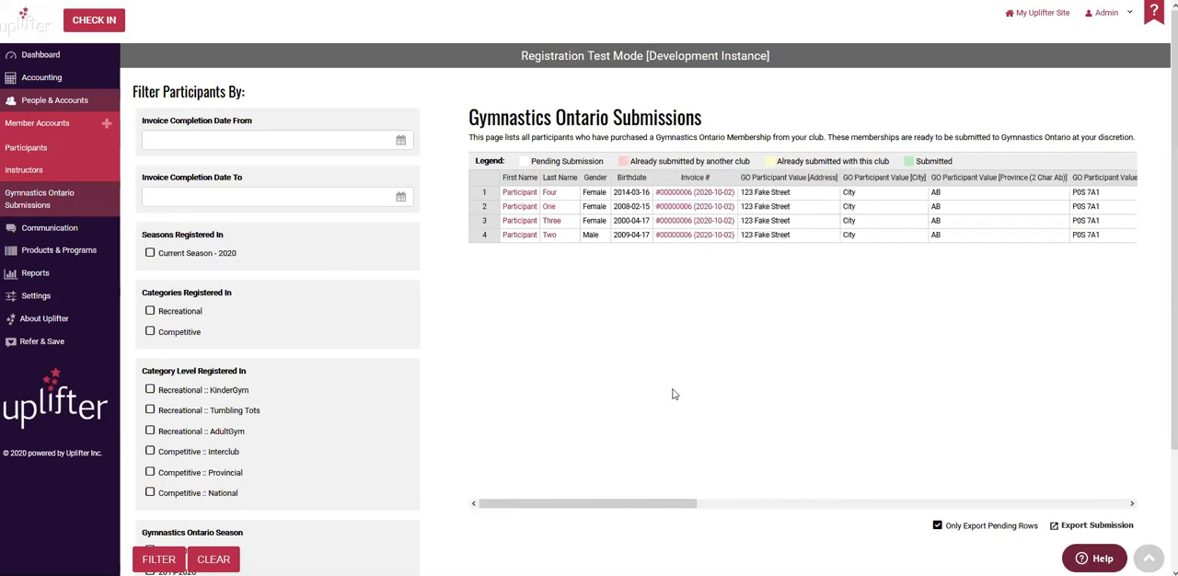
mouse_move(681, 390)
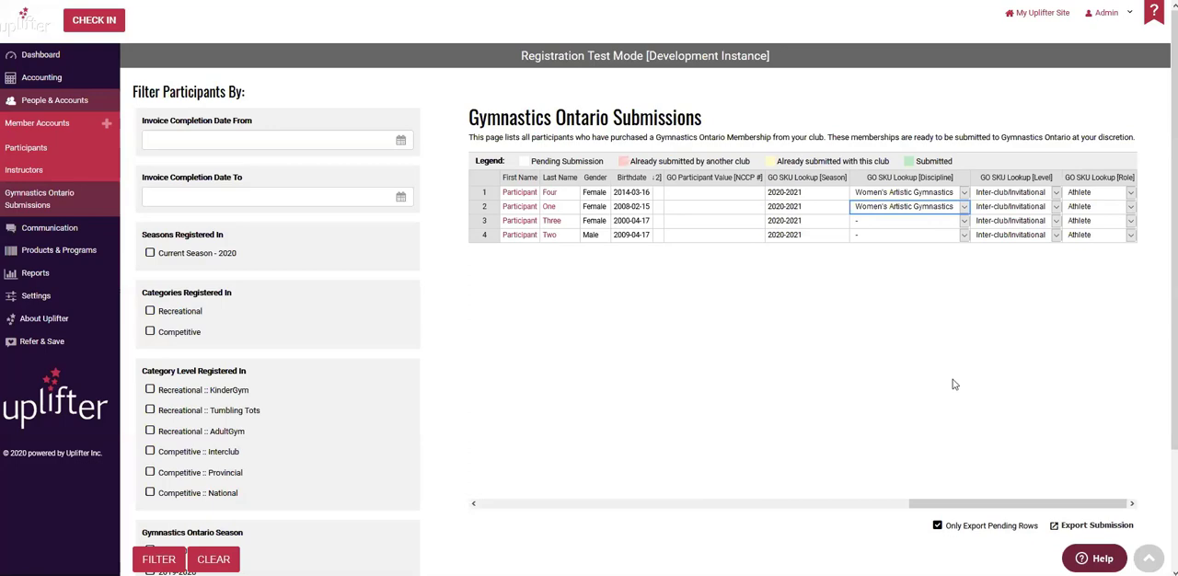
mouse_move(951, 385)
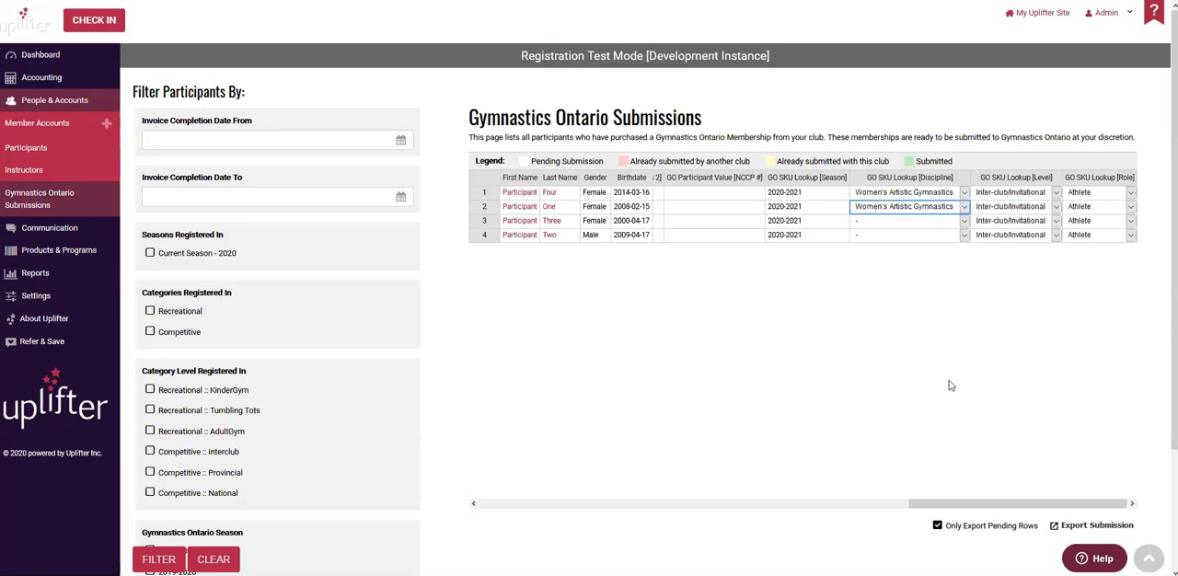
mouse_move(949, 386)
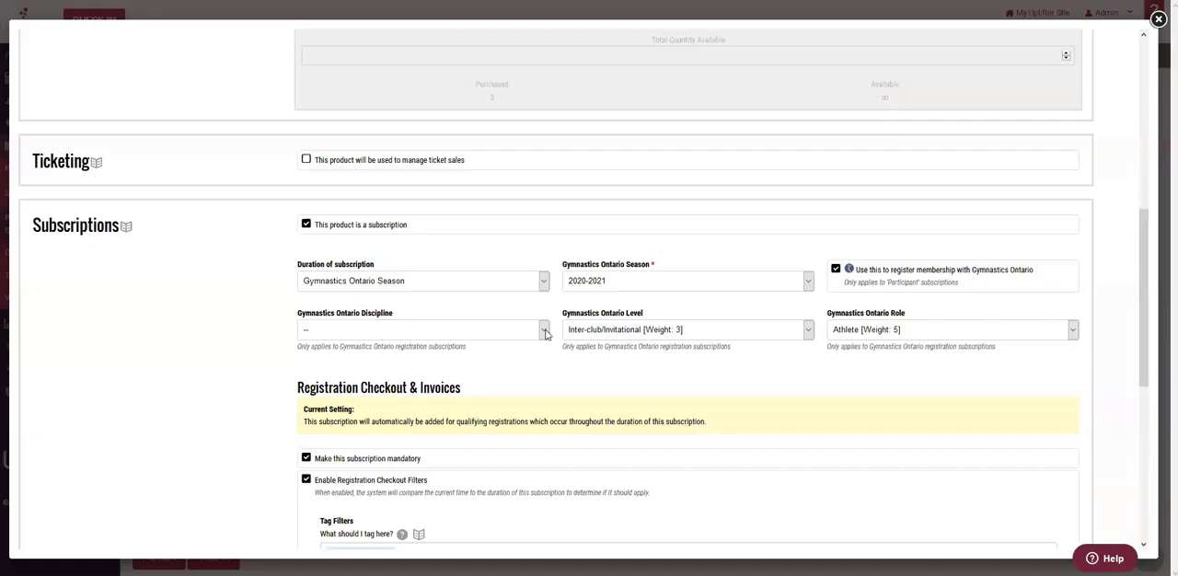
Step: Review the Gymnastics Ontario level choices and close the list unchanged
click(688, 330)
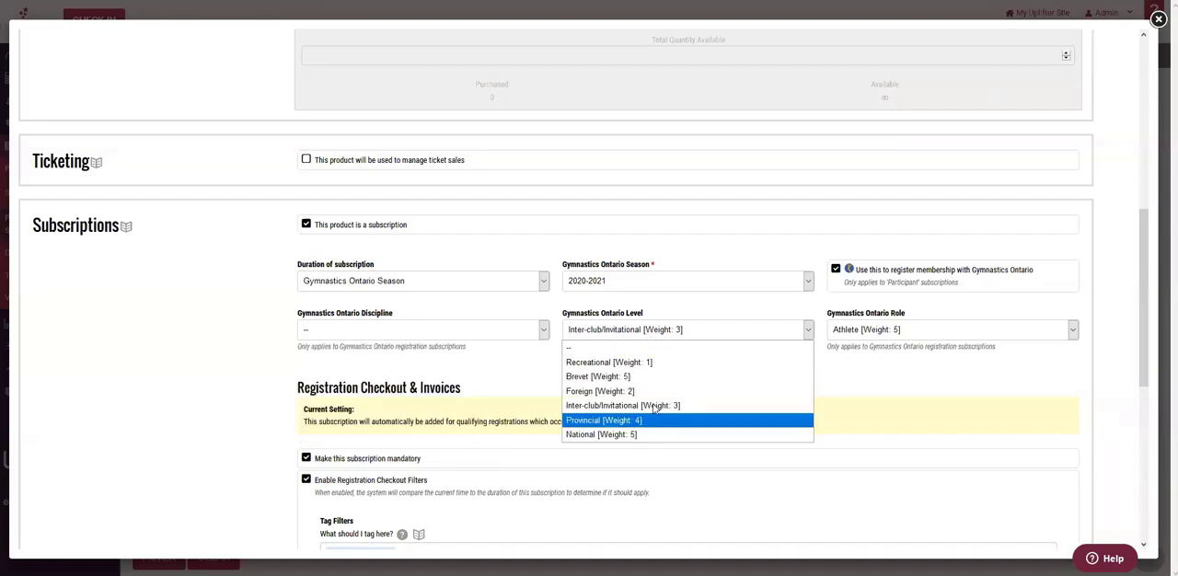
click(948, 329)
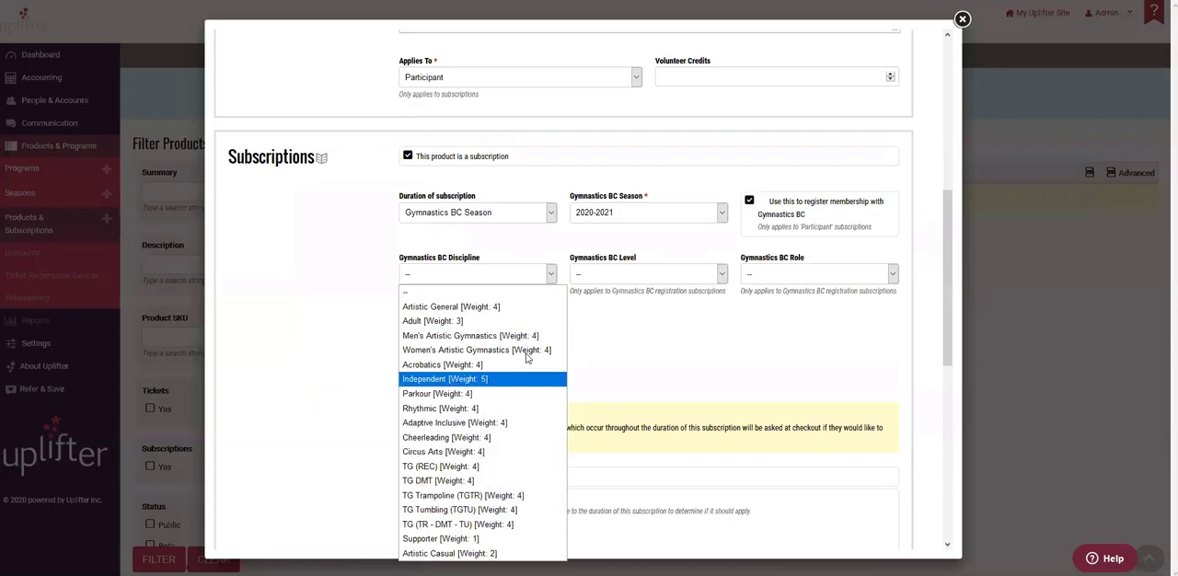
Step: Set Gymnastics BC discipline Artistic General, level Recreational, role Athlete and Recreational: Annual Athlete sub-level
click(817, 273)
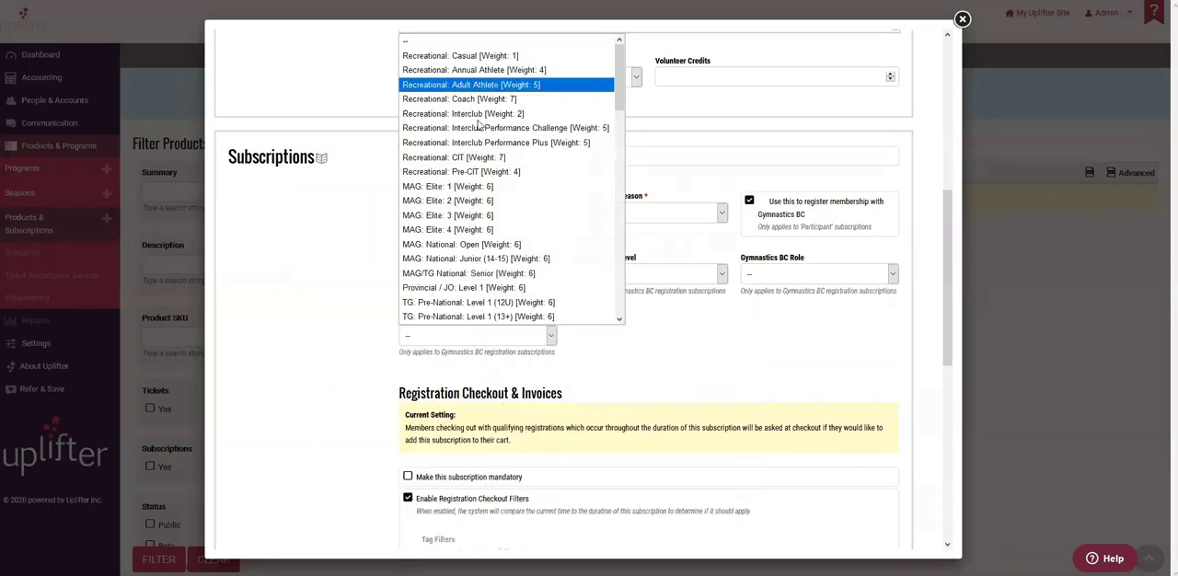
click(507, 85)
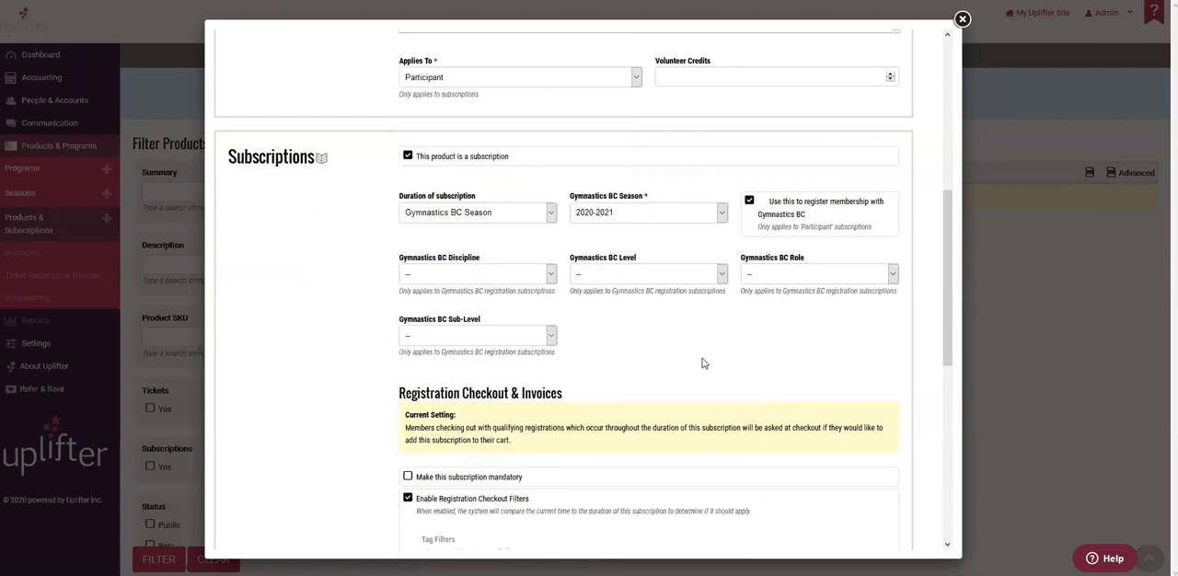
mouse_move(521, 287)
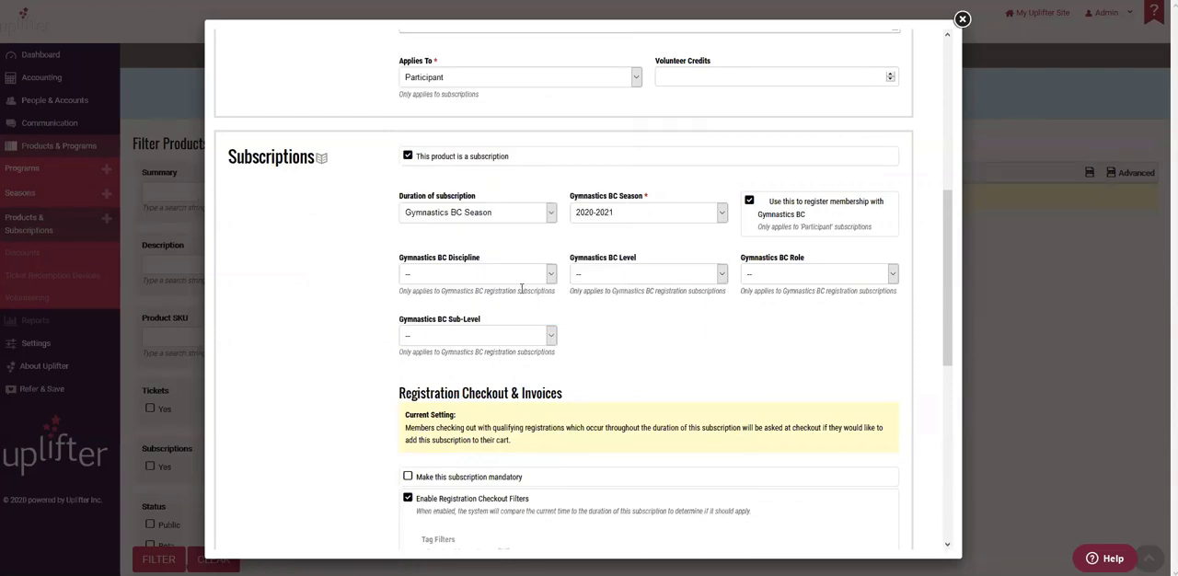
click(475, 272)
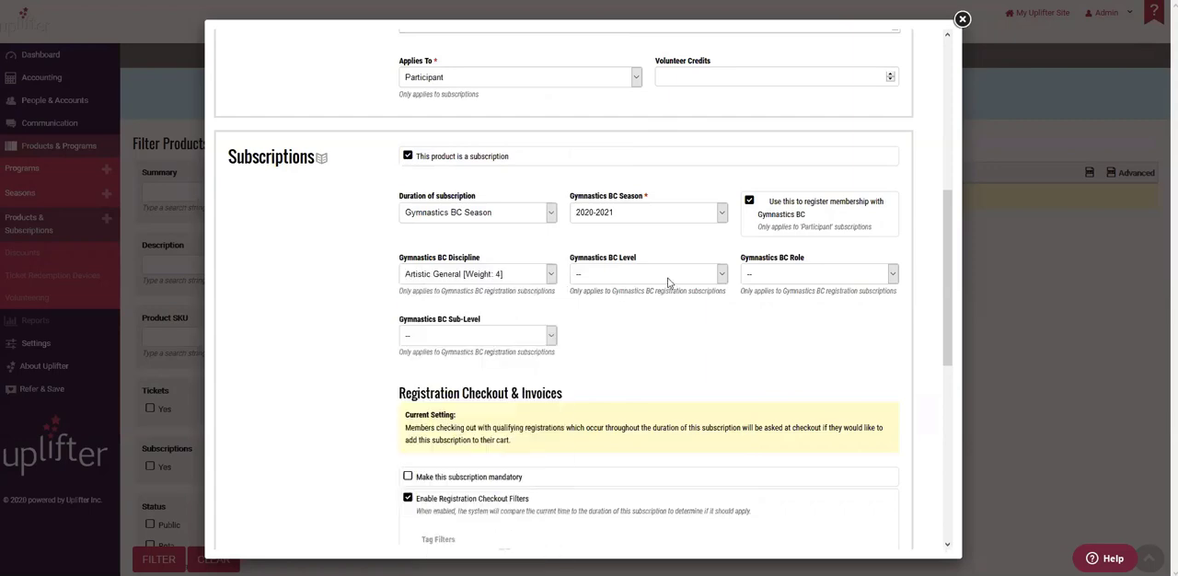
click(818, 272)
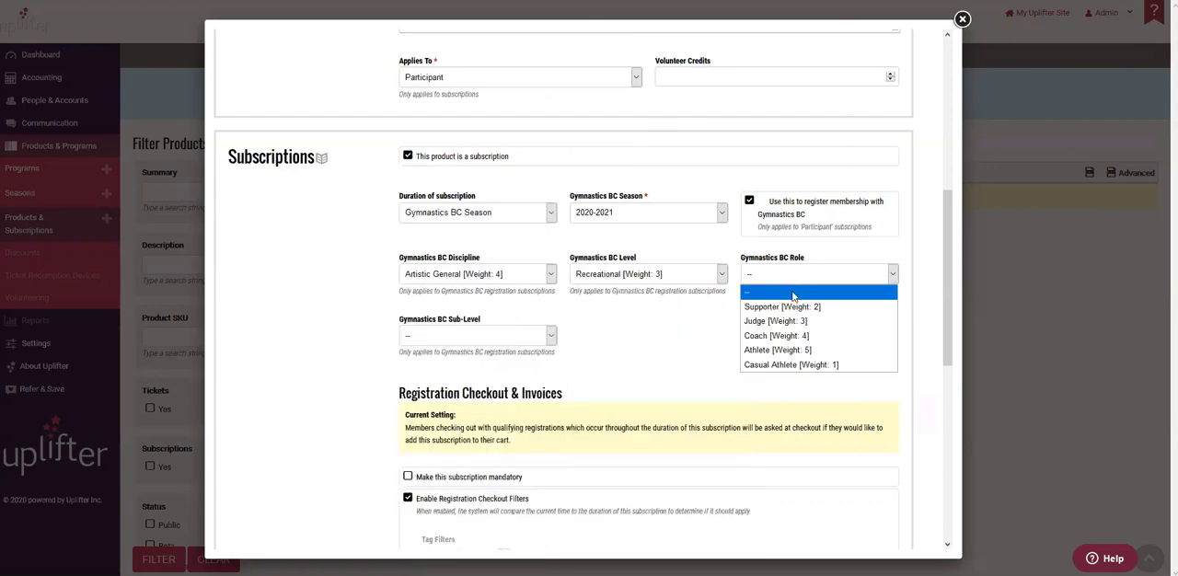
click(777, 350)
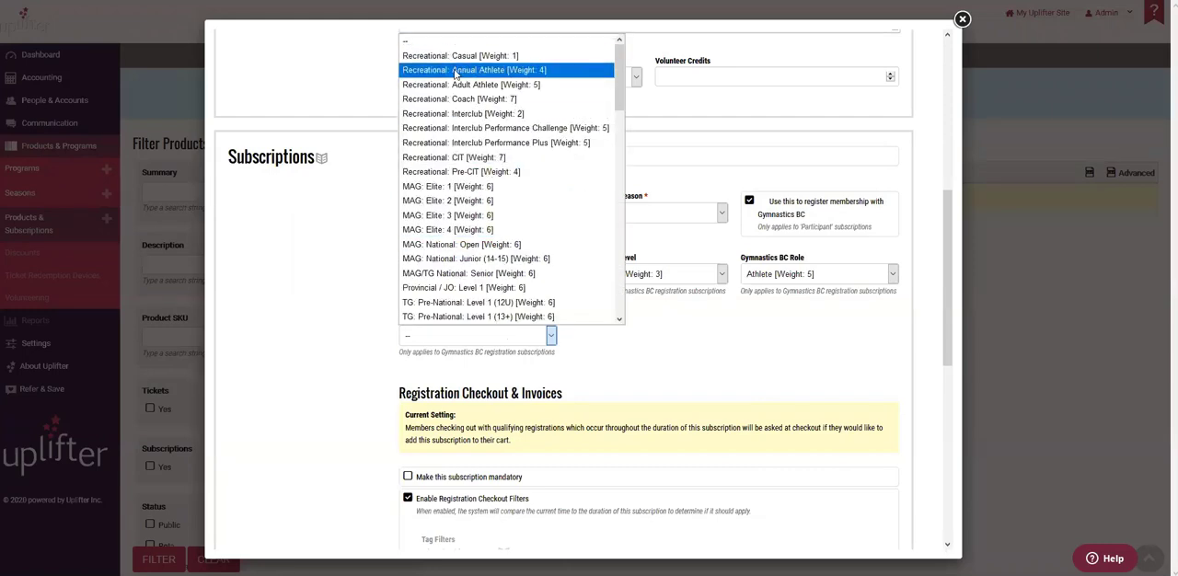
click(508, 70)
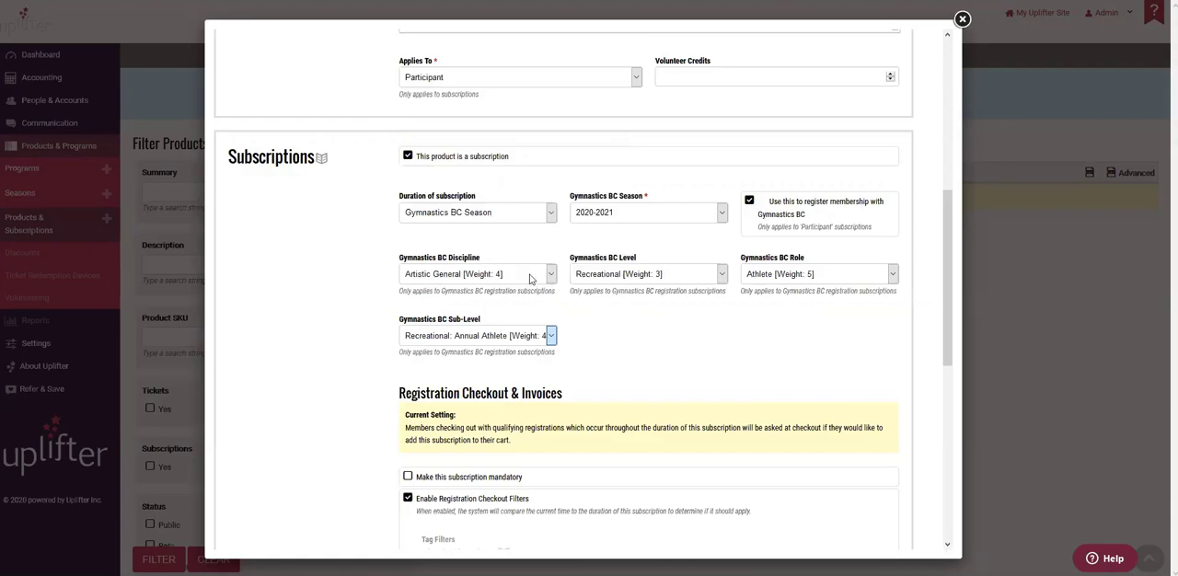
Step: Change the Gymnastics BC level to JO / Pre-National / Provincial
click(474, 272)
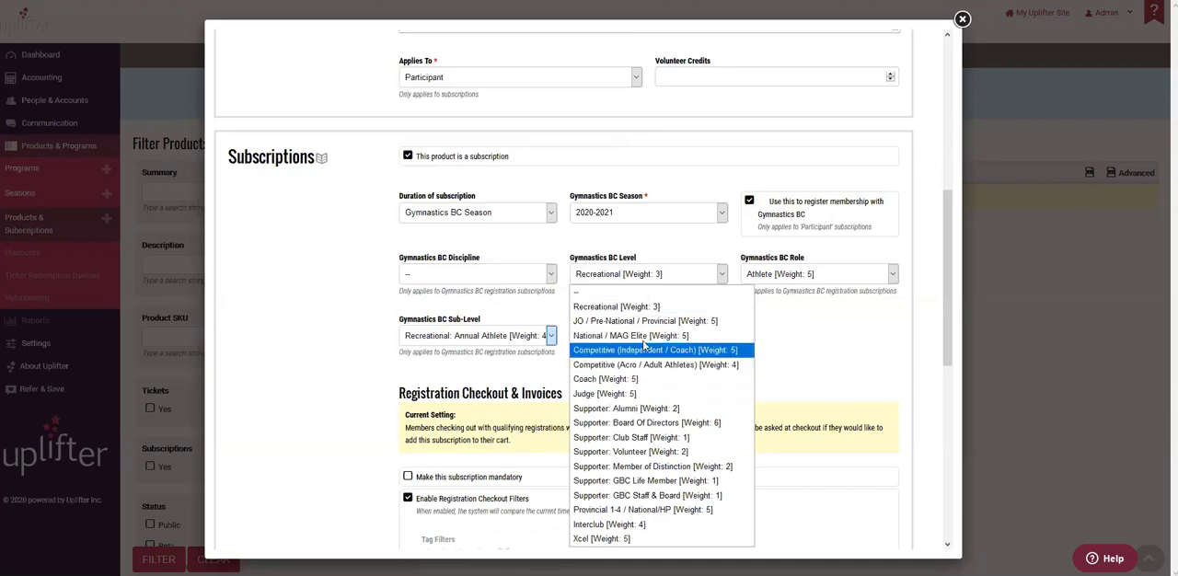
mouse_move(644, 320)
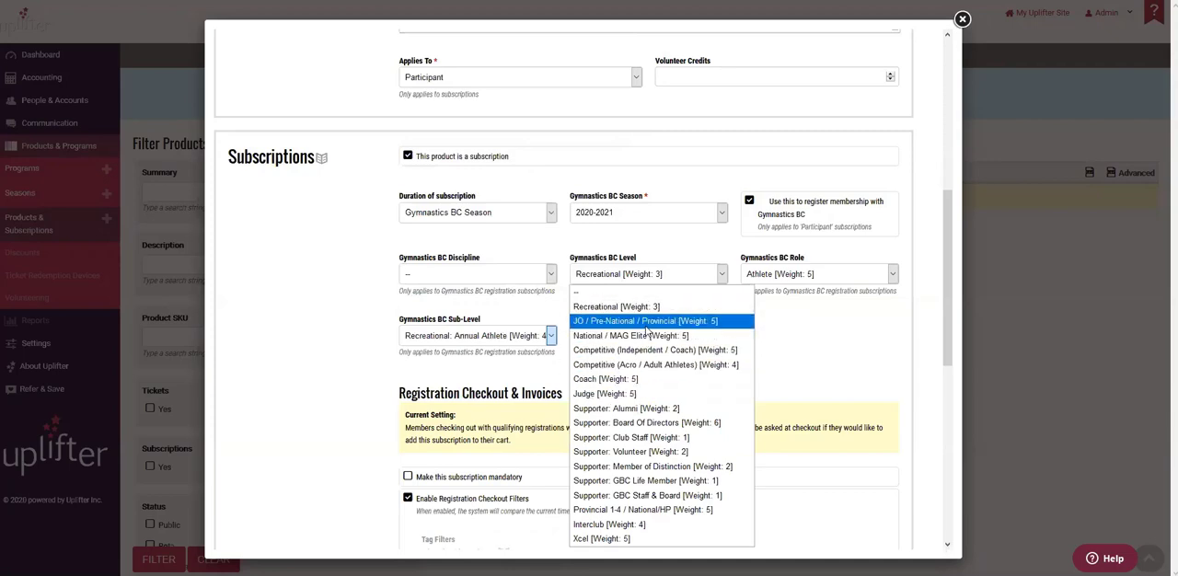
click(645, 320)
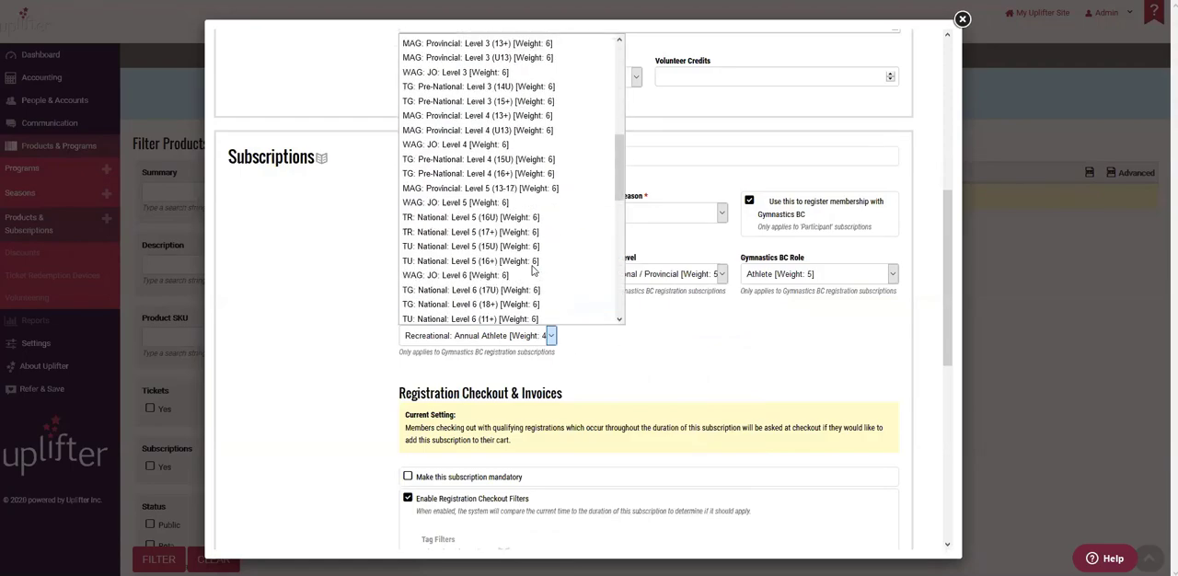
scroll(down, 3)
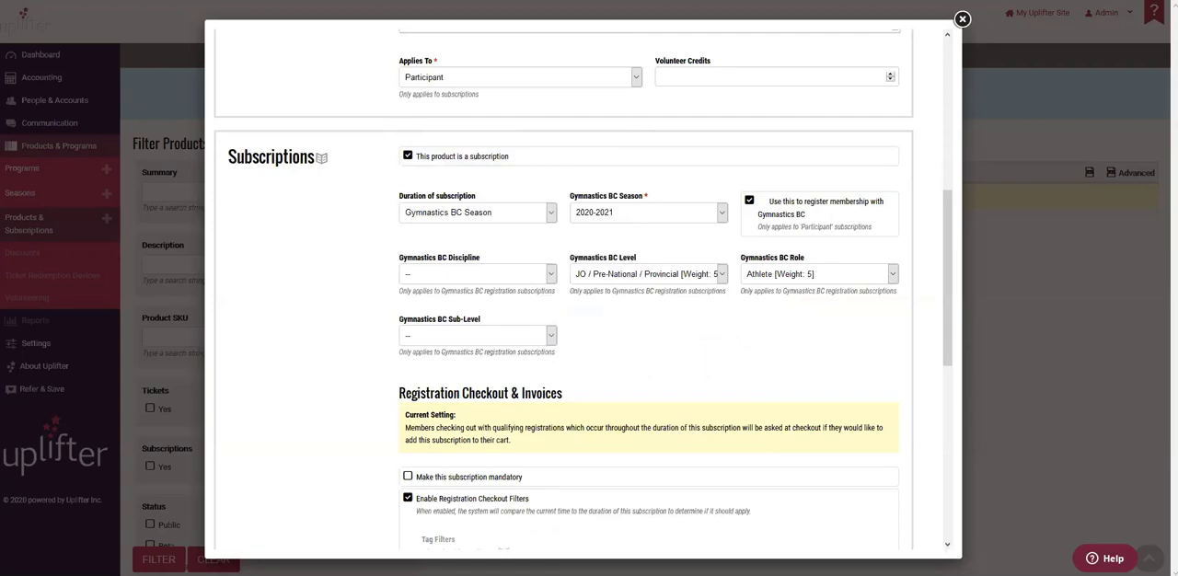
mouse_move(608, 306)
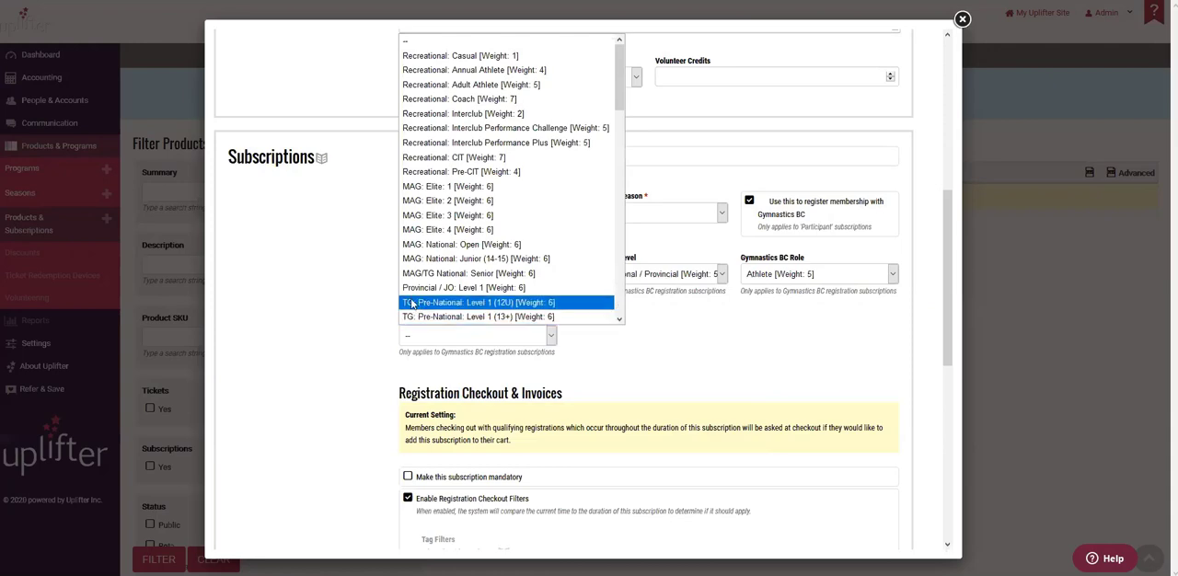
mouse_move(560, 306)
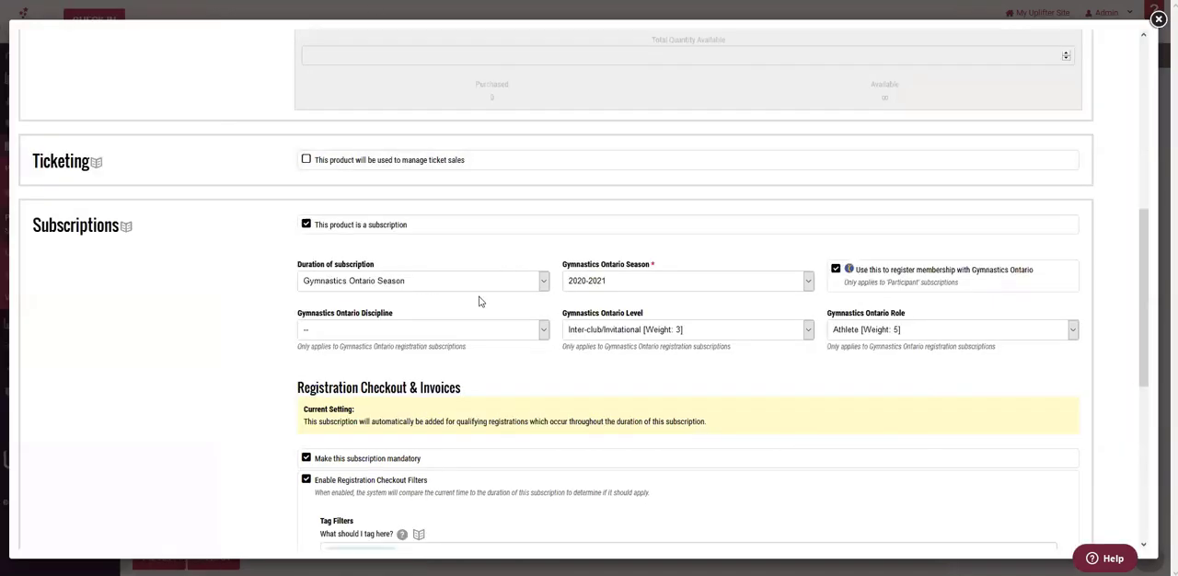
Step: Try General discipline and Recreational level in the Gymnastics Ontario dropdowns
click(422, 329)
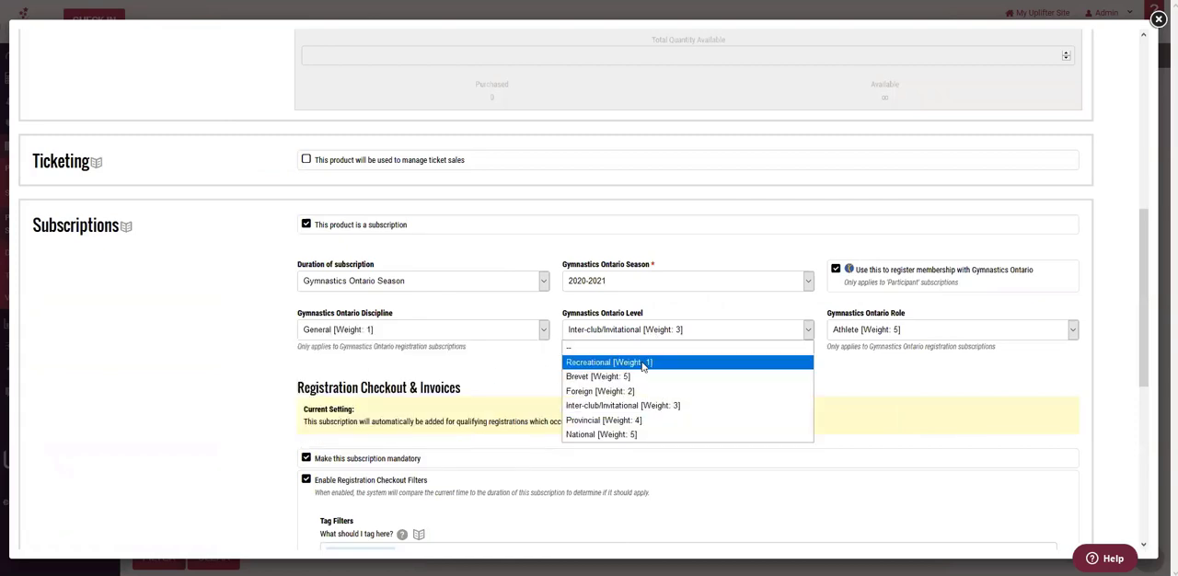
click(609, 361)
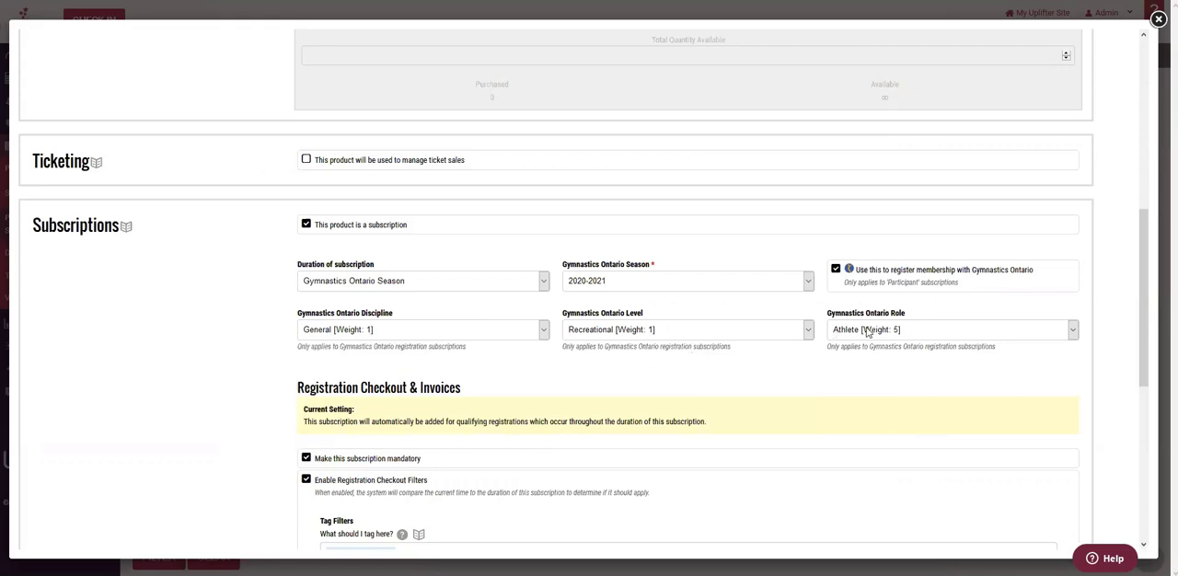
mouse_move(501, 392)
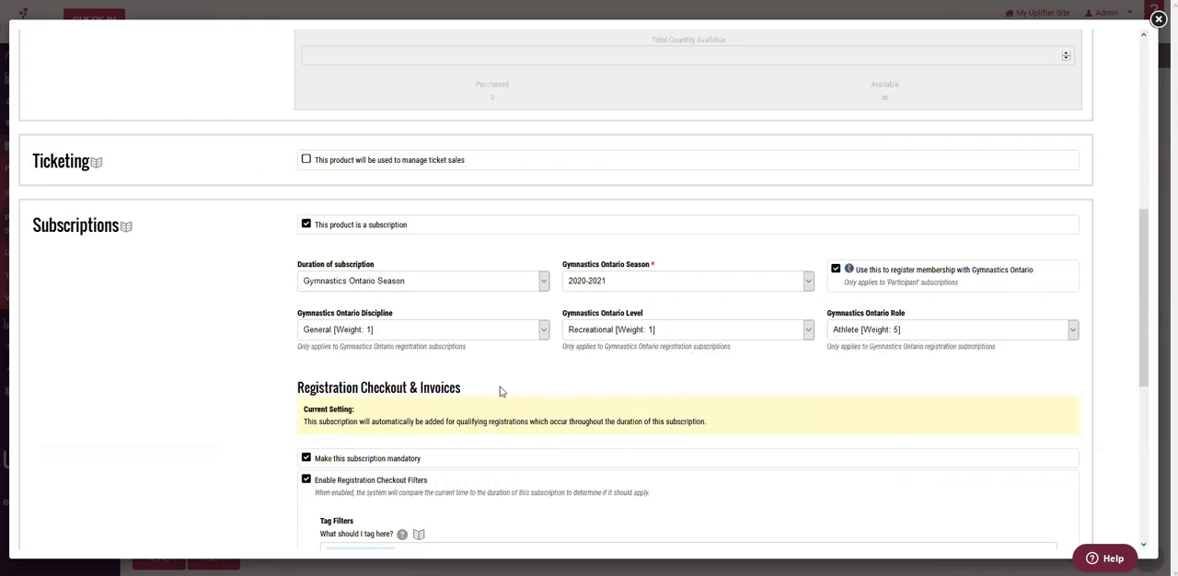
mouse_move(652, 338)
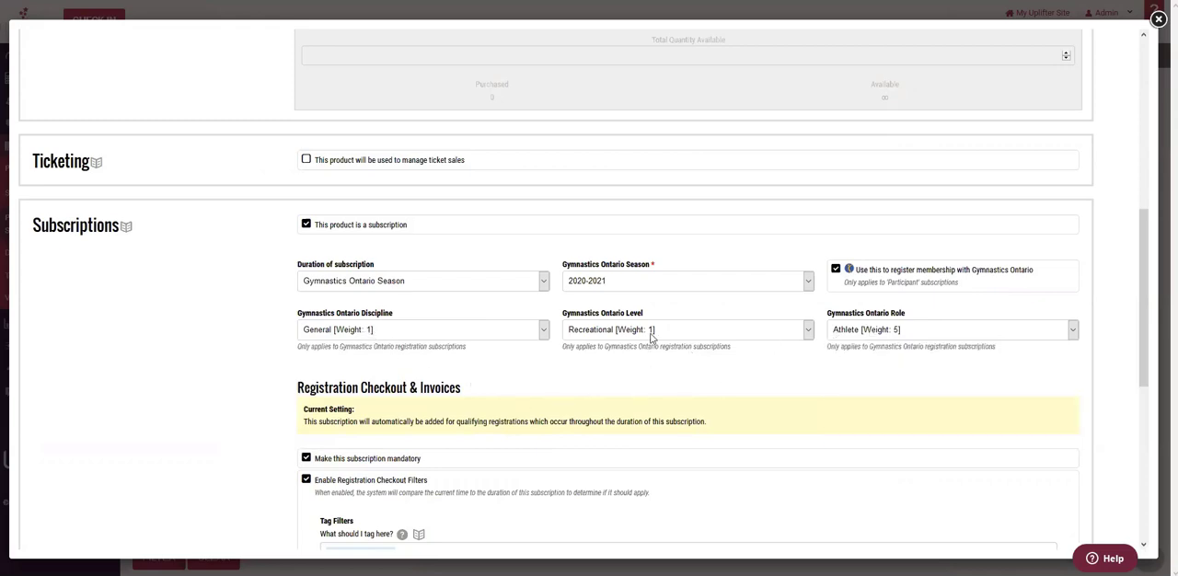
click(685, 330)
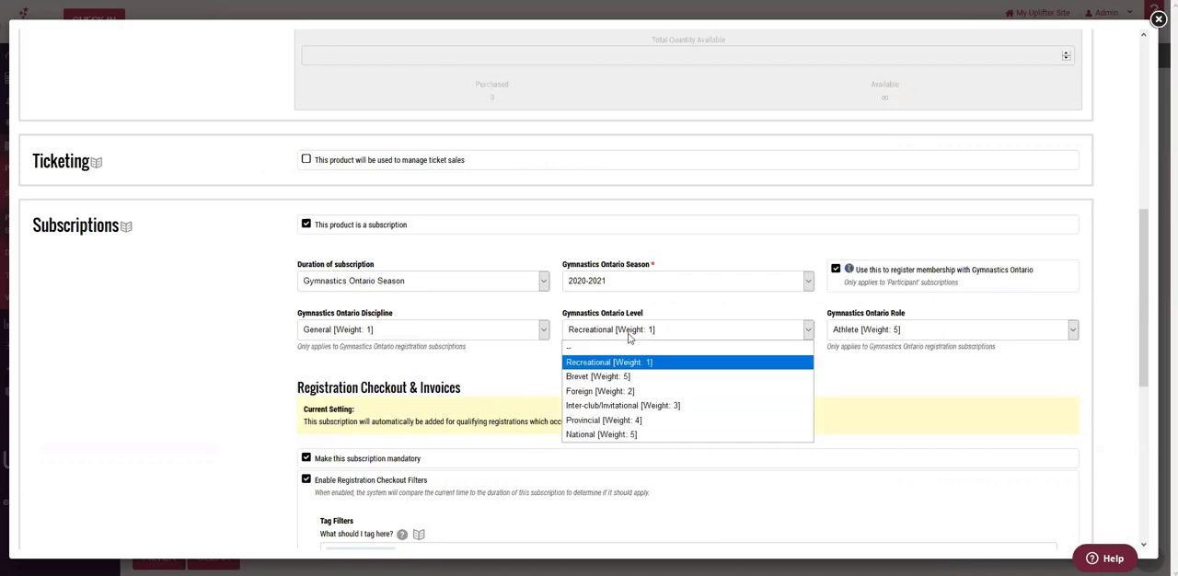
mouse_move(667, 405)
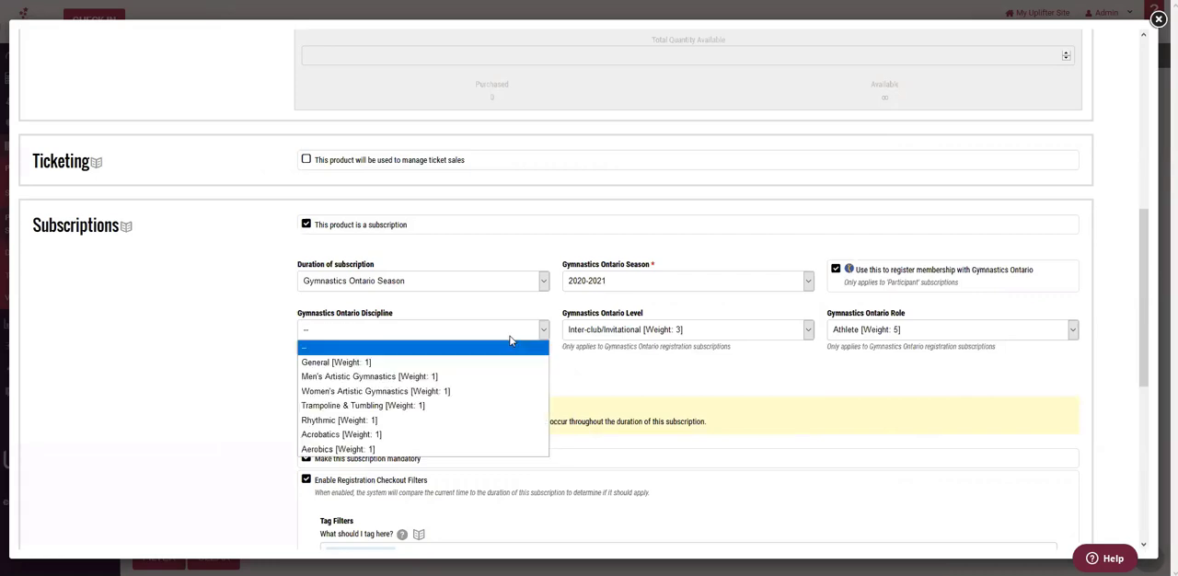
Step: Settle on Men's Artistic Gymnastics discipline and revisit the level choices for Inter-club/Invitational
click(369, 376)
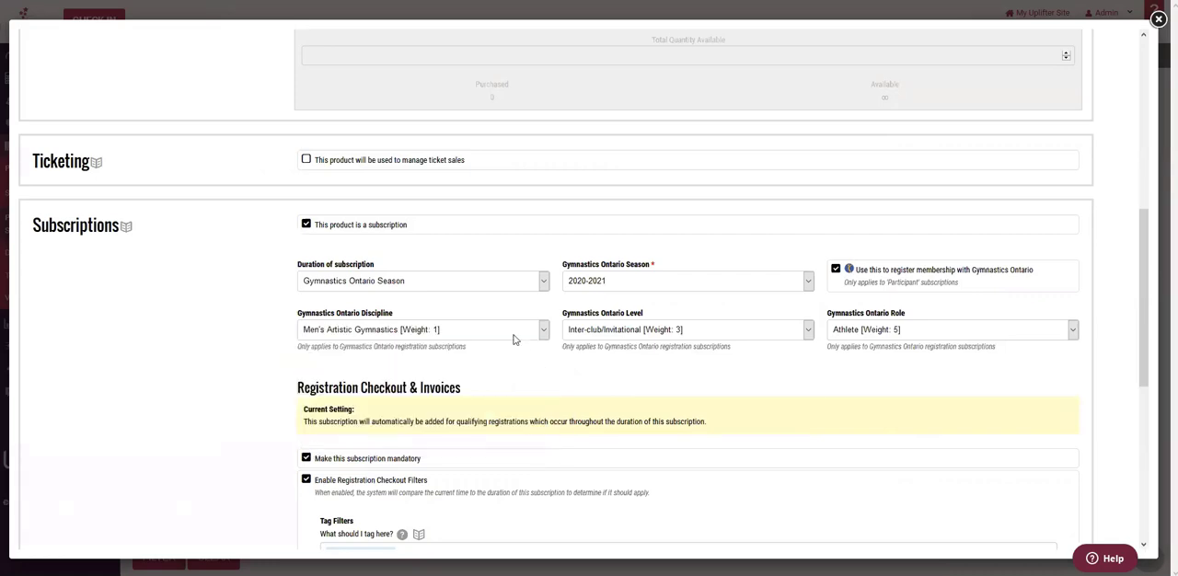
click(422, 329)
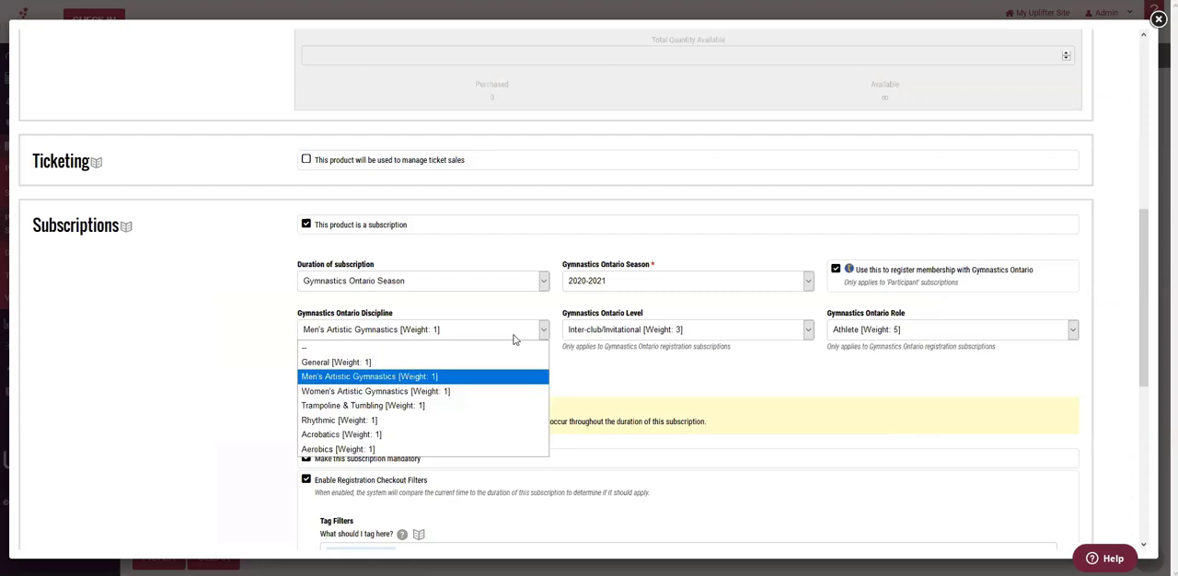
click(368, 376)
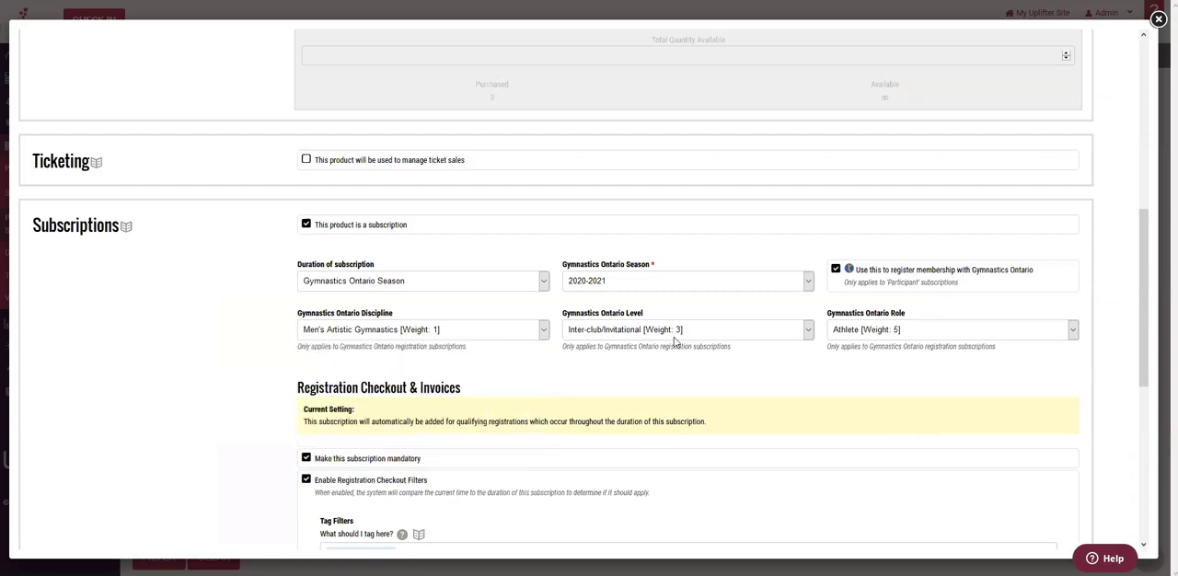
click(688, 329)
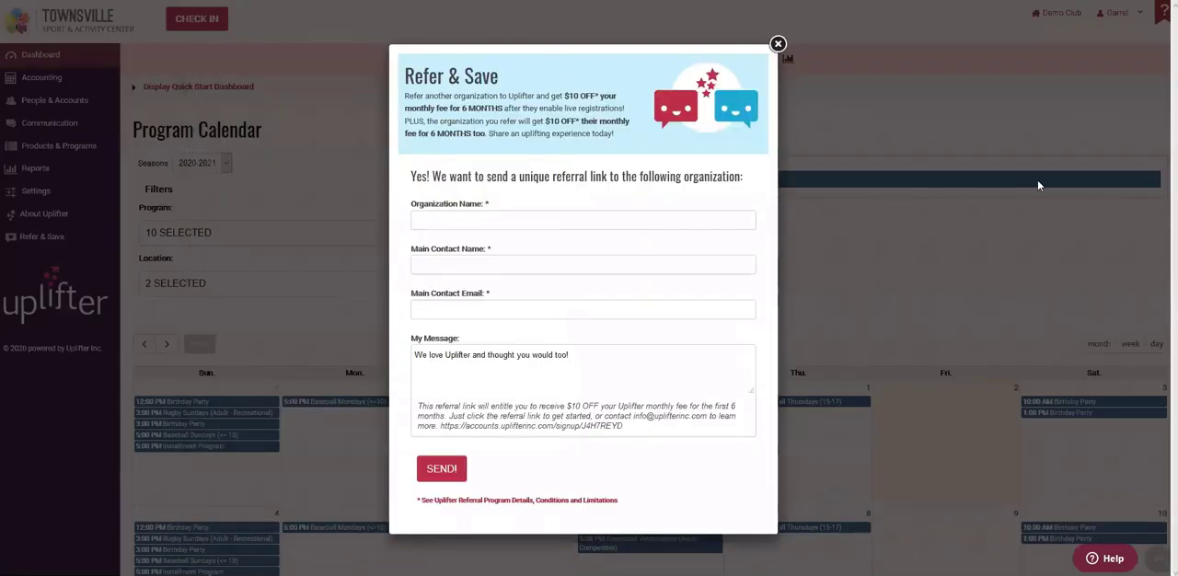
mouse_move(1059, 188)
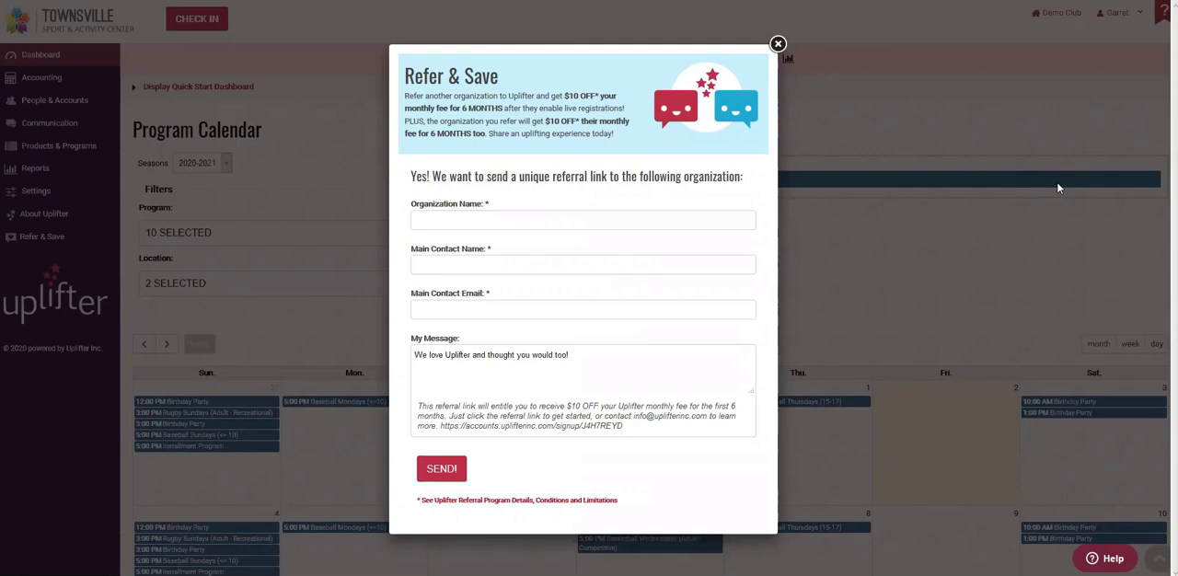
mouse_move(1044, 188)
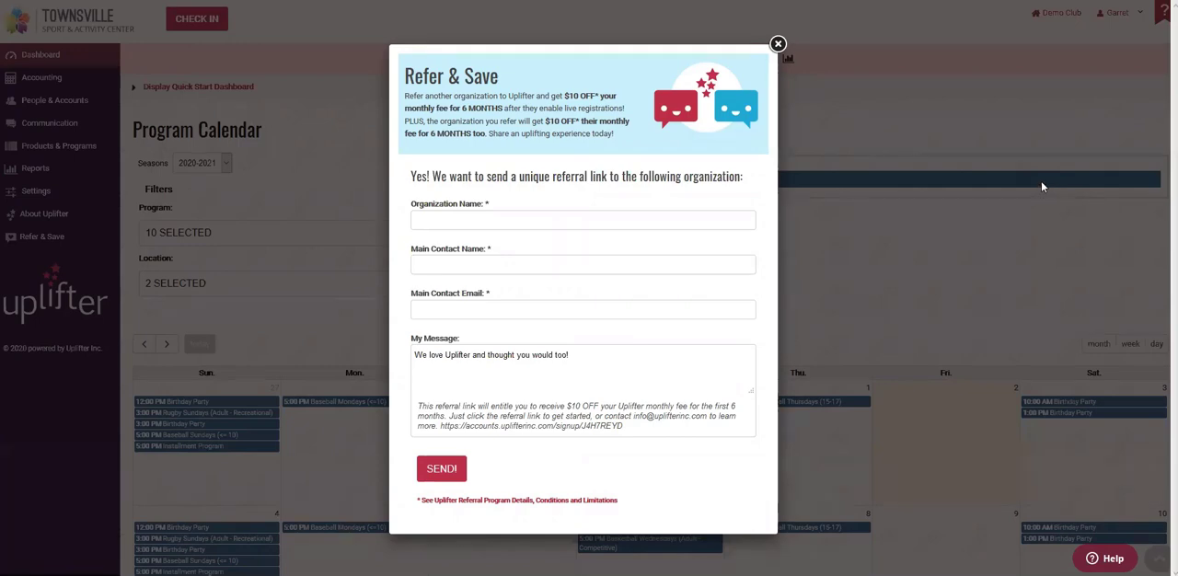
mouse_move(803, 63)
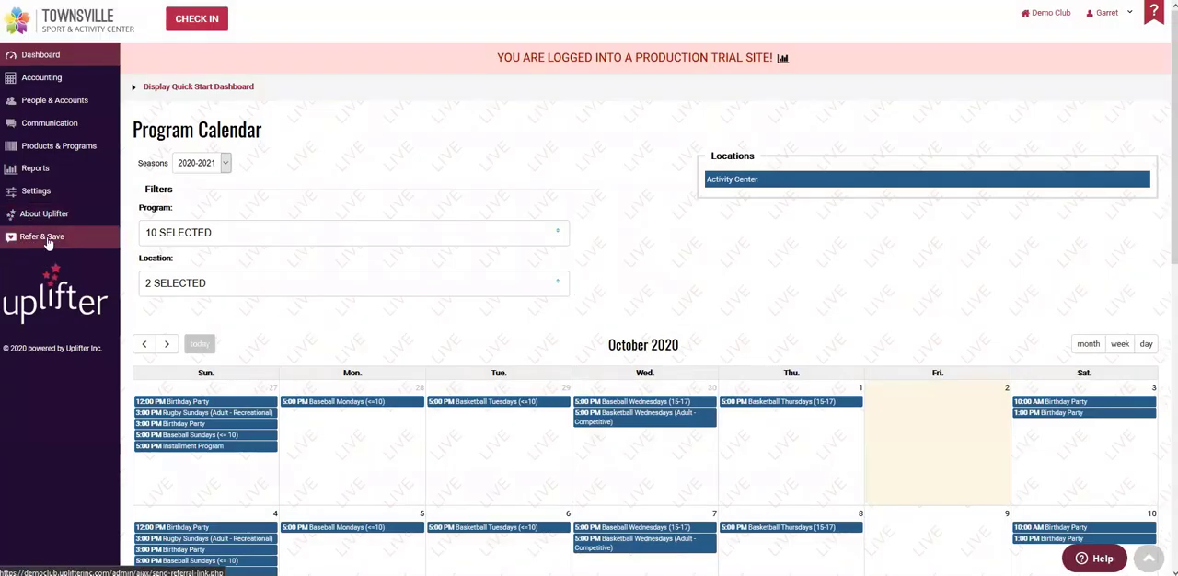
click(40, 236)
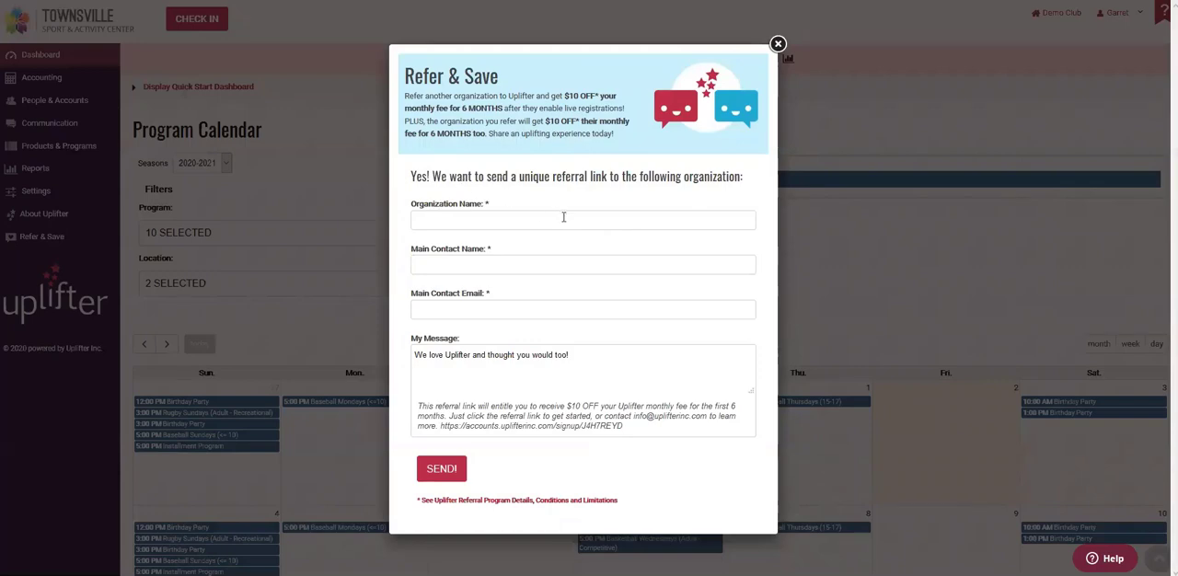
mouse_move(563, 109)
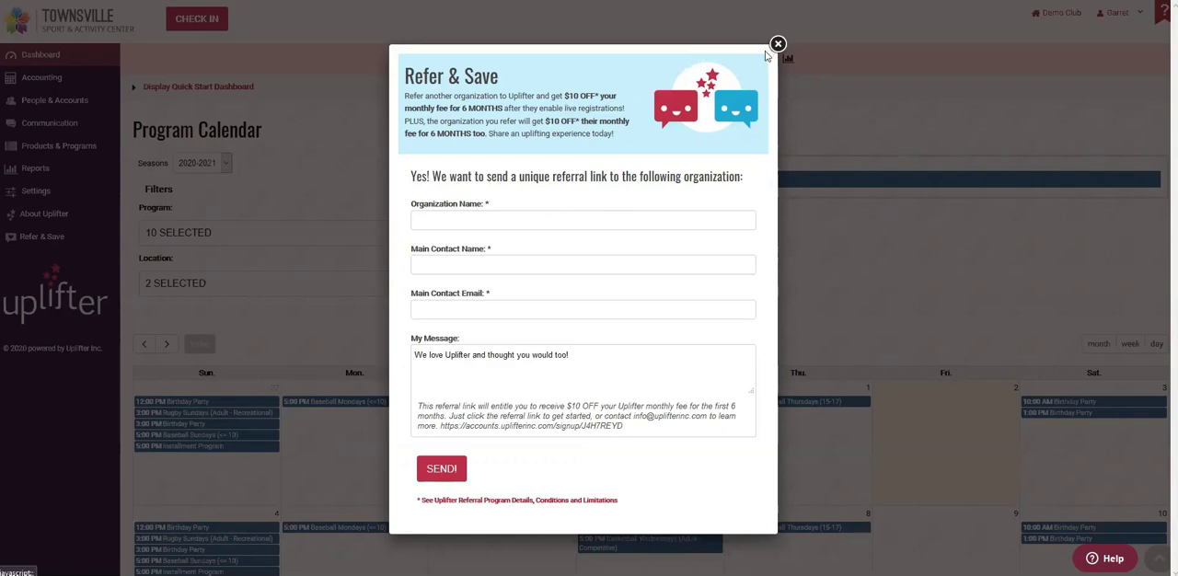
mouse_move(696, 136)
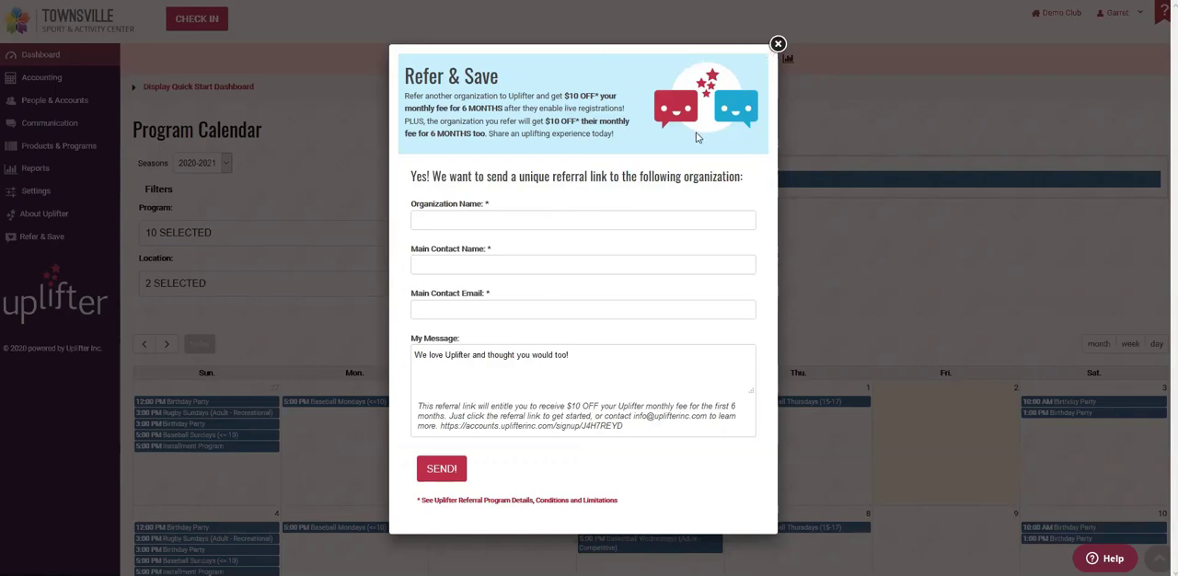